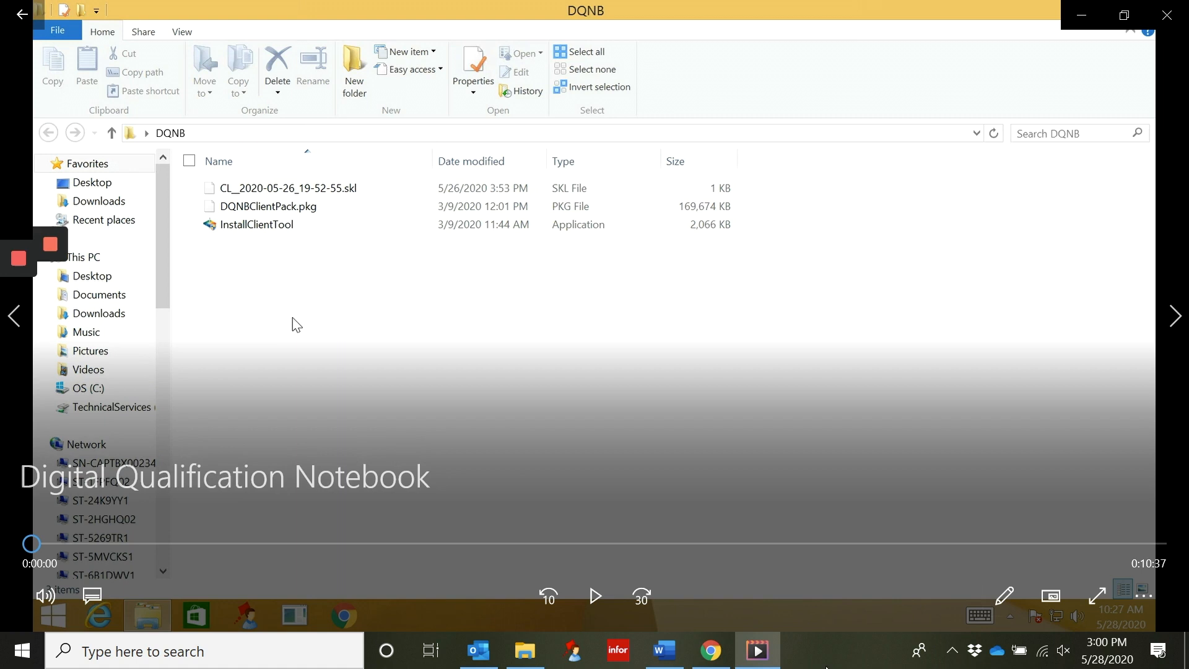
Step: Launch InstallClientTool from the DQNB folder, approve User Account Control, and start package extraction
left_click(595, 597)
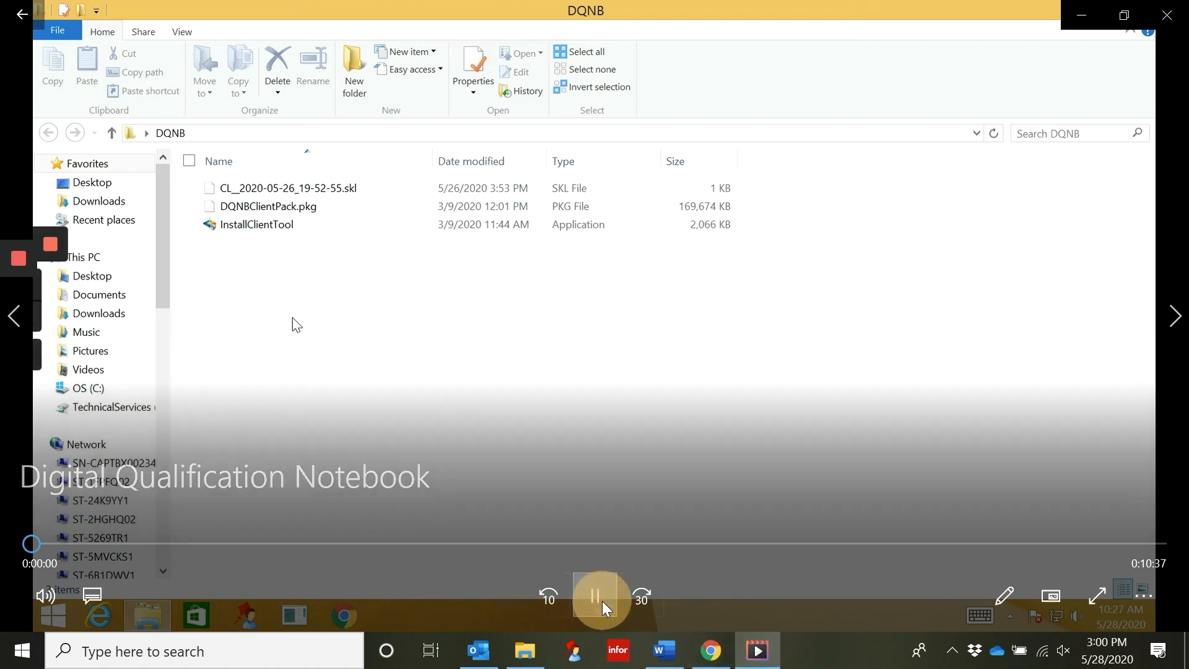
left_click(598, 596)
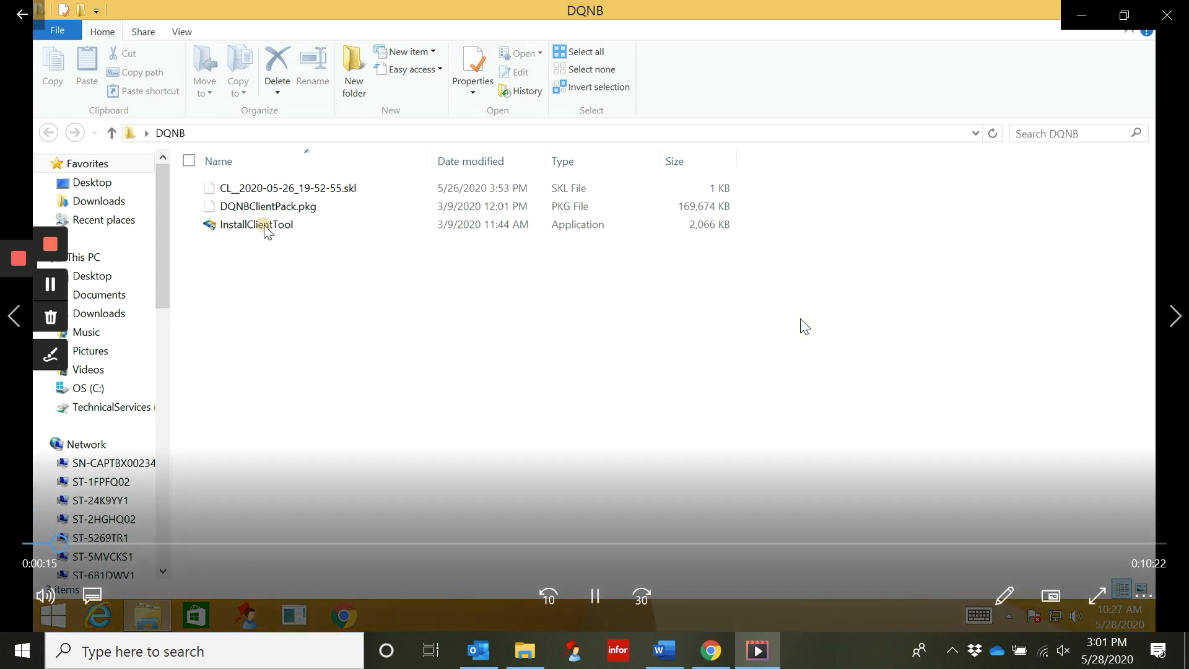
left_click(257, 225)
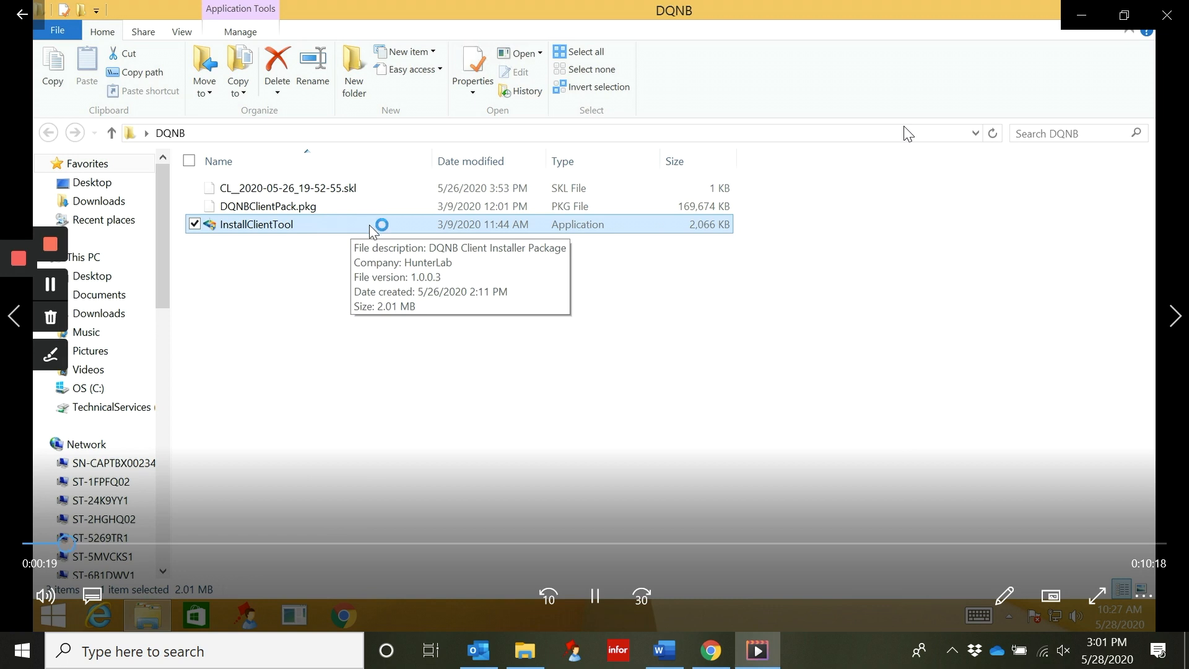
double_click(256, 224)
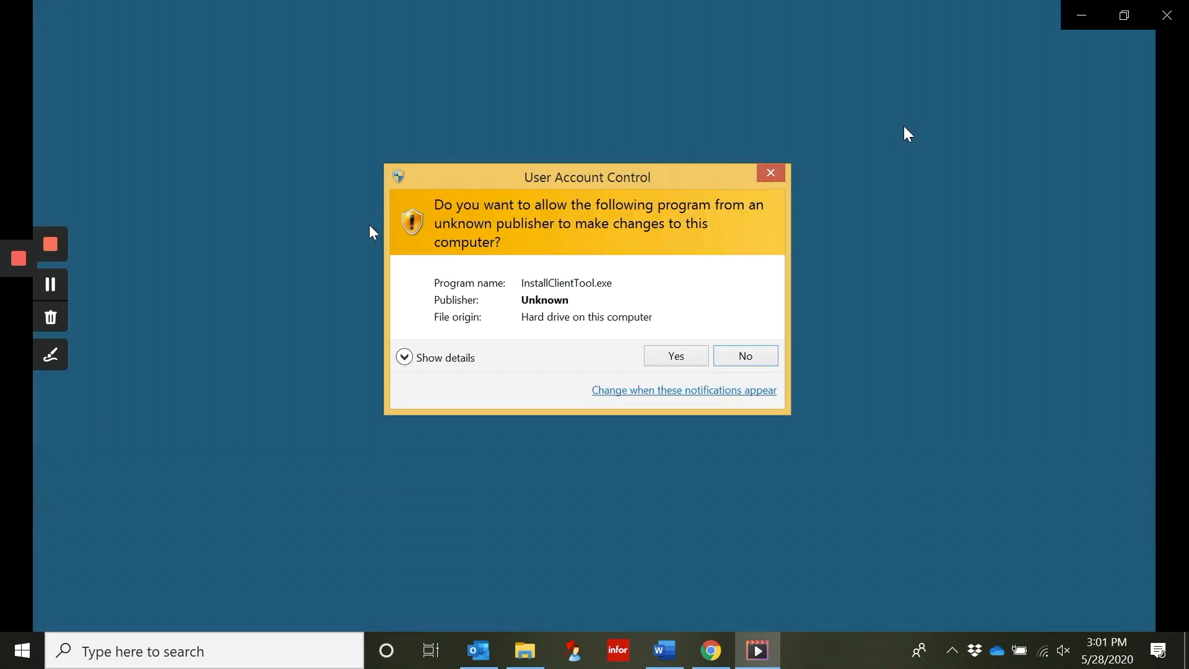
mouse_move(676, 293)
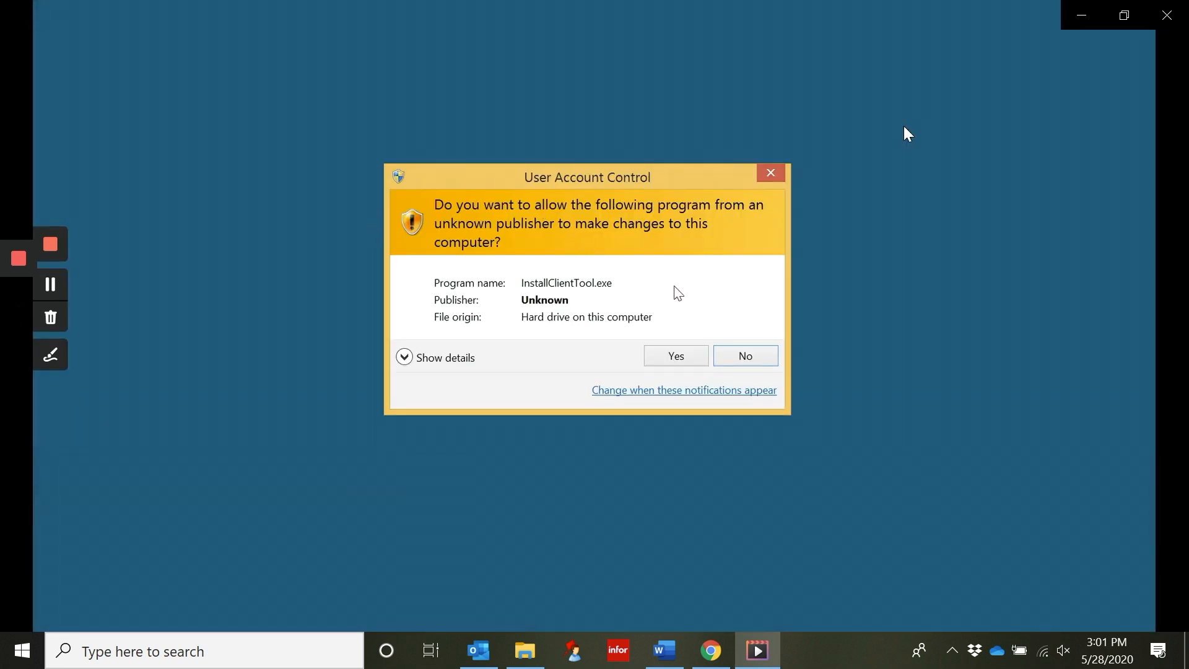
left_click(674, 356)
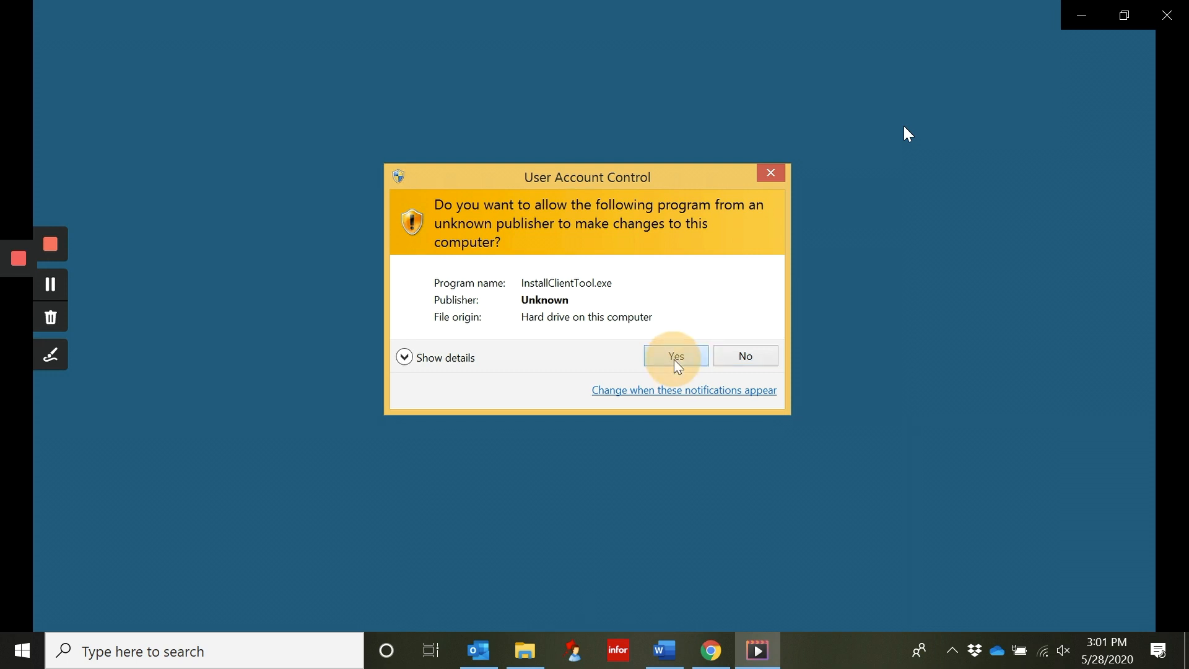
left_click(675, 355)
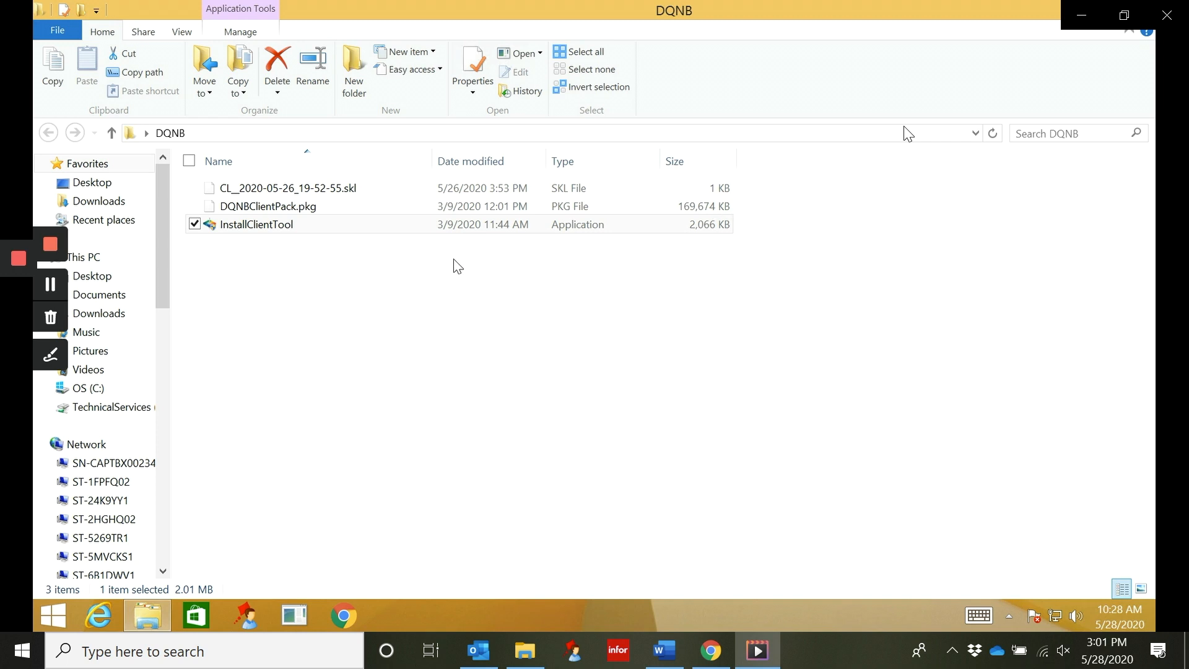
double_click(257, 224)
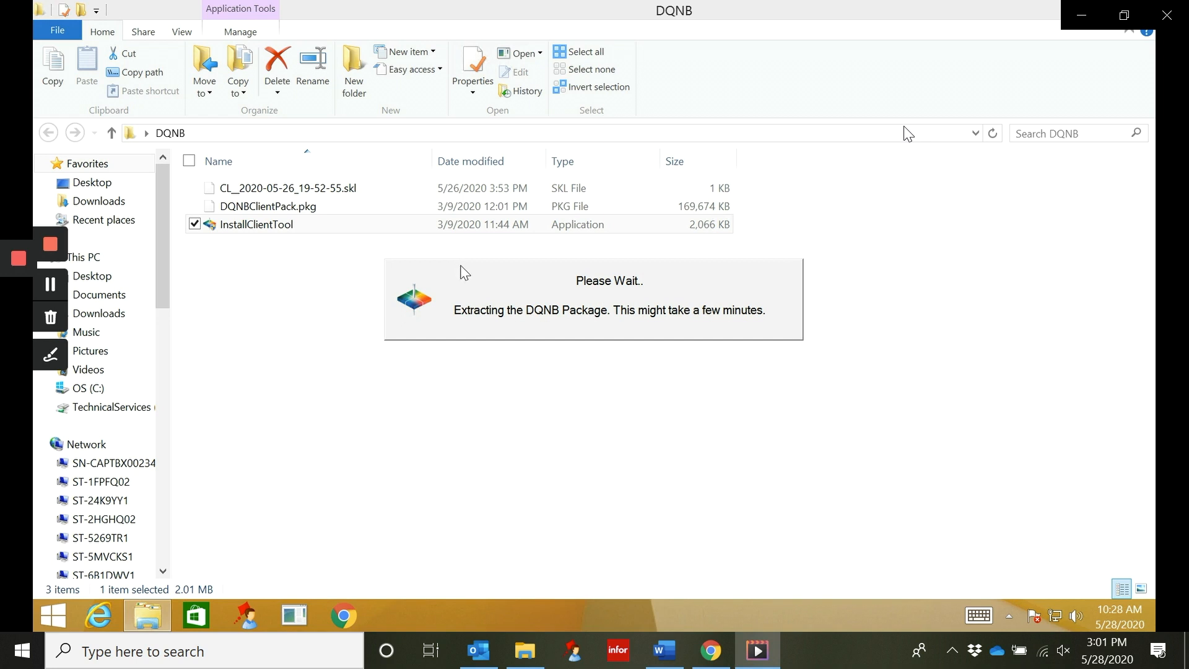
mouse_move(479, 288)
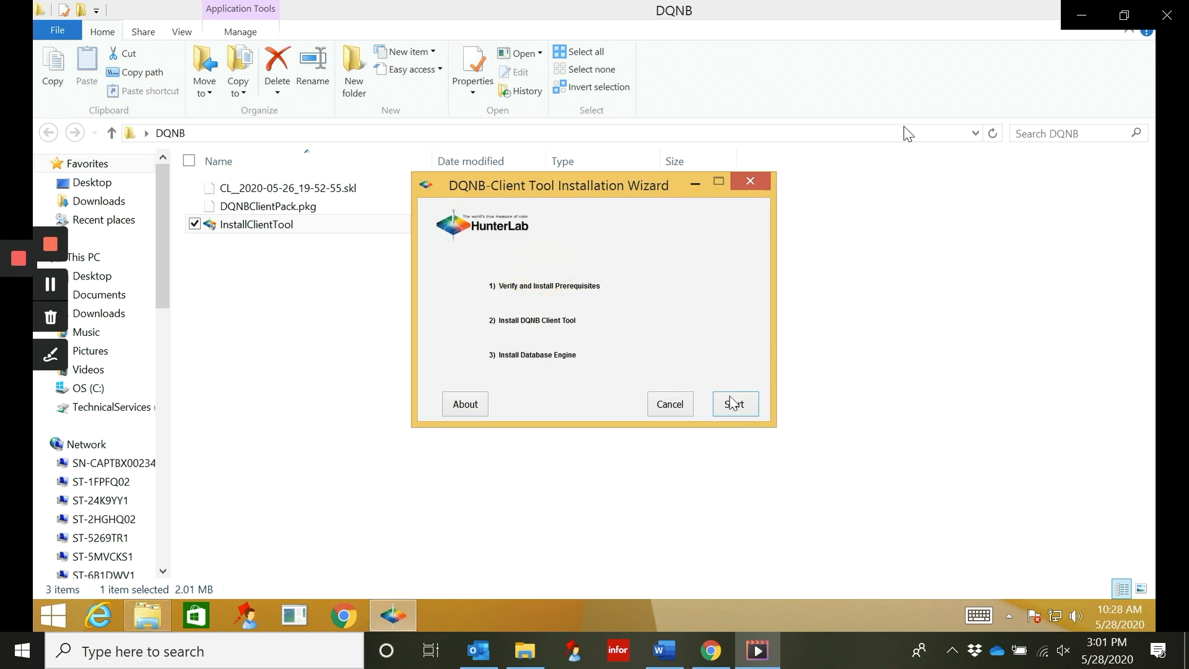
Step: Start the wizard and let the SmartScreen-blocked client installer run anyway via More info
left_click(734, 403)
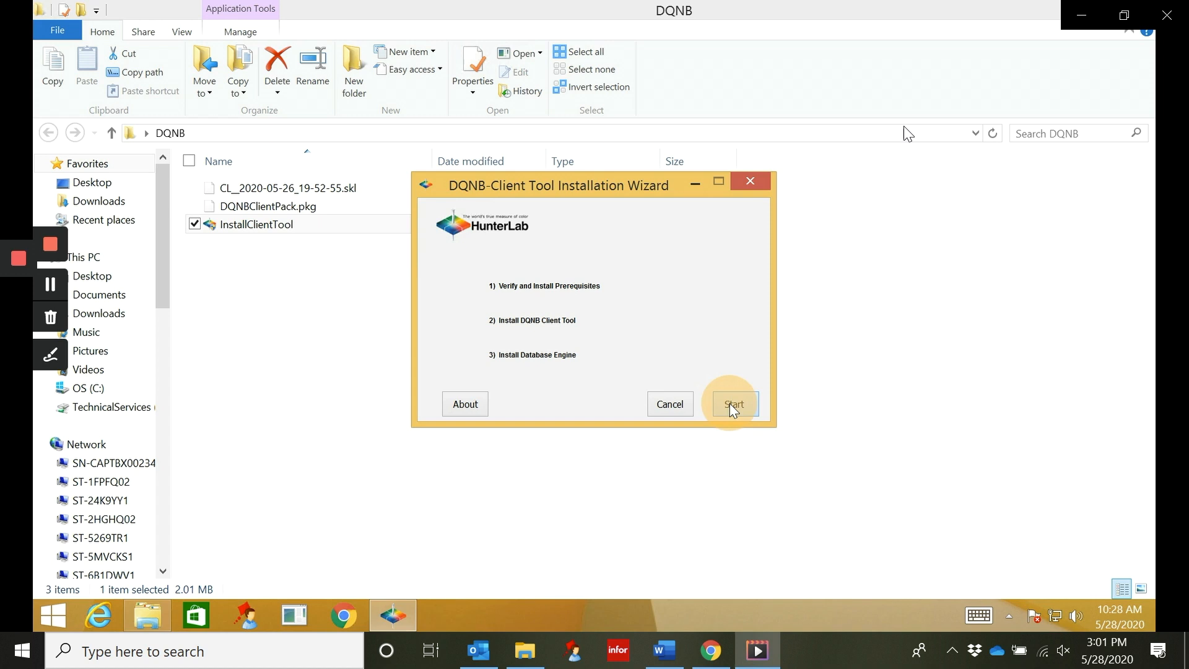
left_click(733, 403)
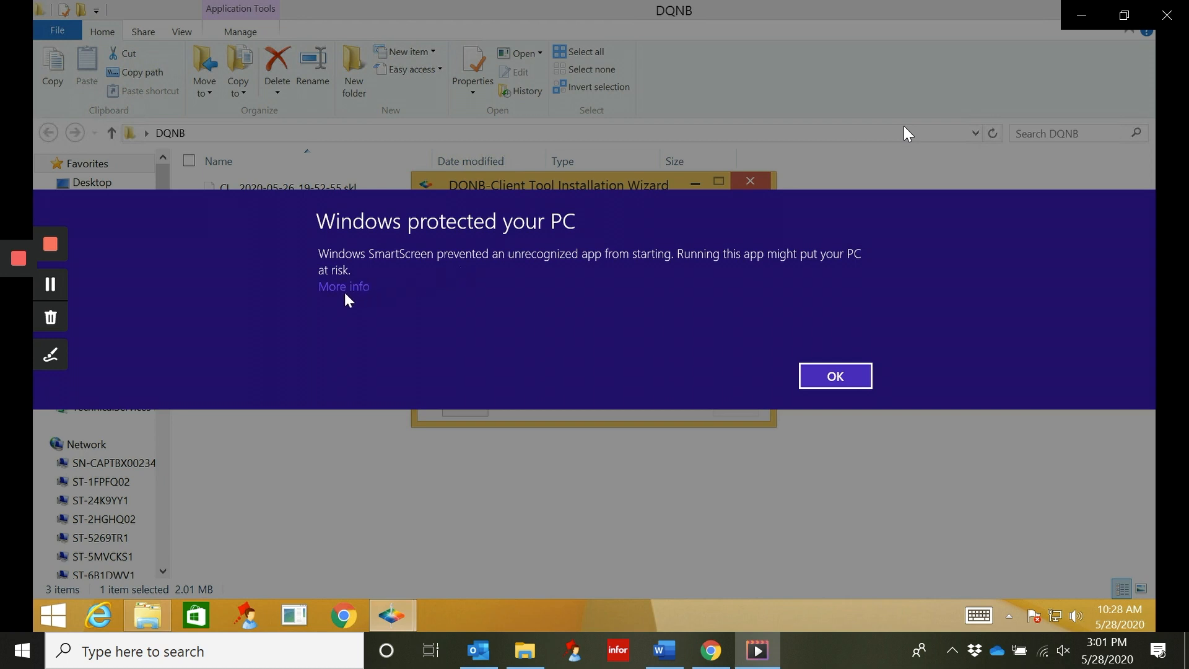
left_click(343, 286)
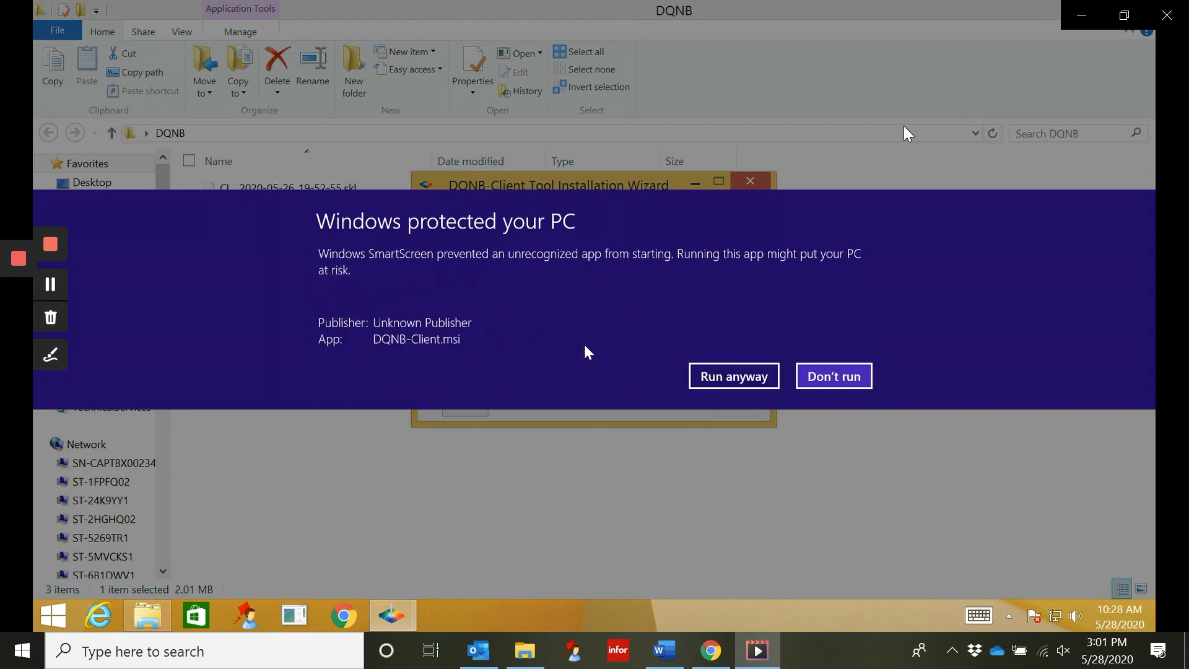
left_click(733, 376)
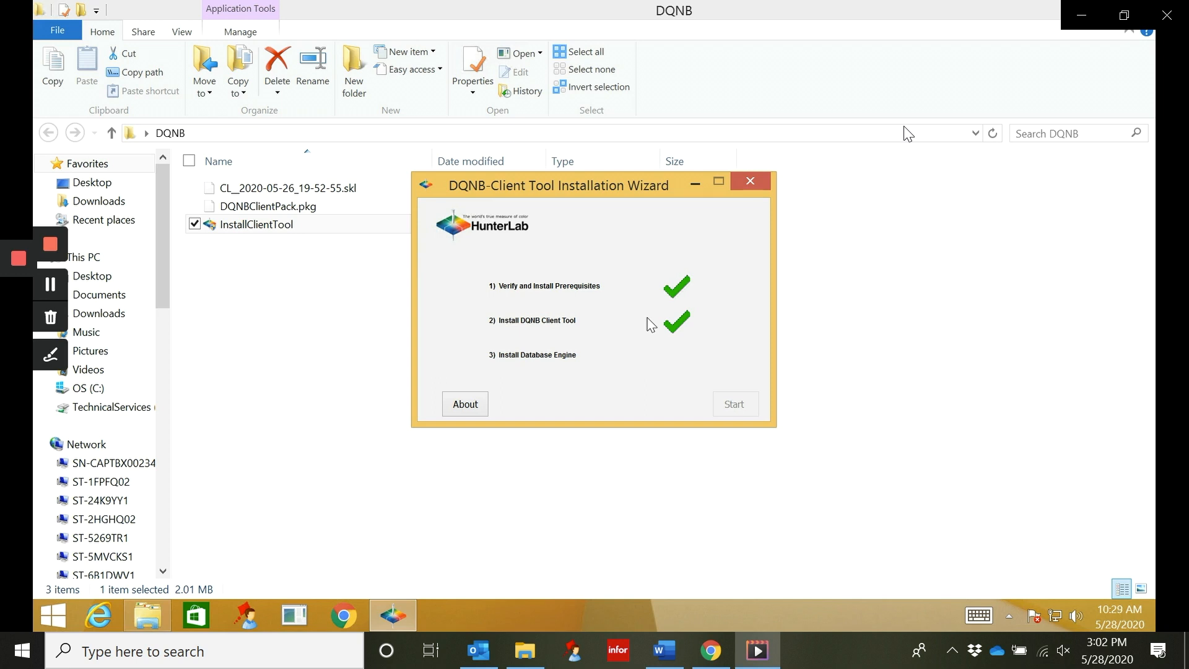
Step: Dismiss the Visual C++ redistributable notice and close the wizard once all three steps complete
left_click(732, 403)
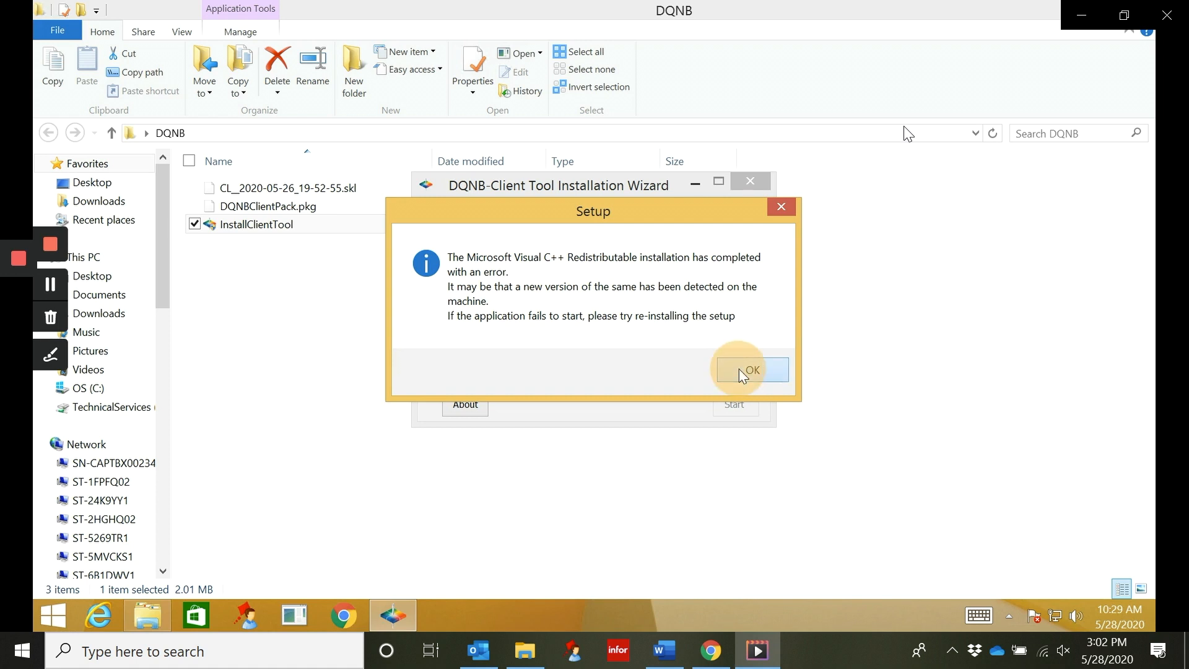
left_click(749, 369)
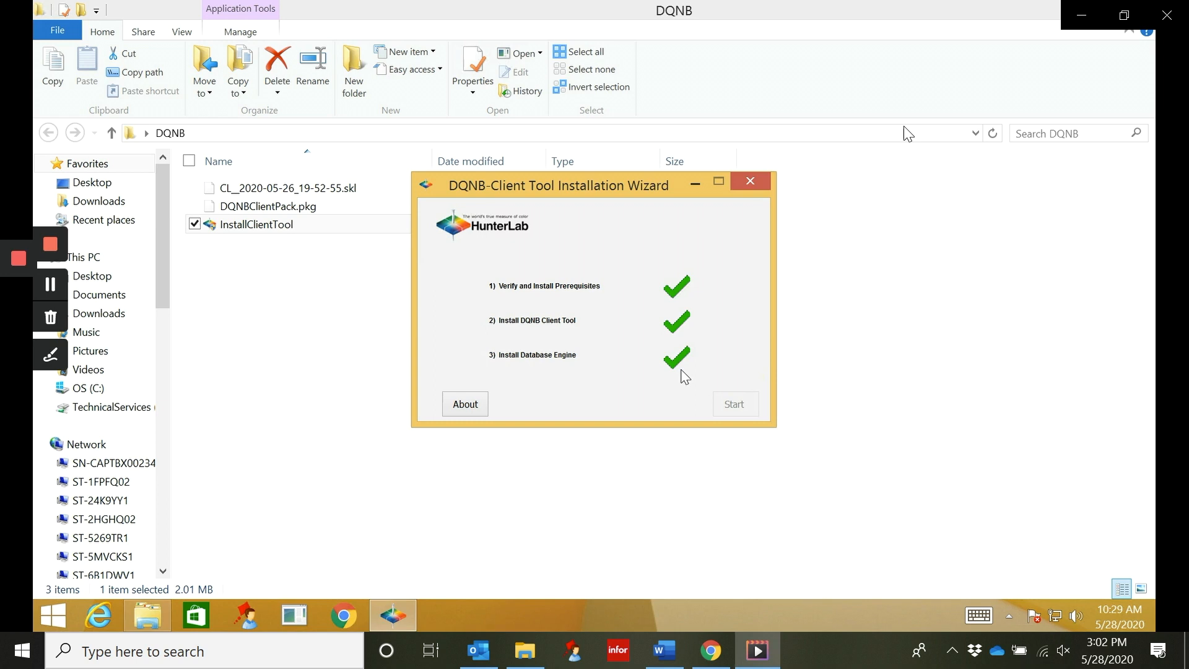
left_click(750, 180)
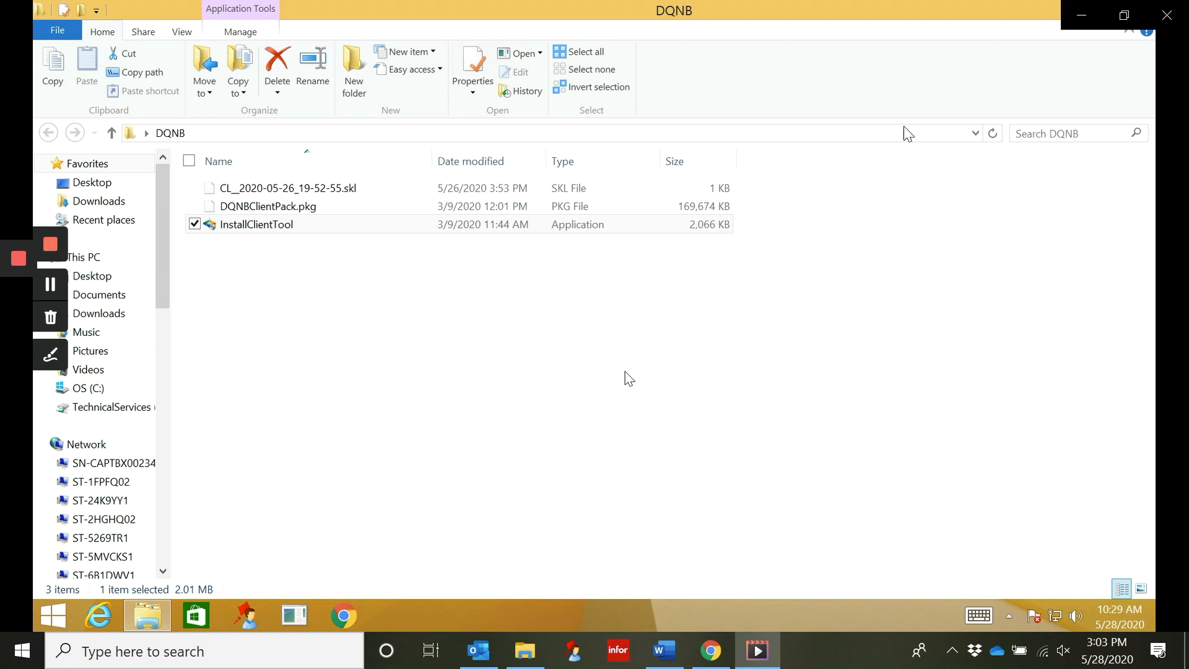
mouse_move(948, 108)
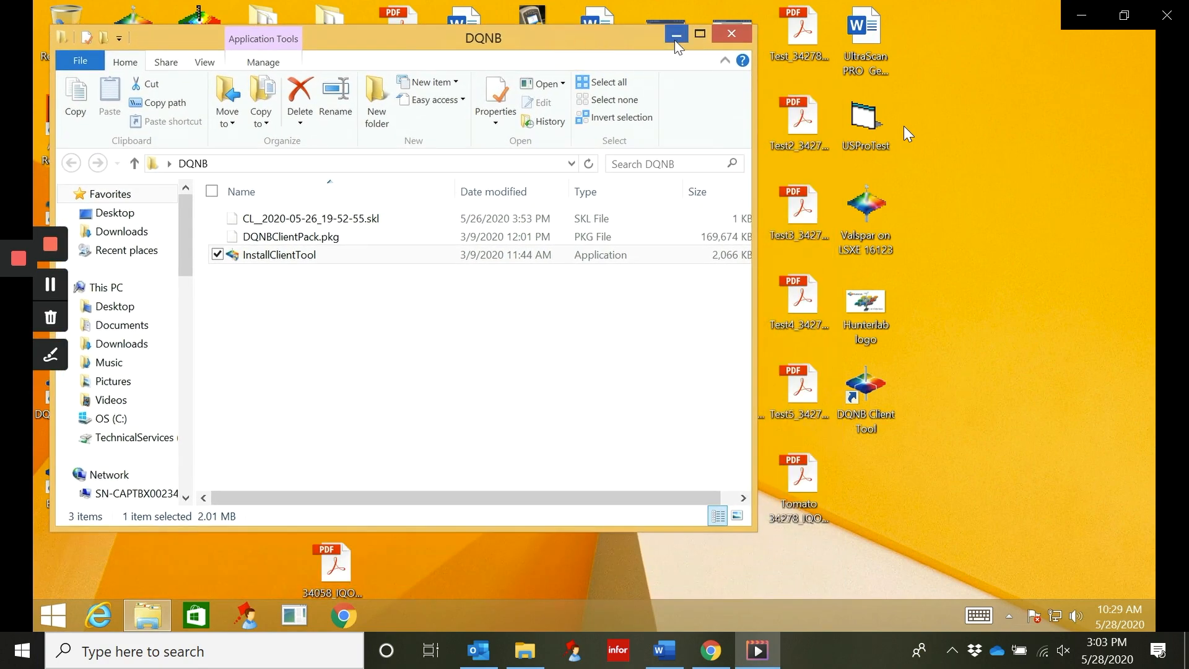
Step: Launch DQNB Client Tool from its new desktop shortcut
left_click(865, 399)
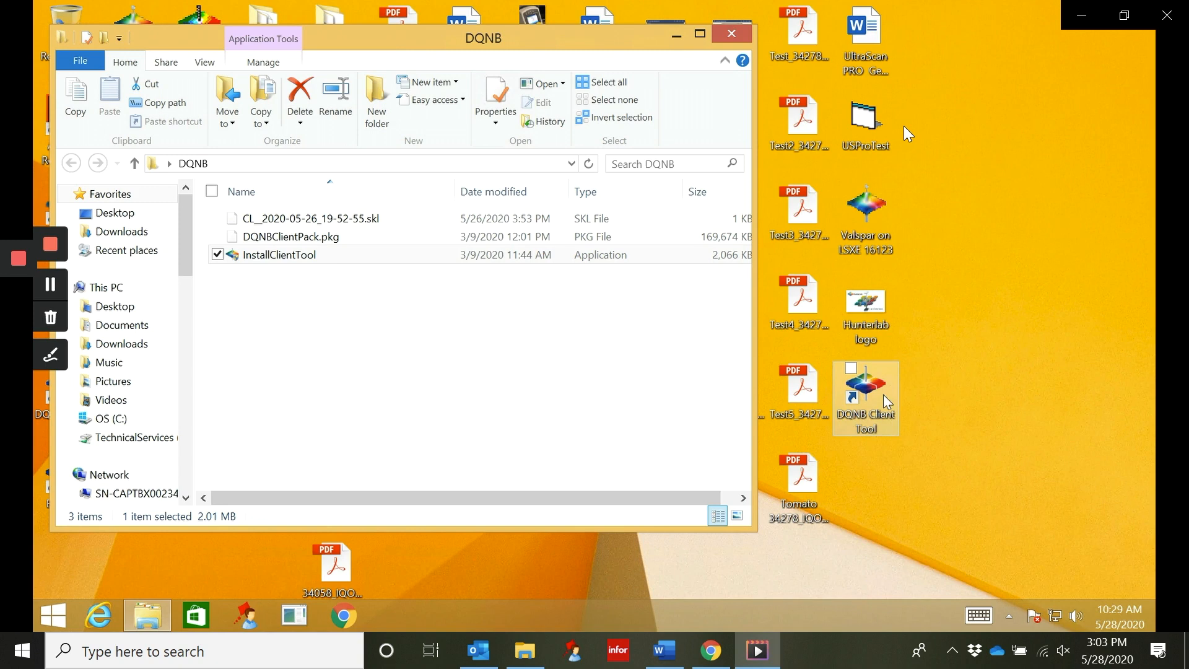
left_click(865, 398)
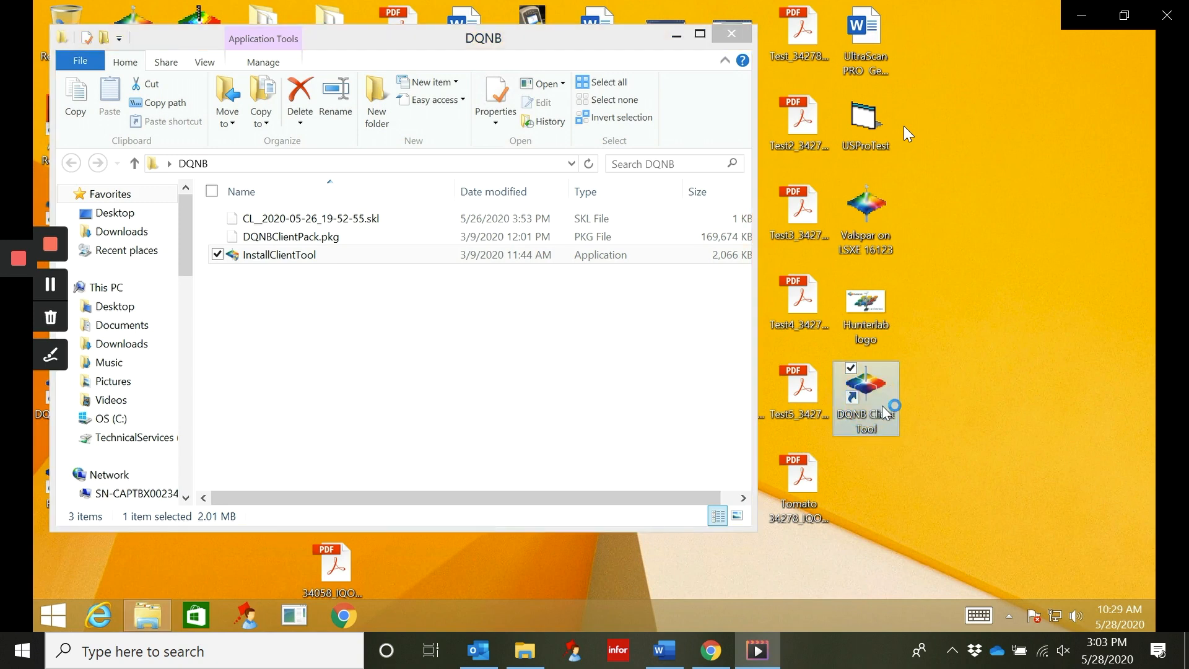
mouse_move(892, 413)
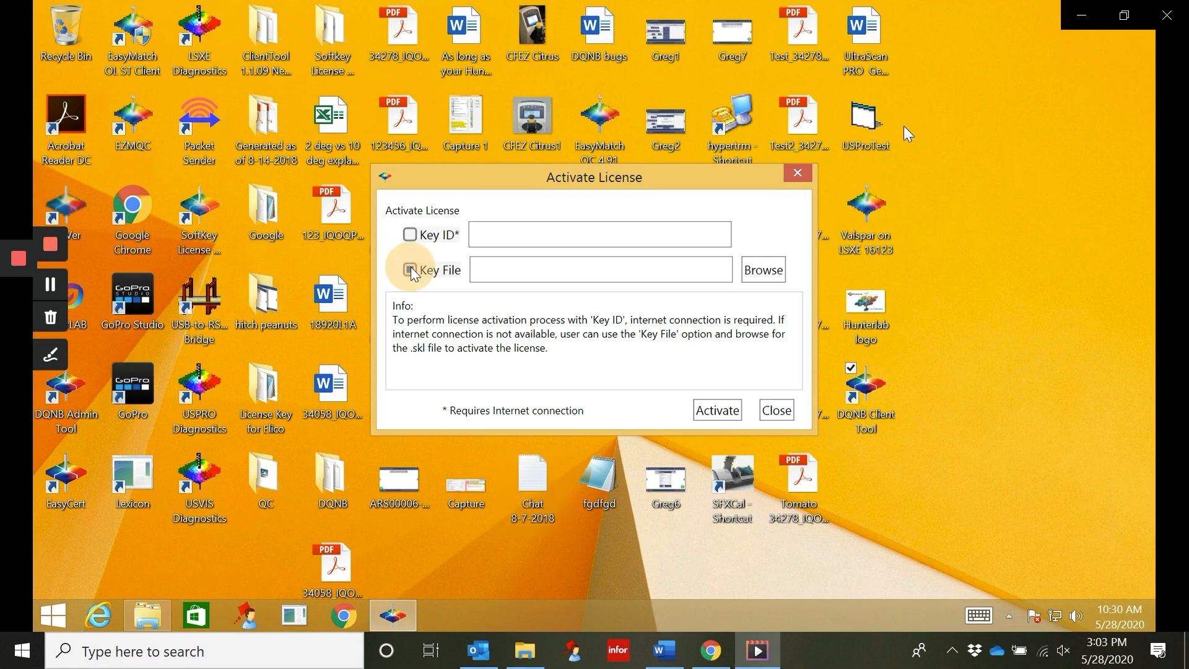
Step: Choose Key File activation, load CL_2020-05-26_19-52-55.skl from DQNB, and activate the license
left_click(410, 270)
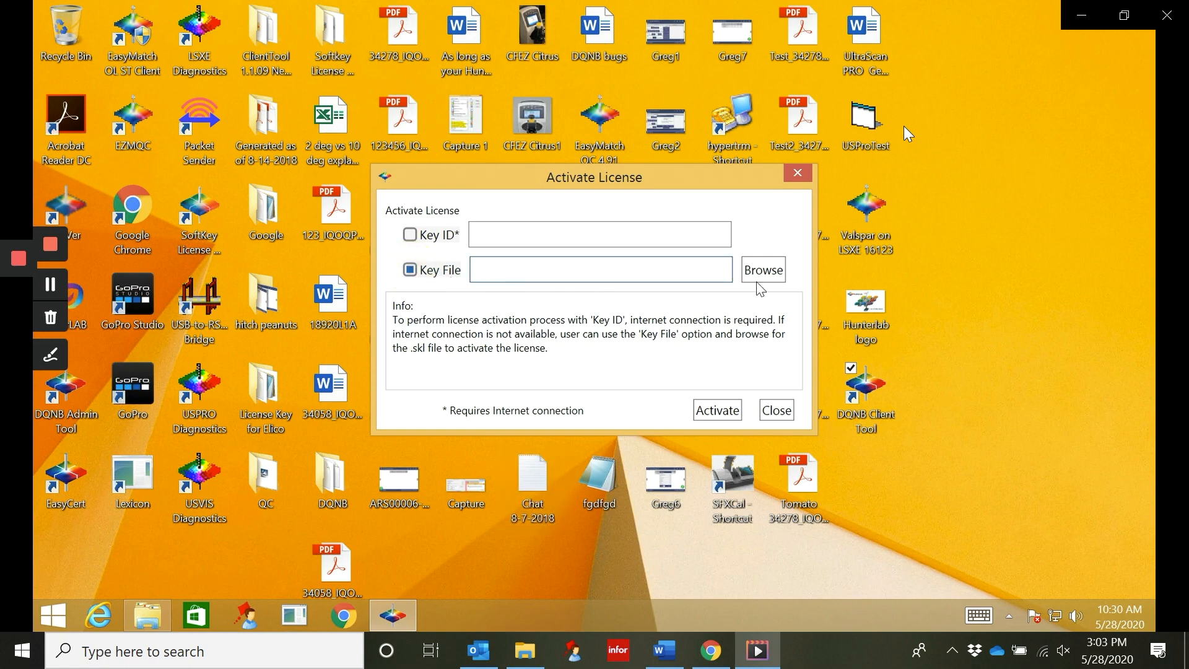
left_click(763, 269)
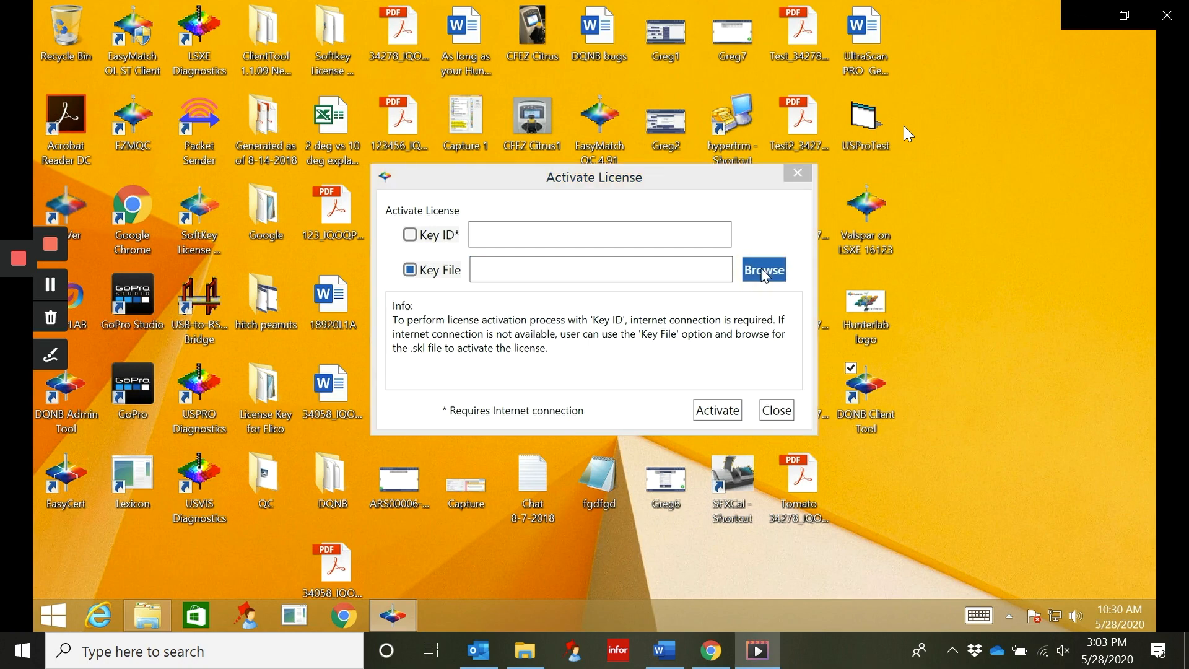
left_click(763, 269)
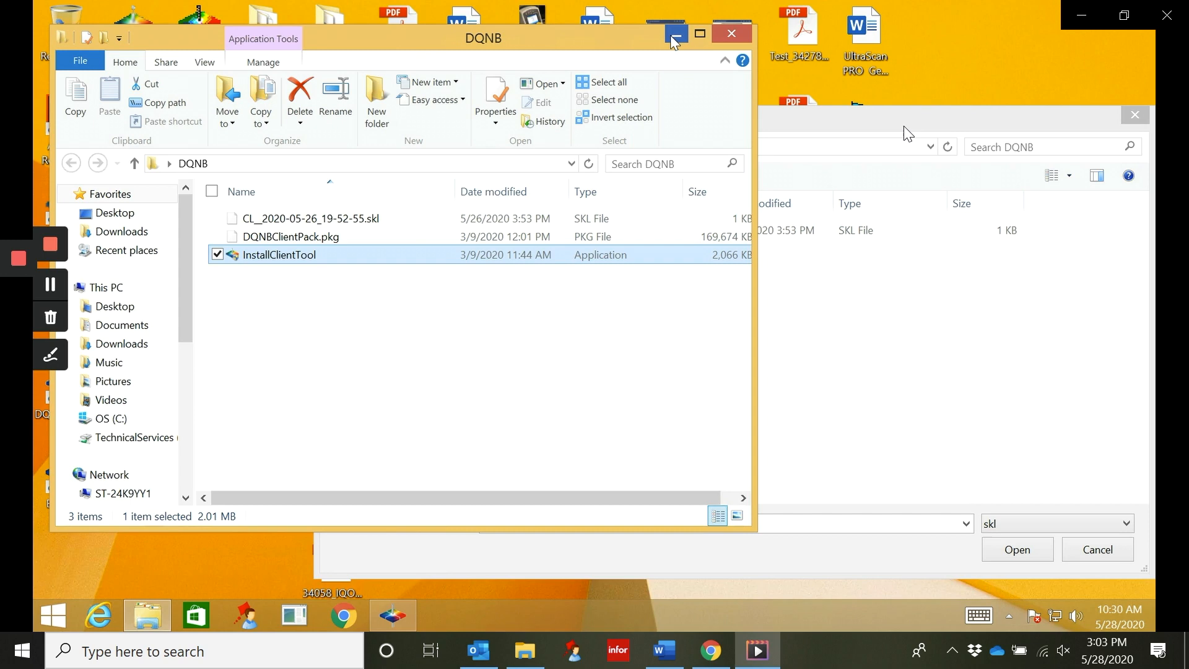
left_click(674, 34)
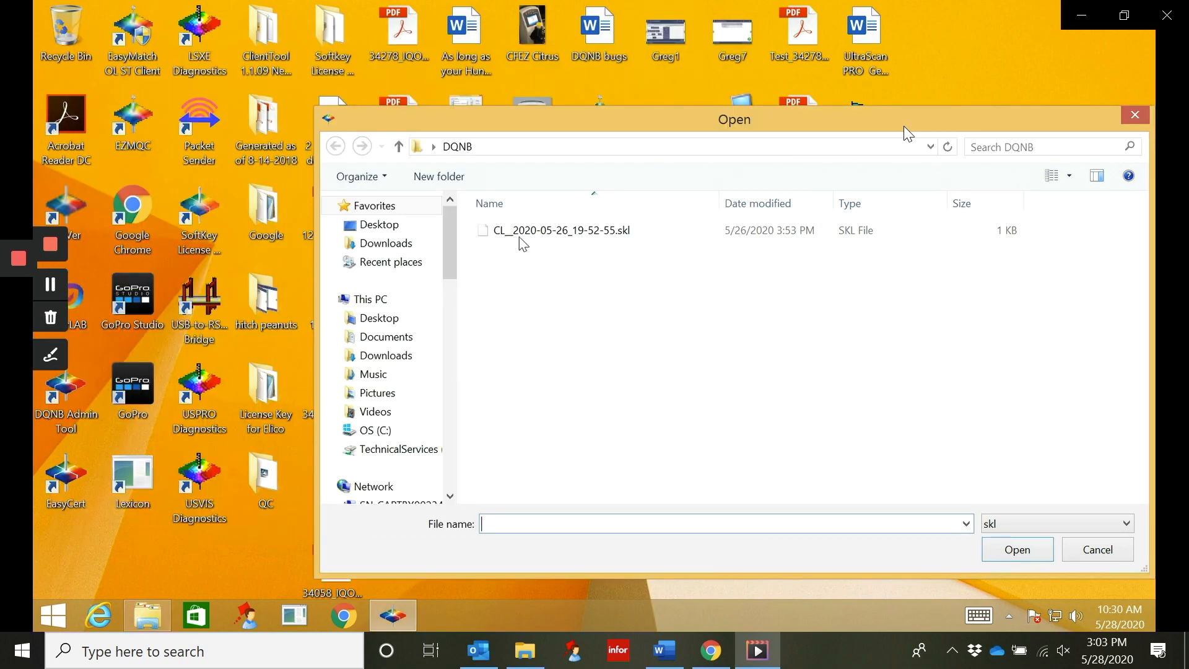
left_click(668, 146)
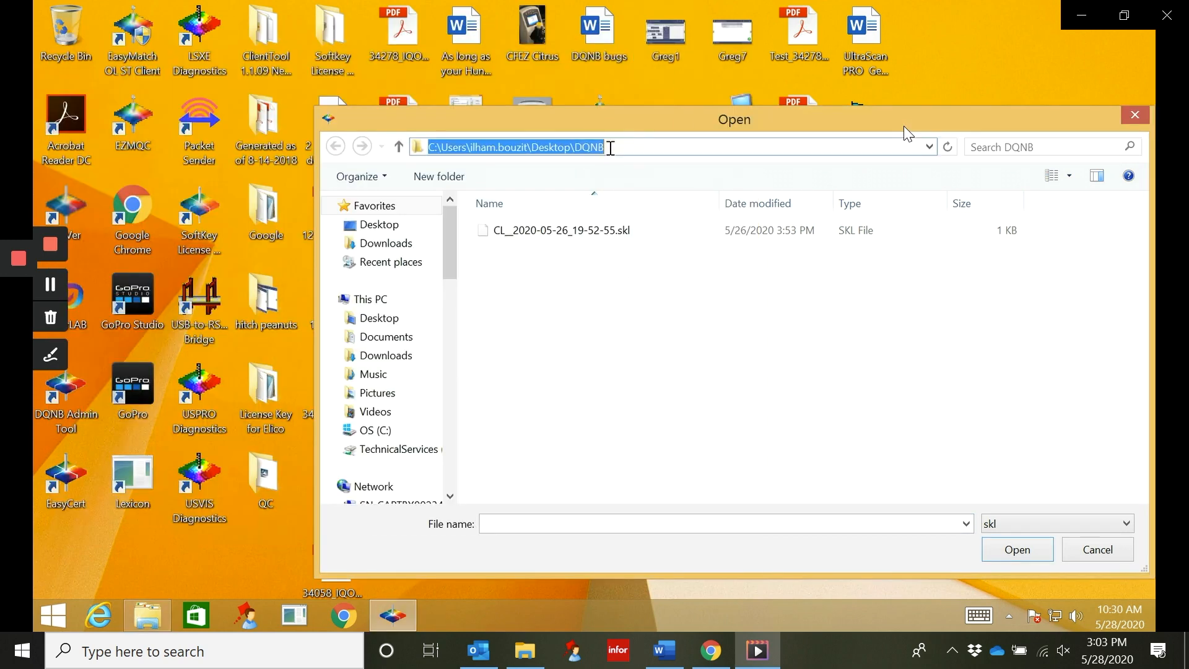
left_click(561, 230)
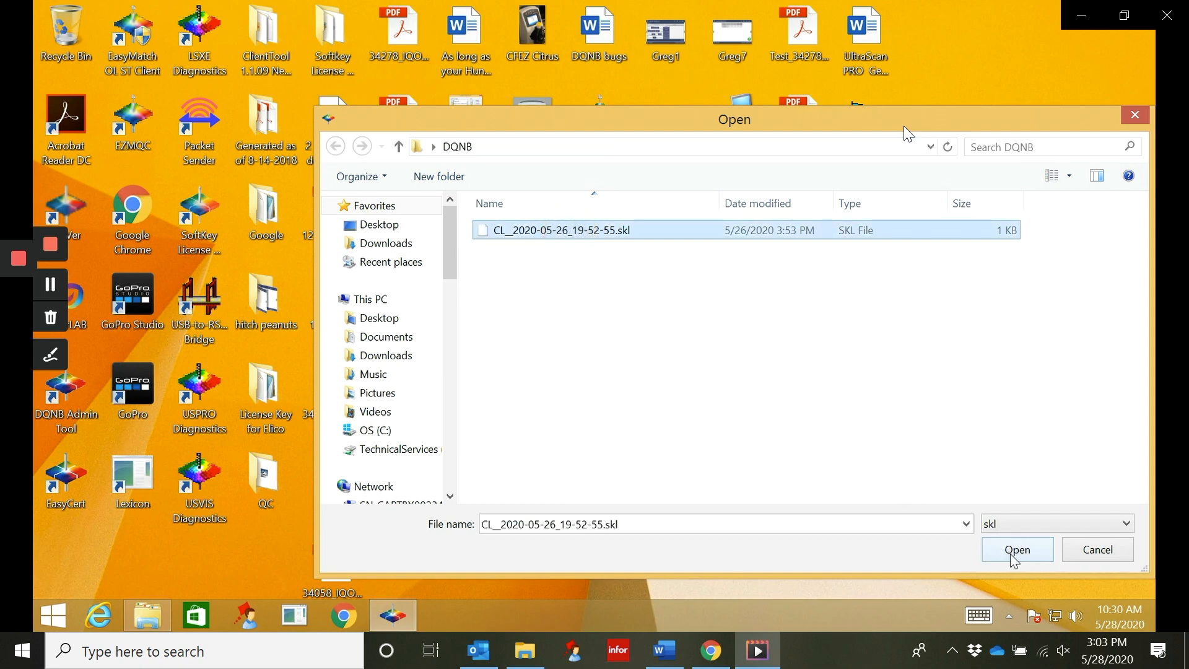
left_click(1016, 550)
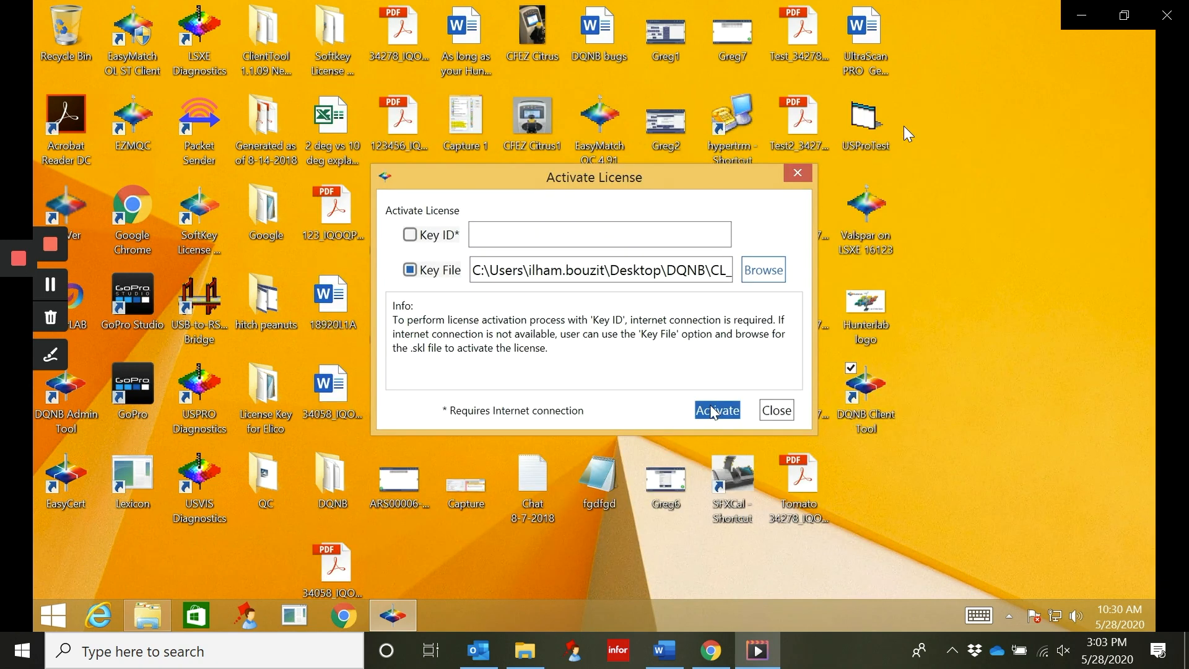
left_click(716, 410)
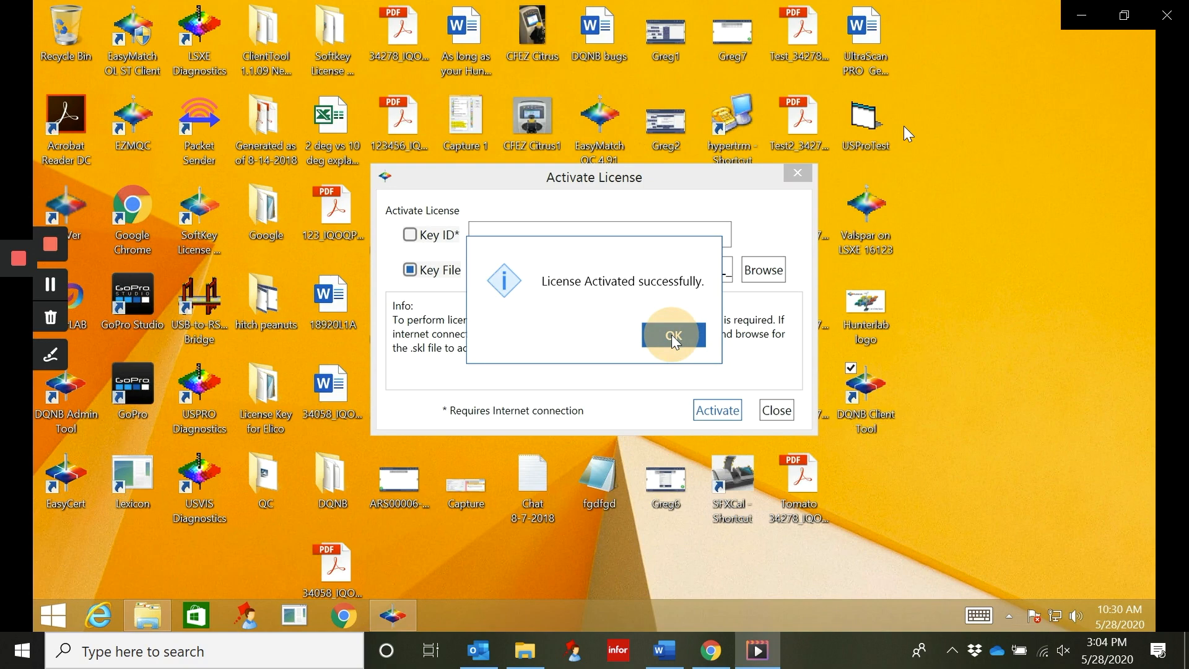
Step: Acknowledge the 'License Activated successfully' message
left_click(672, 335)
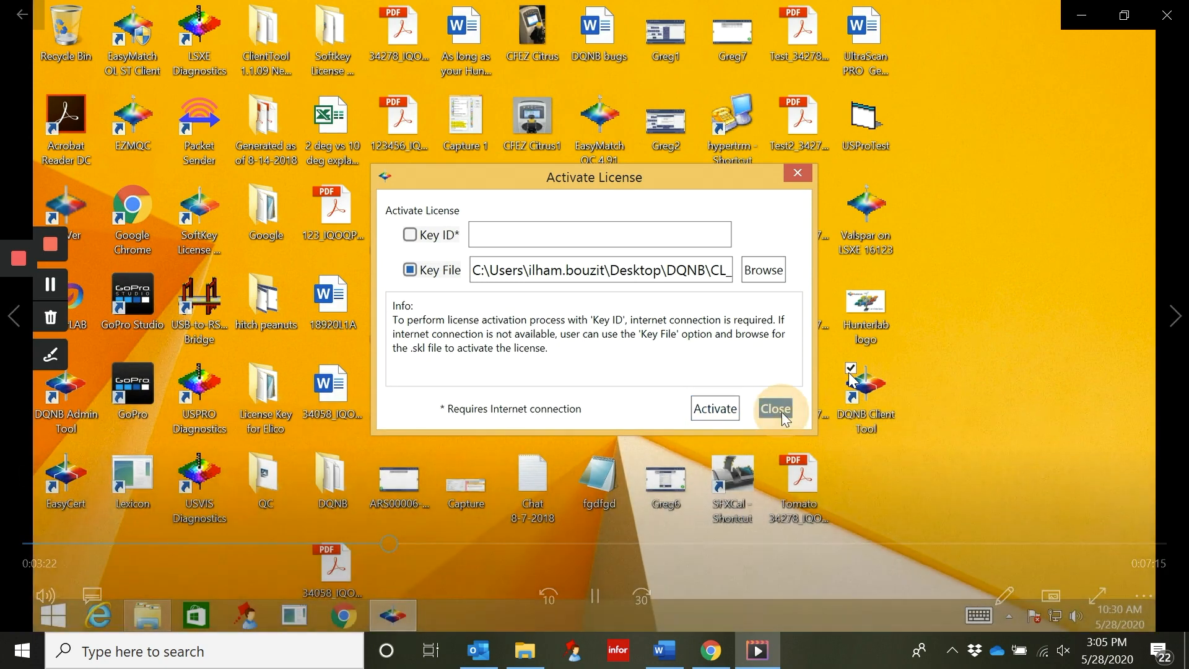
Step: Close the activation window and log in as admin to reach Manage Users
left_click(774, 408)
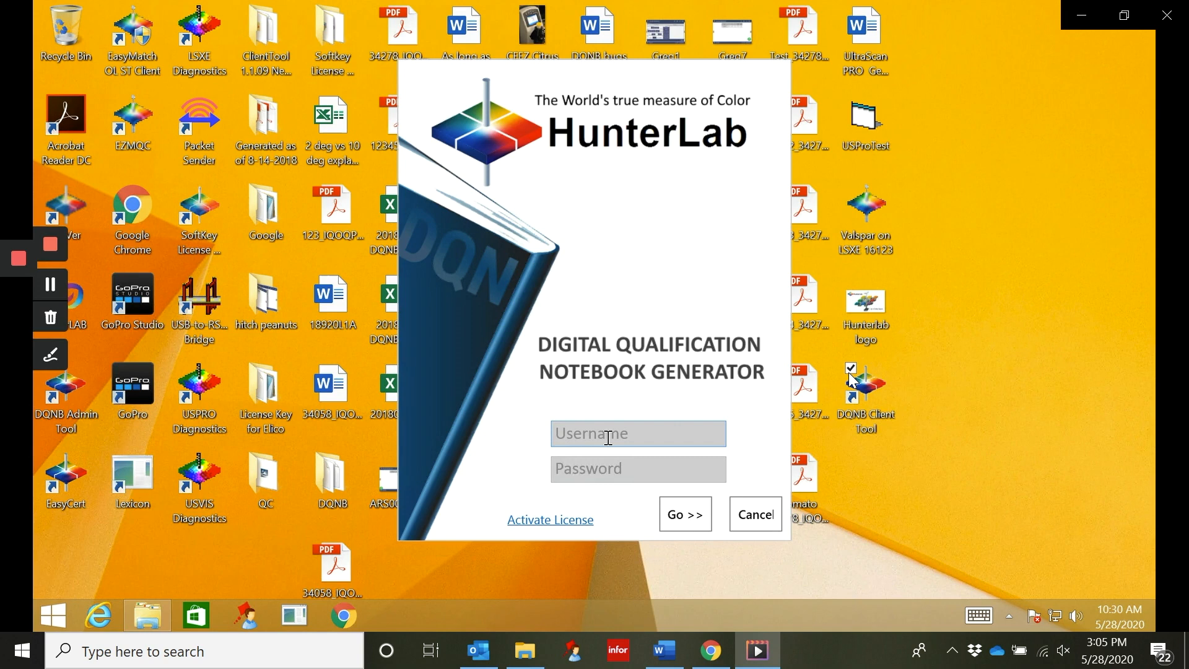
type("admin")
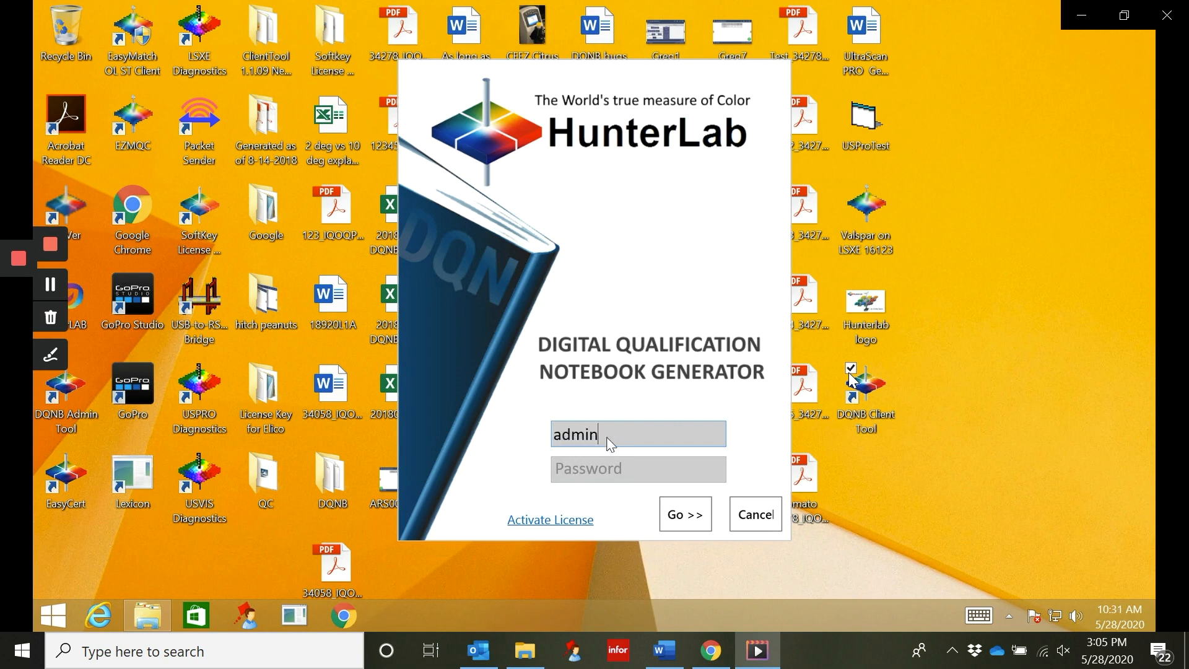
left_click(637, 468)
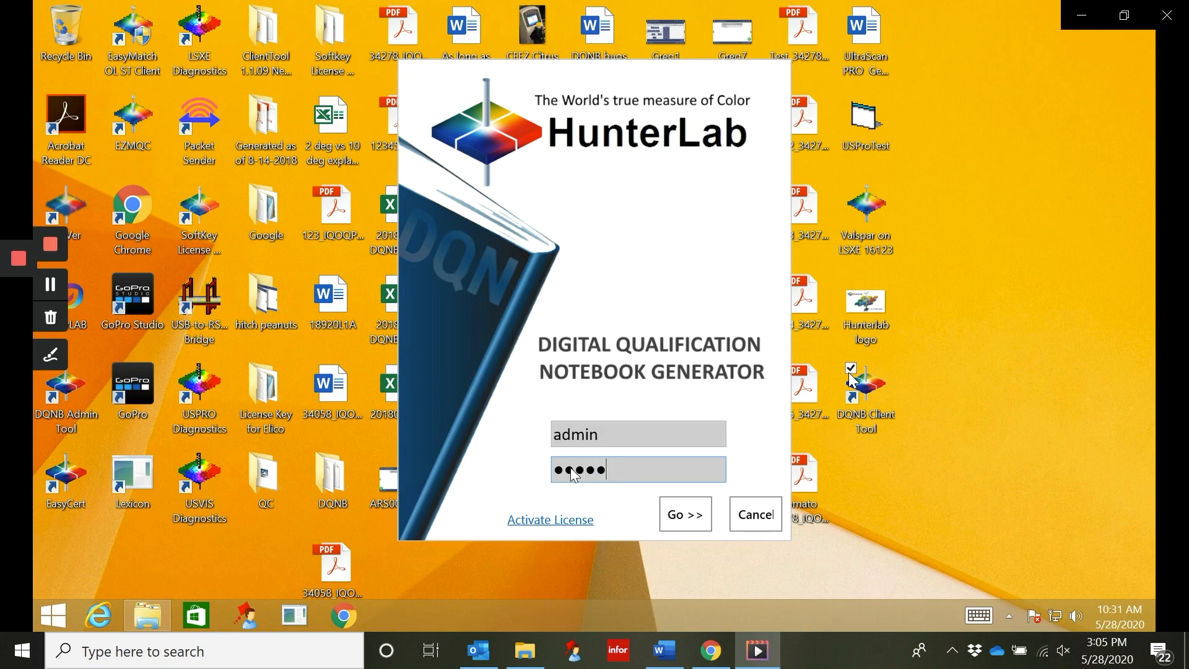
left_click(682, 514)
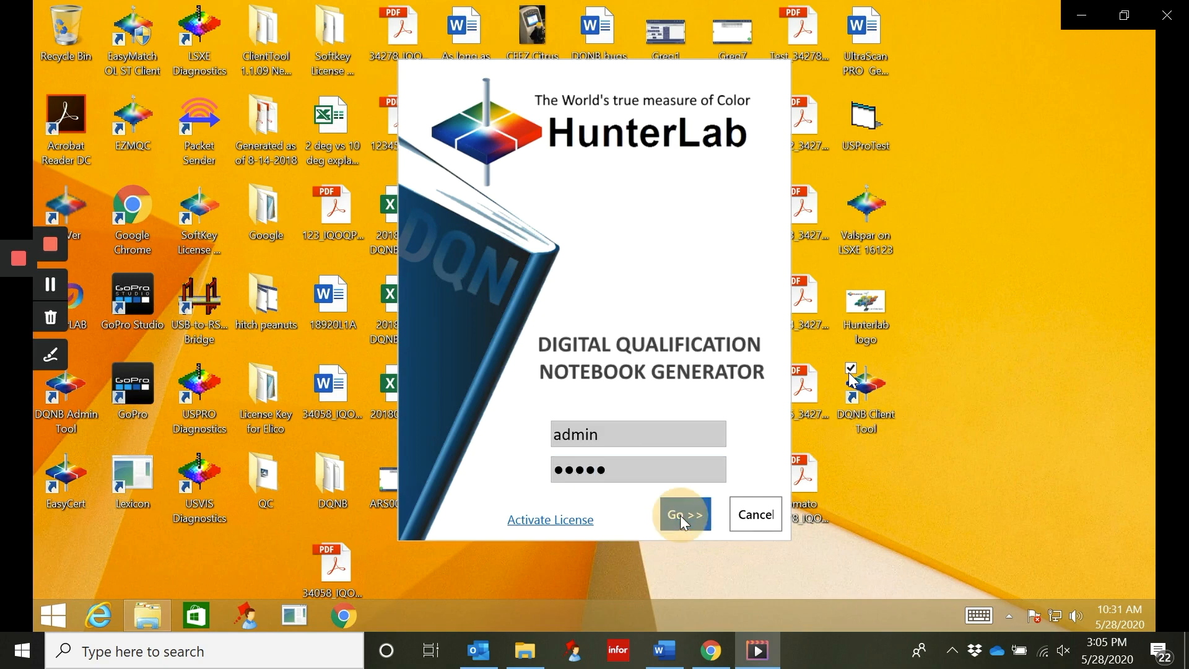
left_click(682, 514)
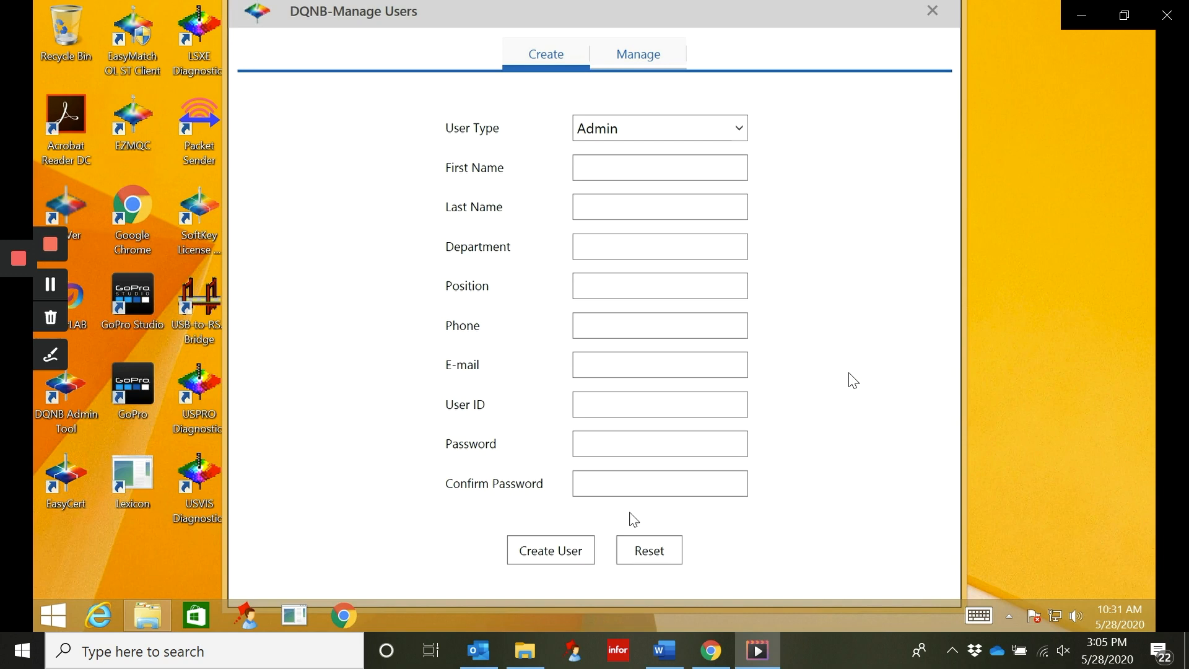
mouse_move(622, 135)
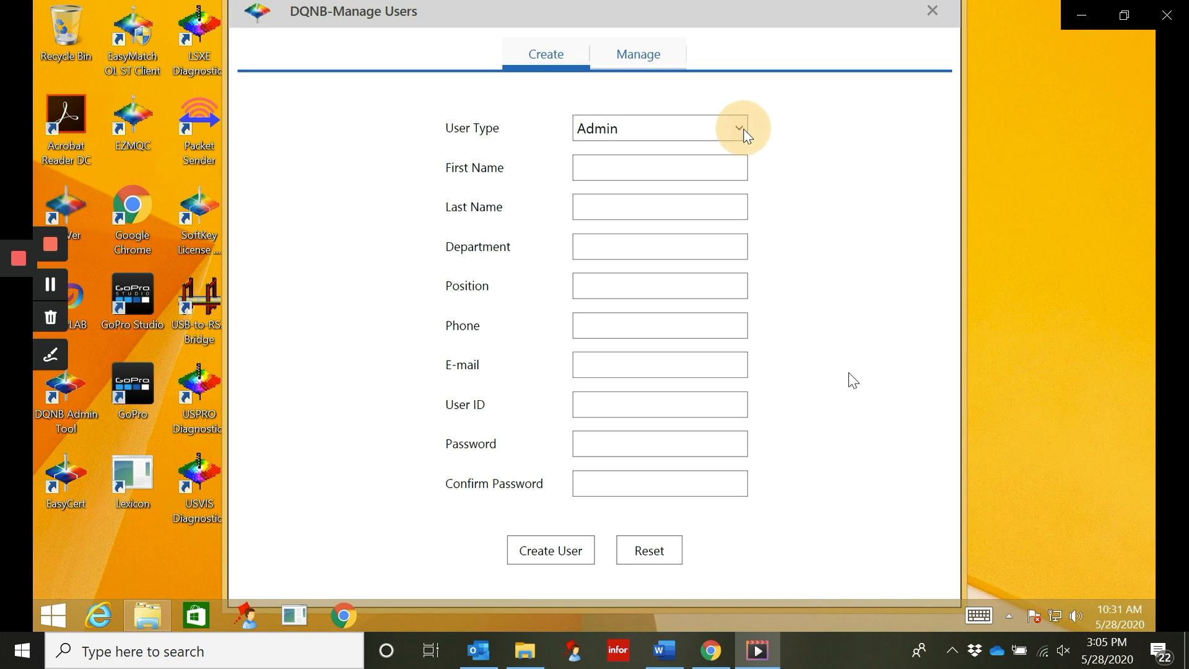
left_click(658, 167)
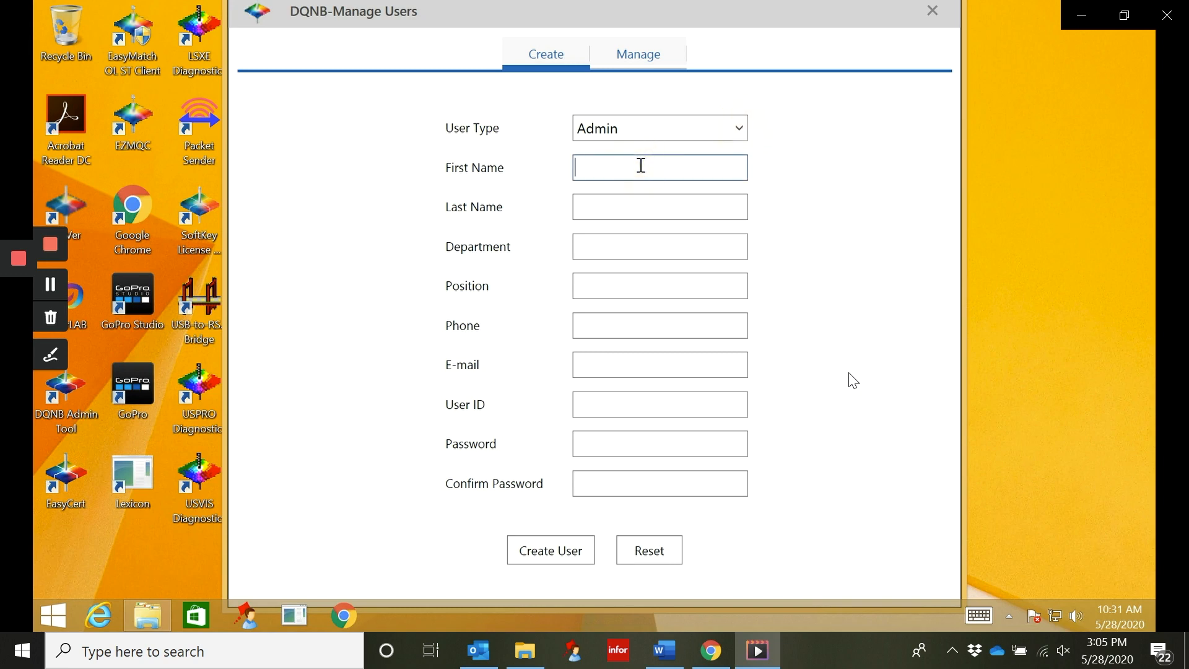
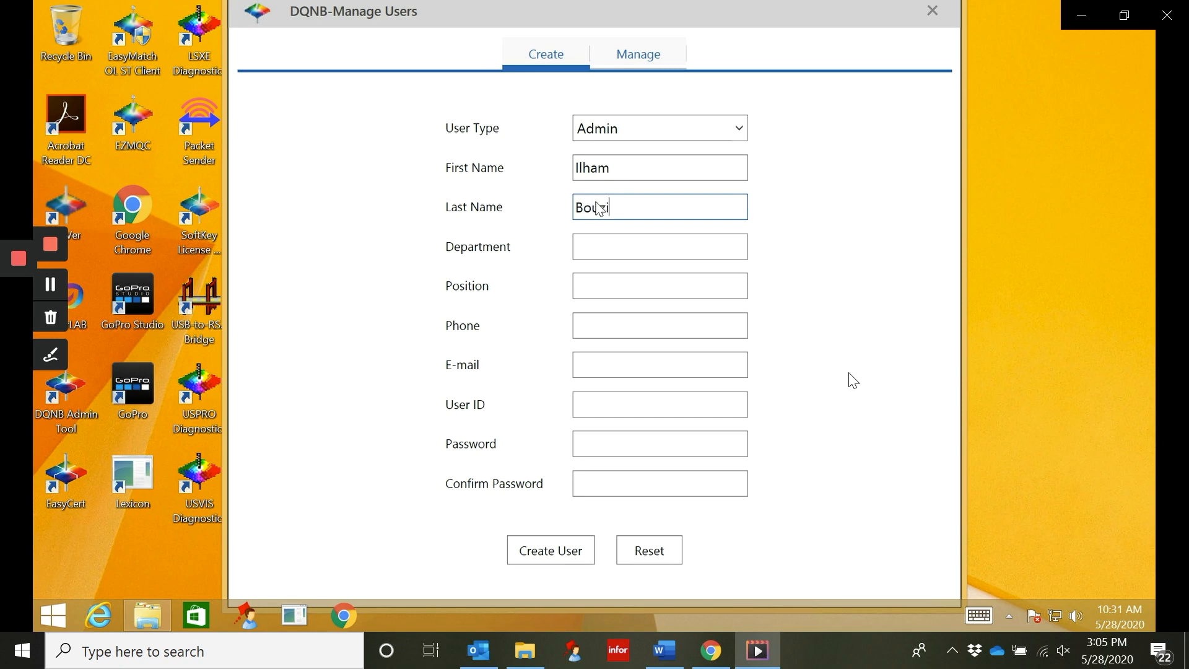
left_click(659, 246)
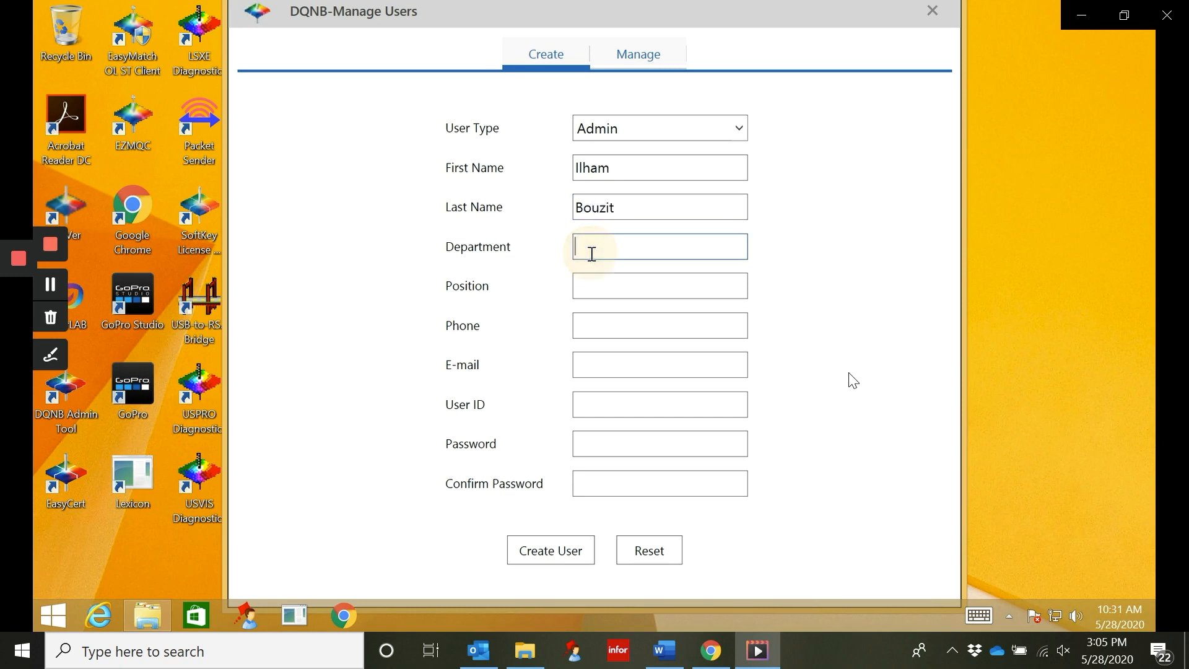
type("Technical Ser")
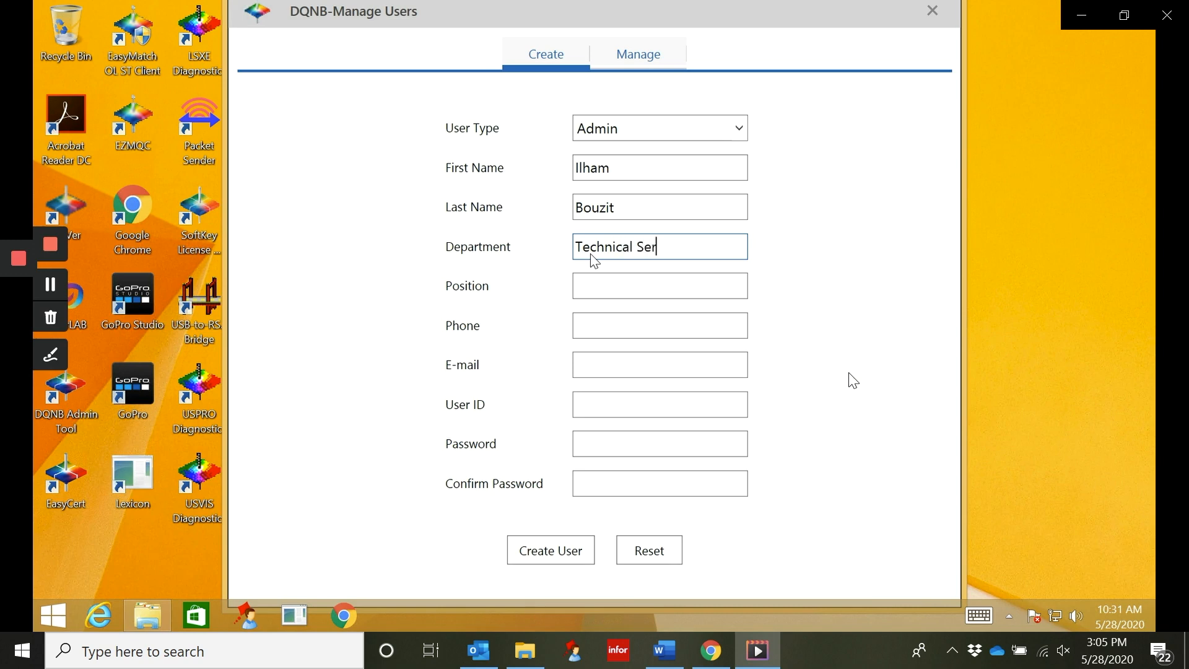
type("vices")
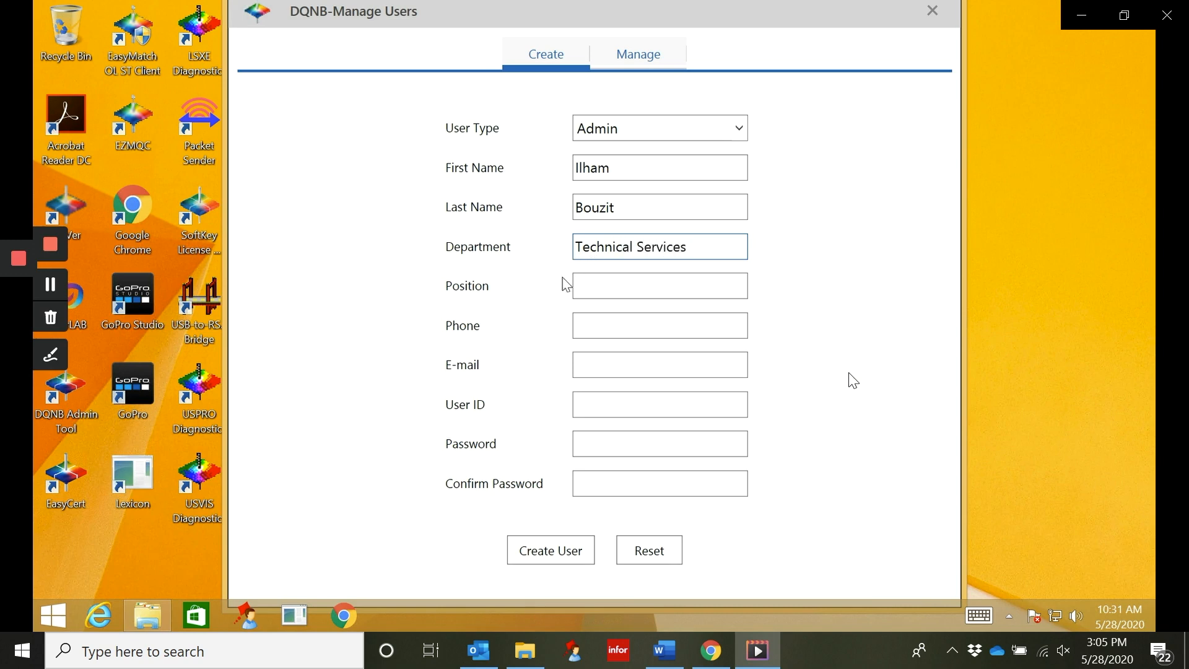
left_click(659, 285)
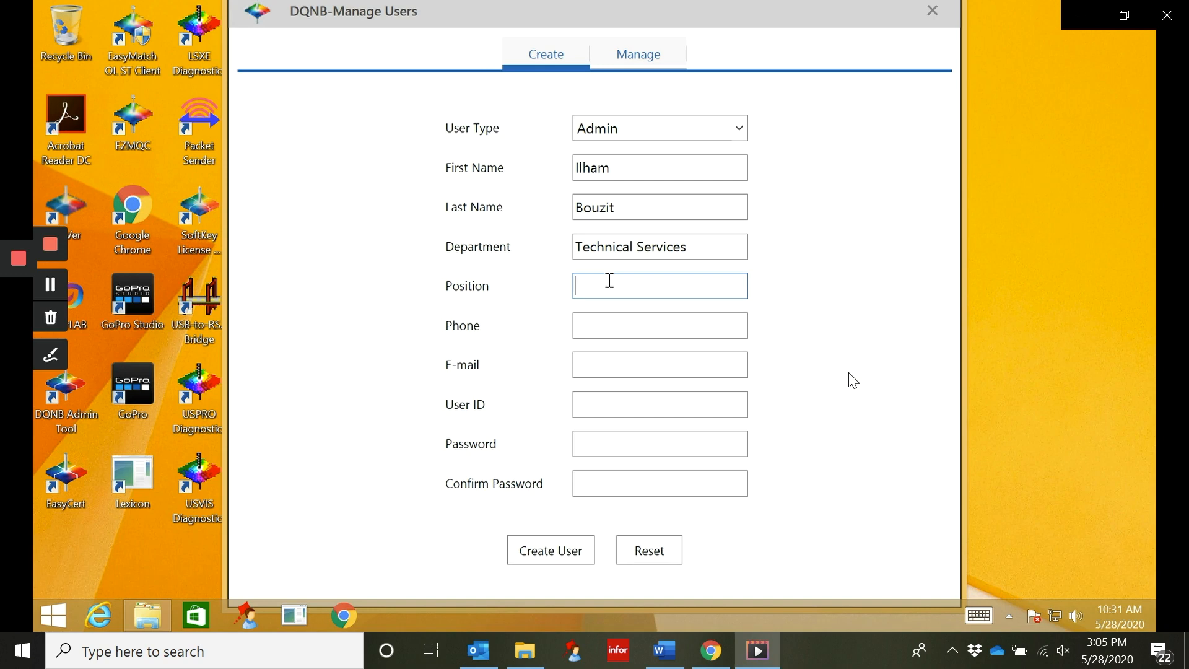
type("Product Su")
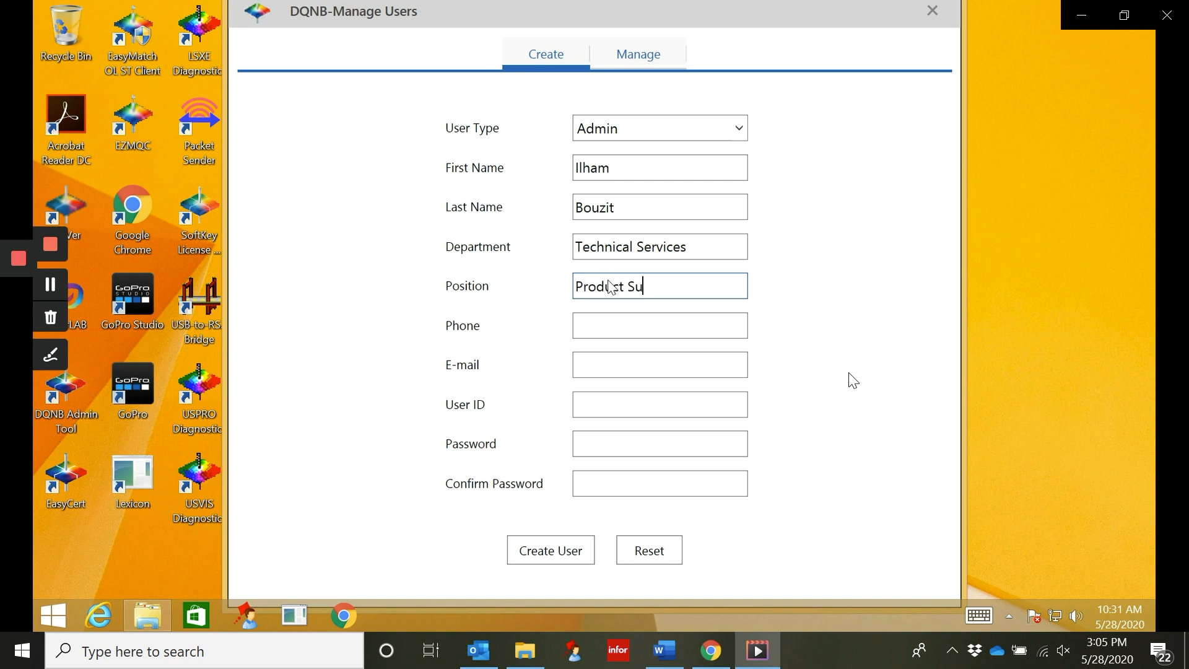
type("pport Spe")
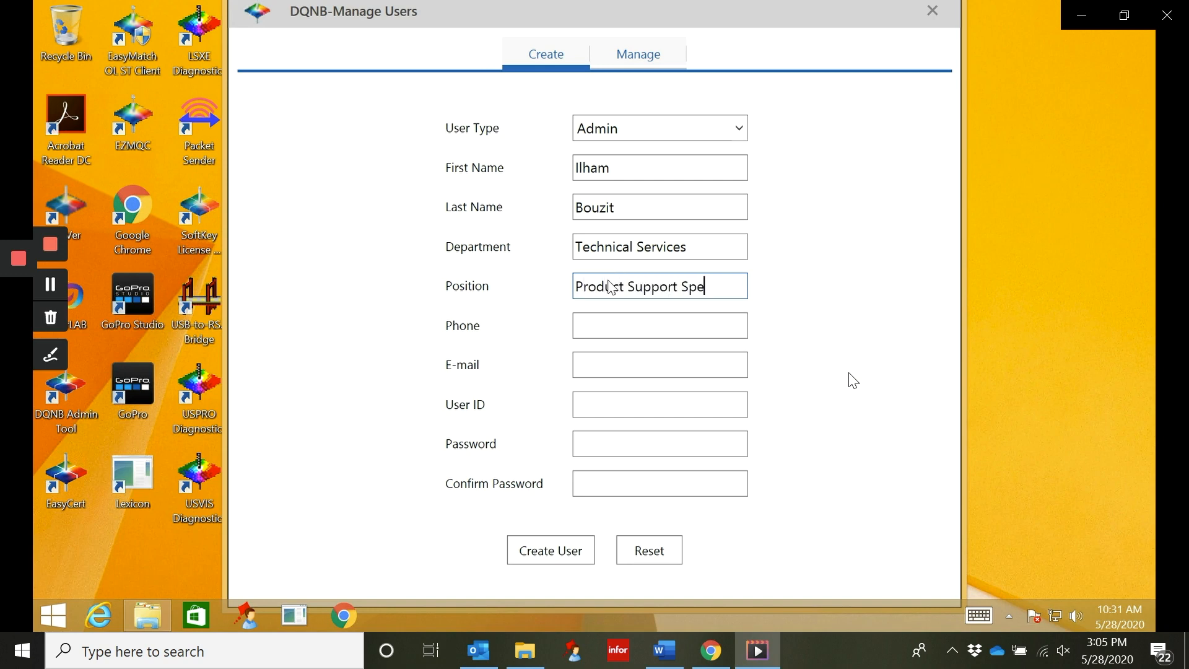
type("cialist")
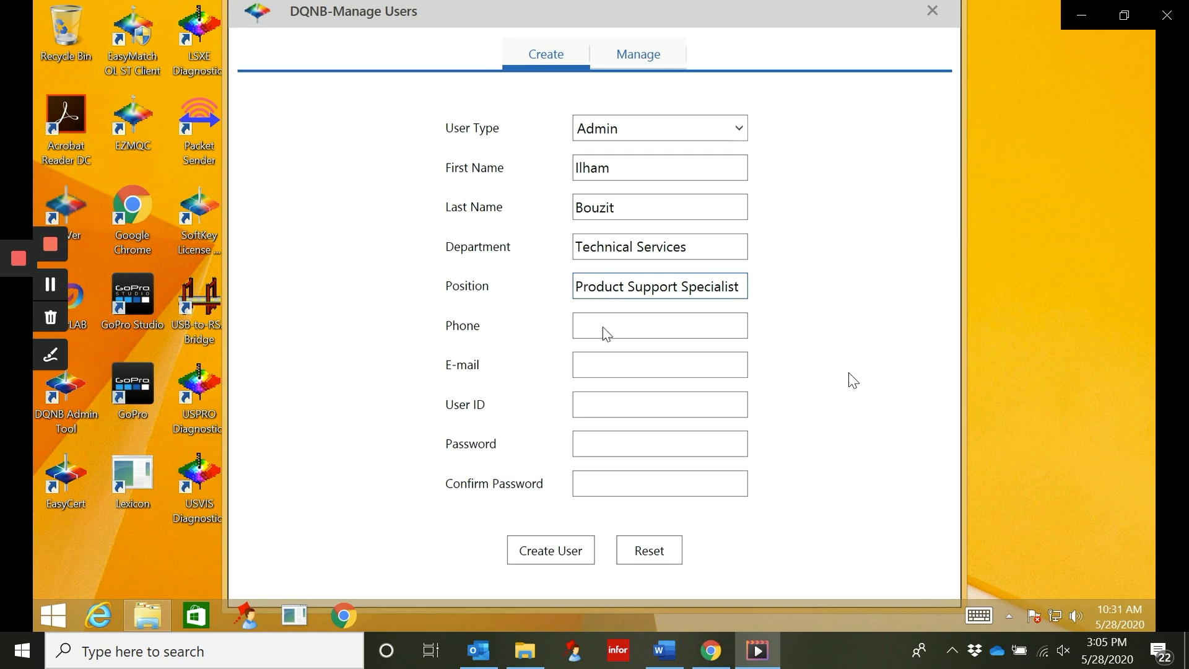
Step: Add phone, hunterlab e-mail, user ID ilham and password, then submit Create User
left_click(658, 326)
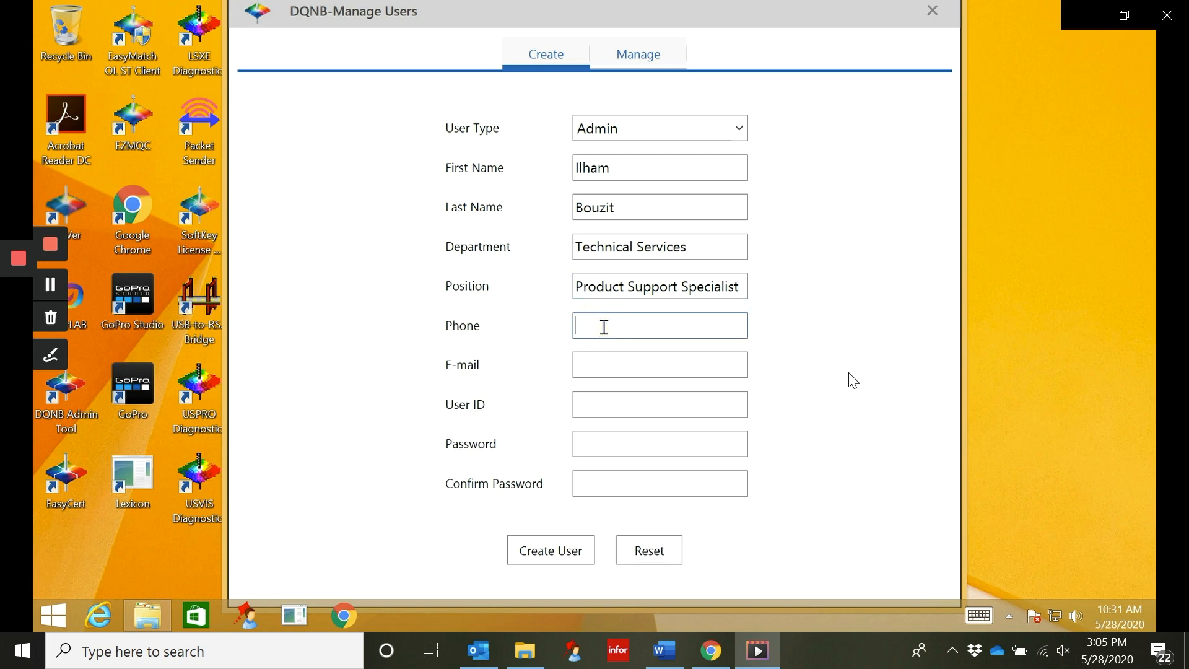
type("12345678")
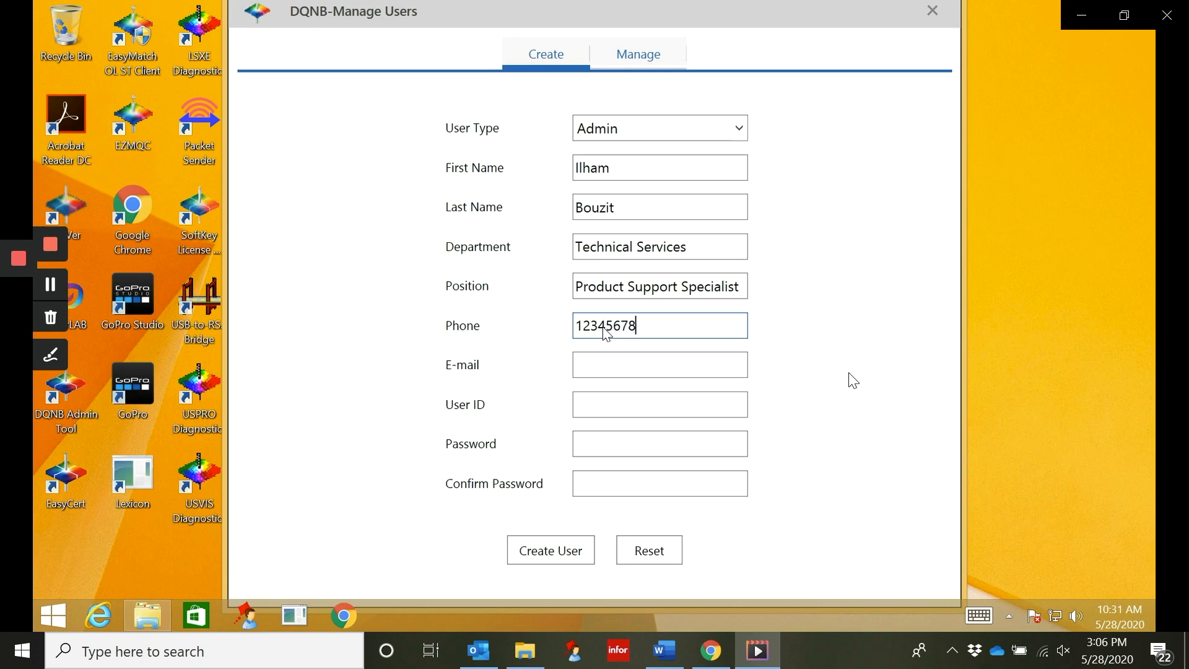
type("90")
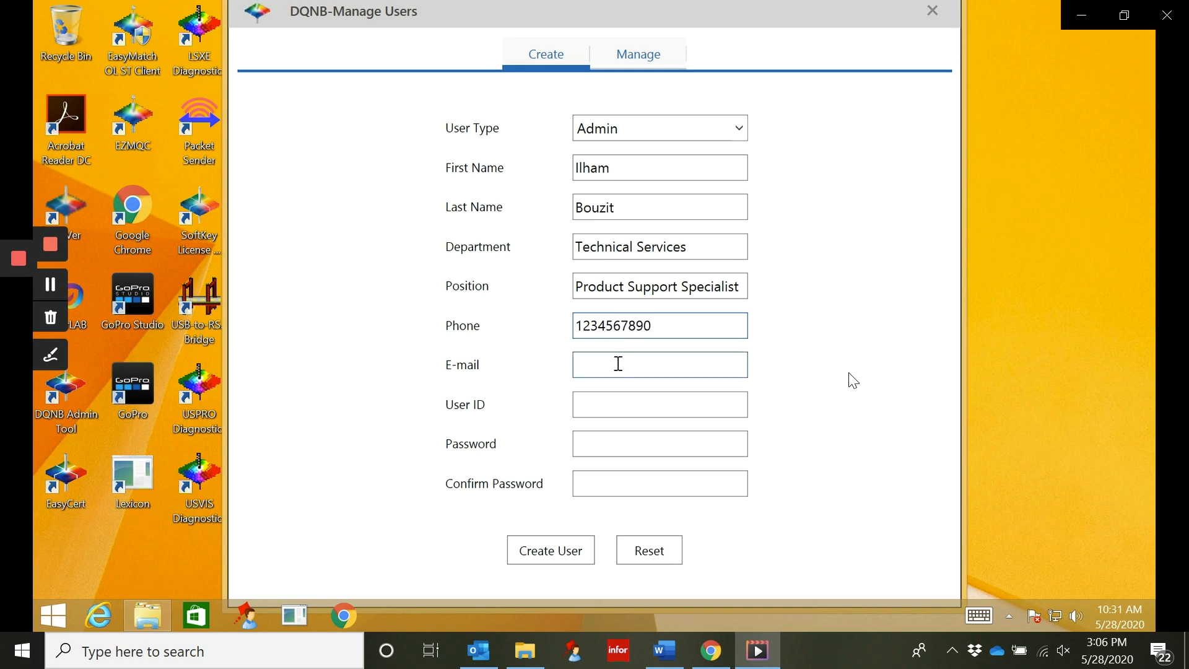
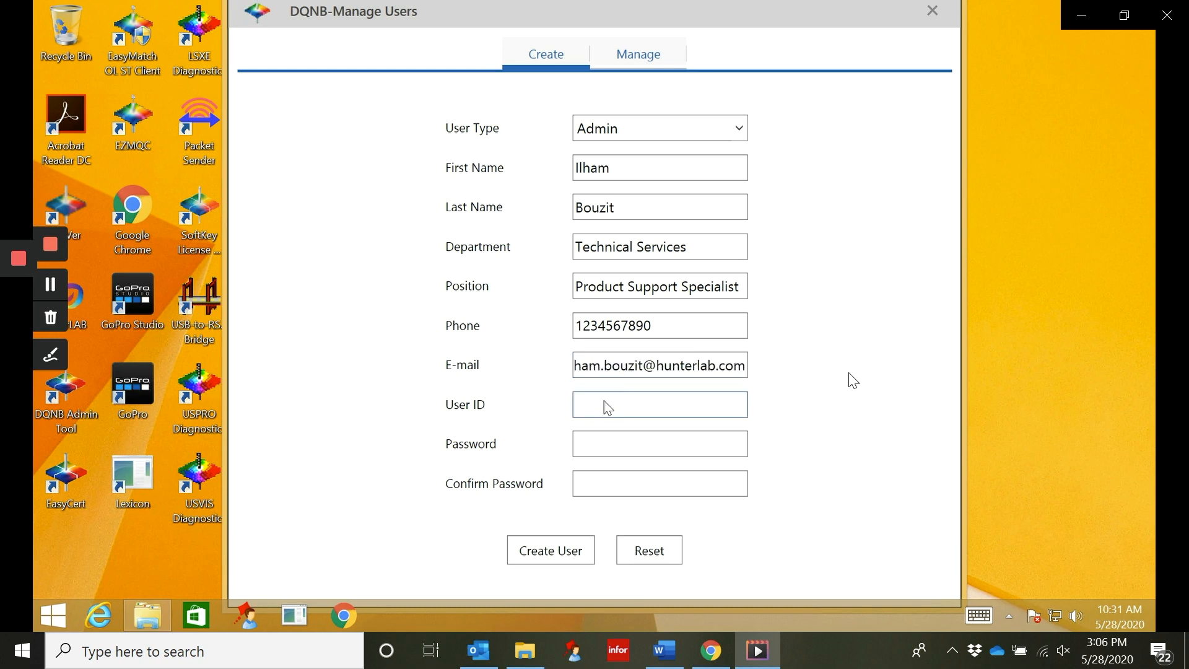
type("ilham")
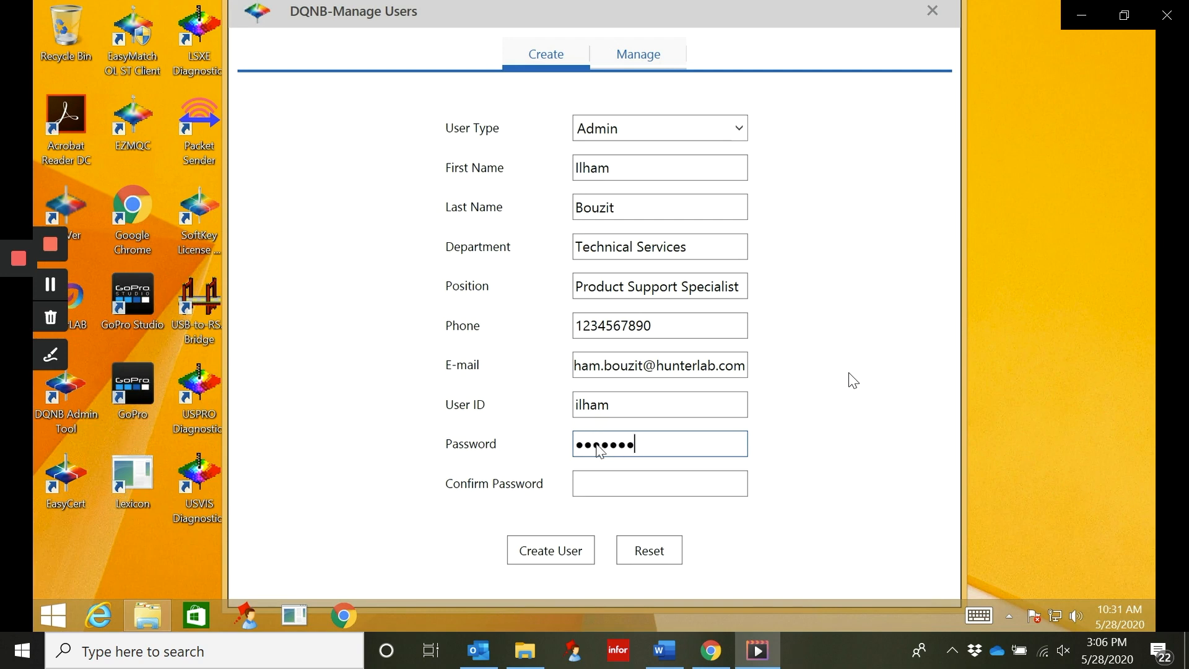
left_click(658, 483)
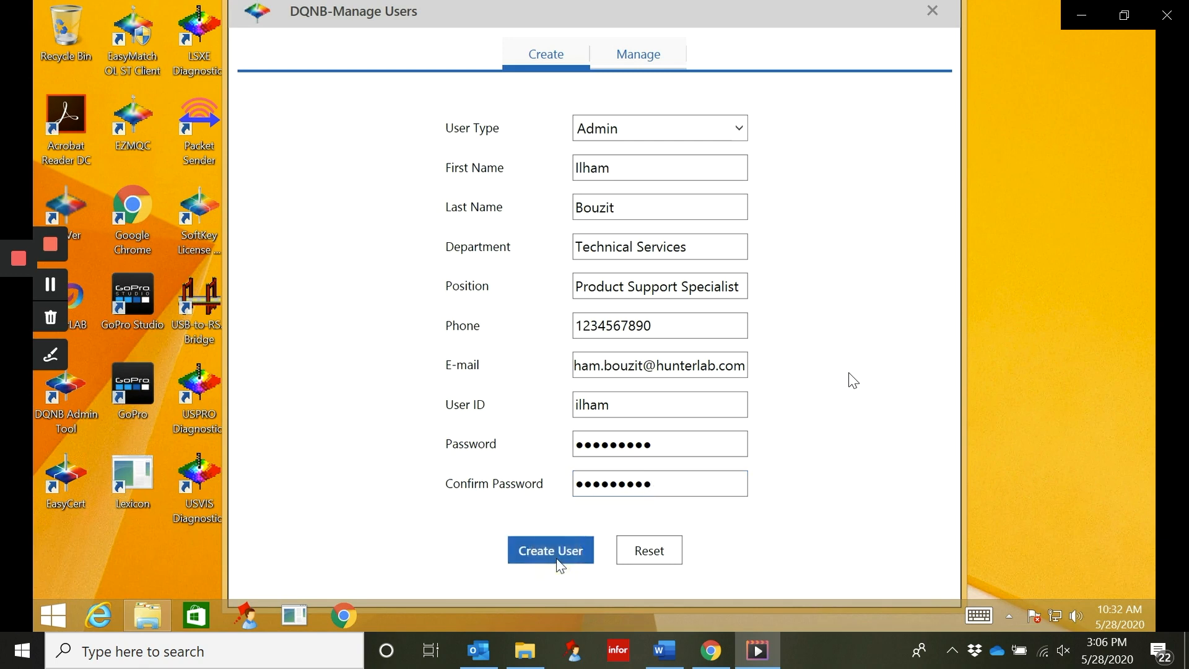
left_click(551, 550)
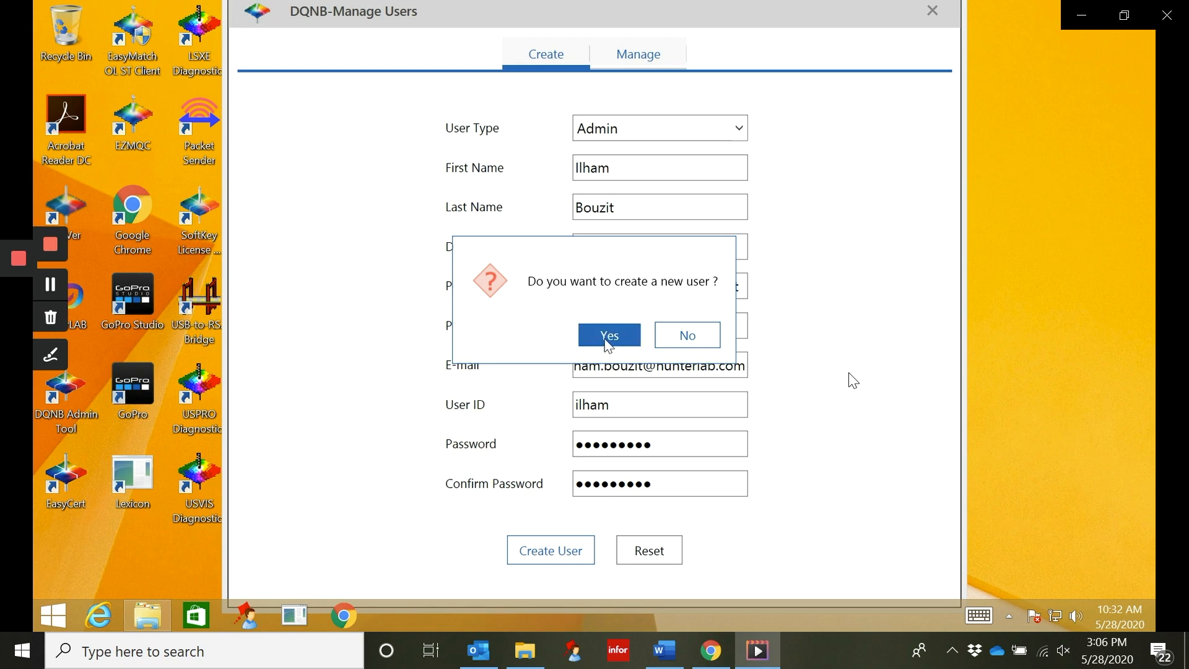
Step: Confirm creating user ilham, dismiss the success message, and switch to the Manage tab
left_click(608, 335)
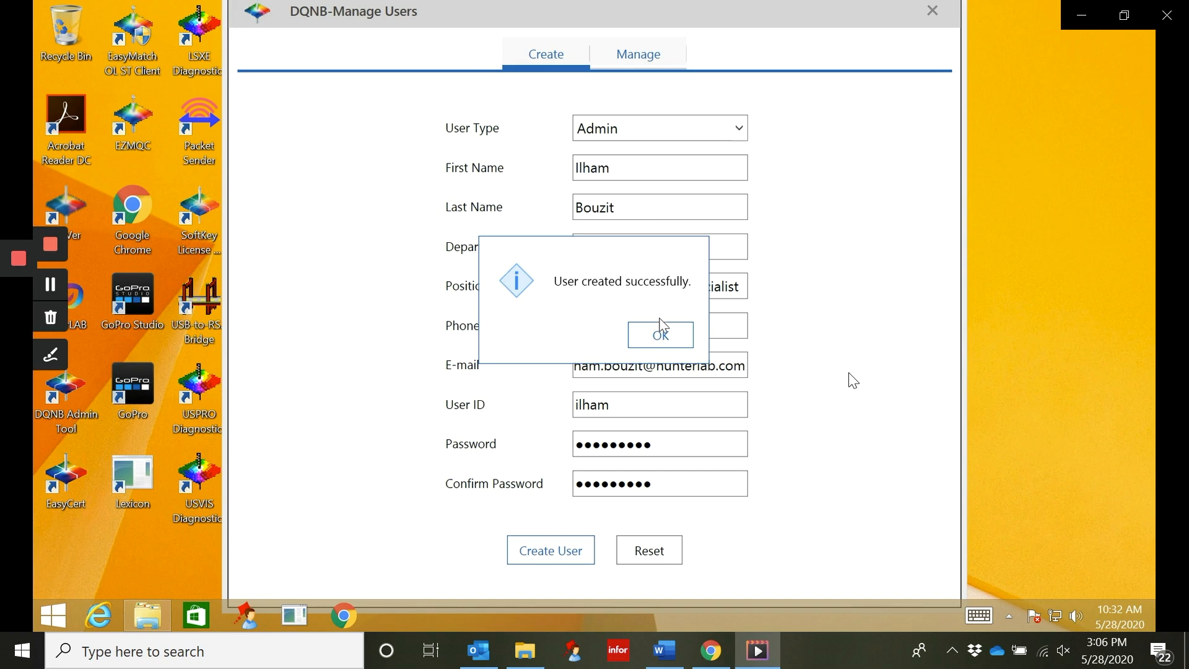
left_click(659, 335)
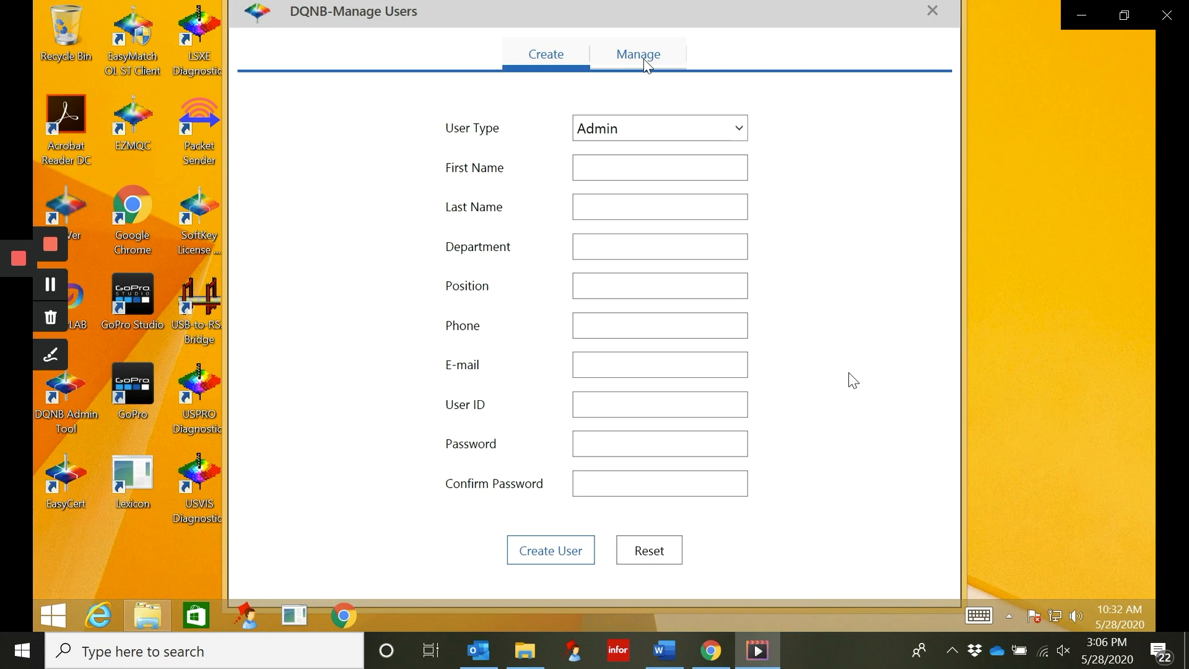
left_click(637, 54)
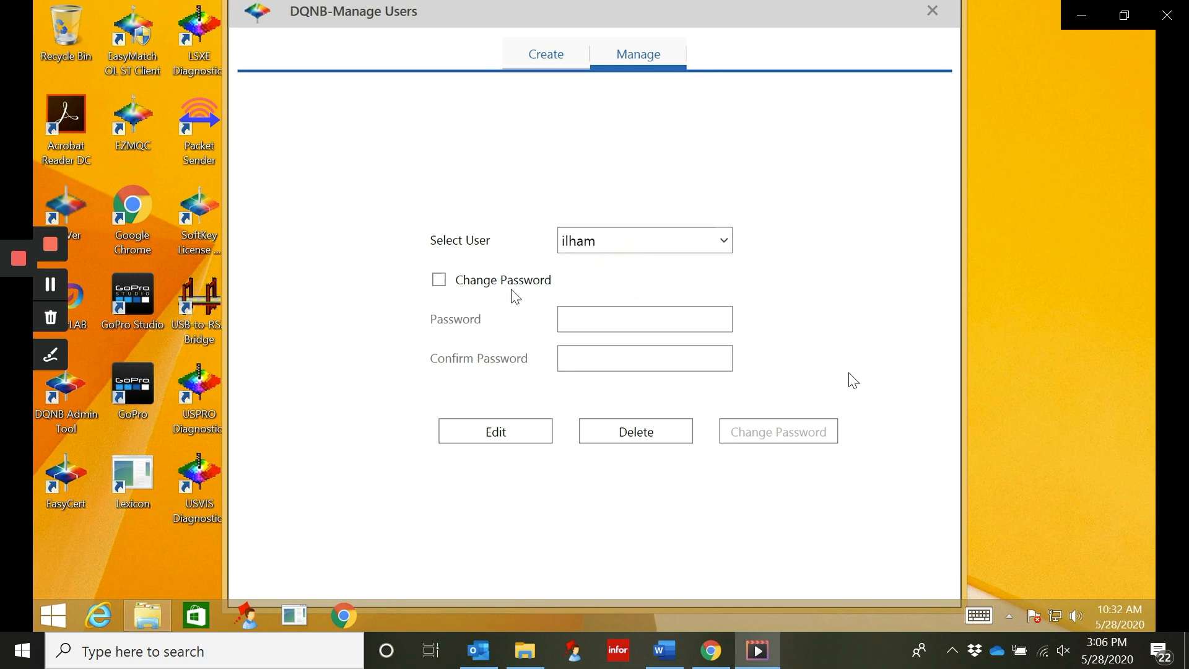
mouse_move(486, 405)
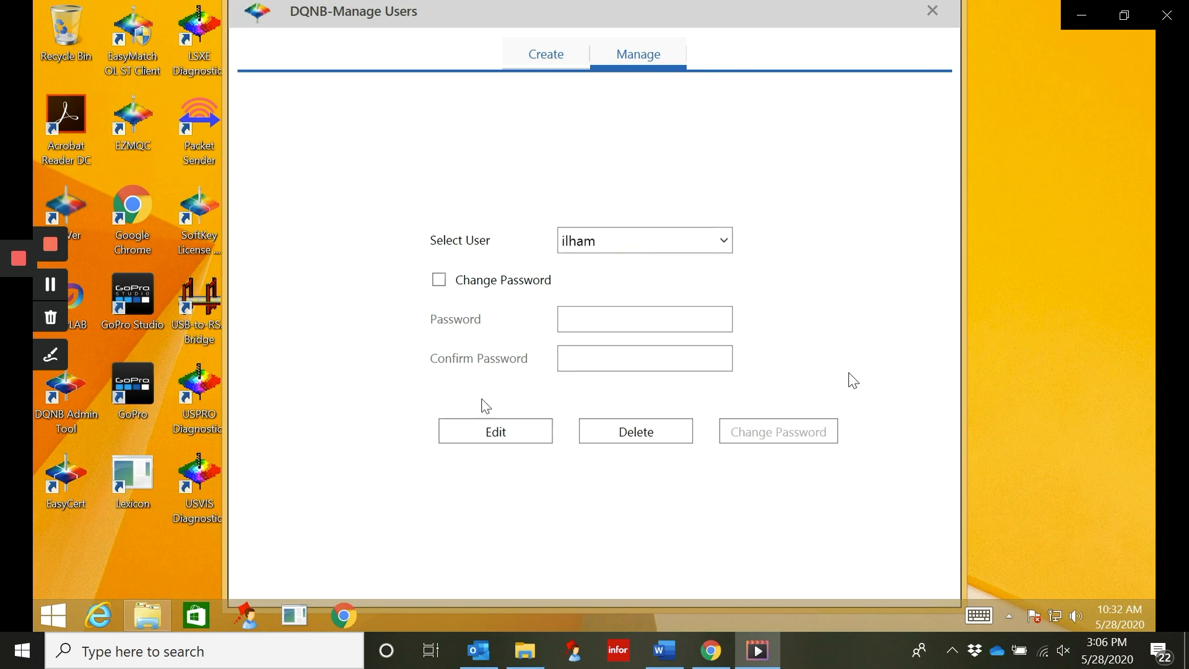
Step: Submit Update User for ilham, confirm the prompt, and acknowledge the success message
left_click(494, 431)
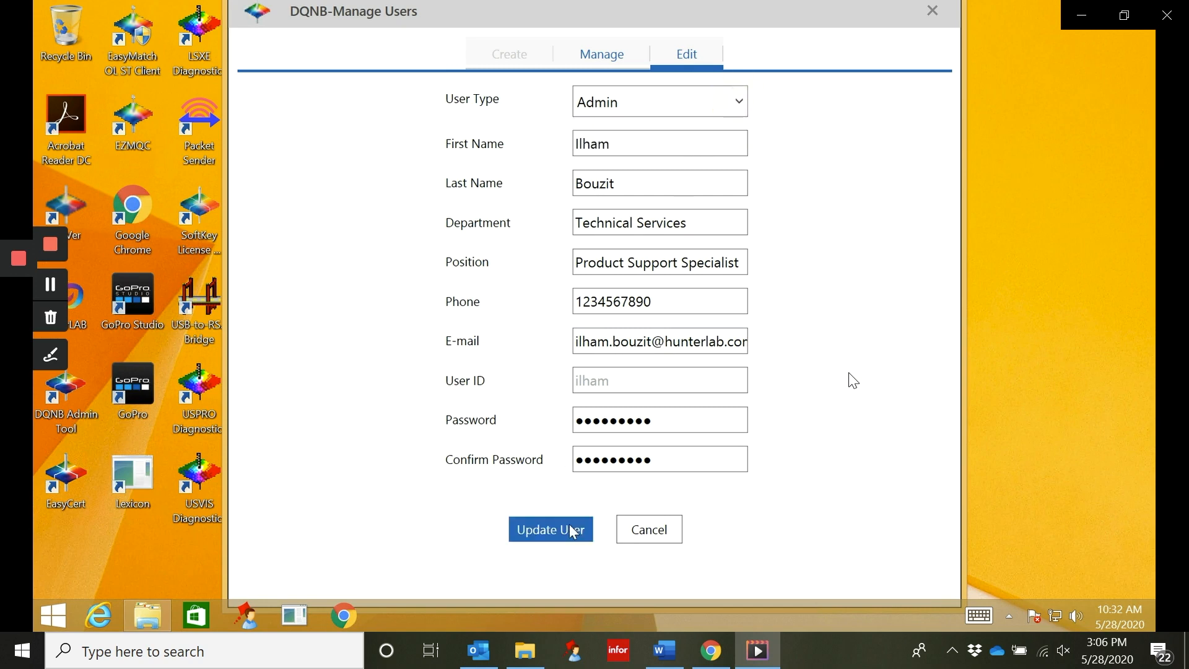
left_click(550, 528)
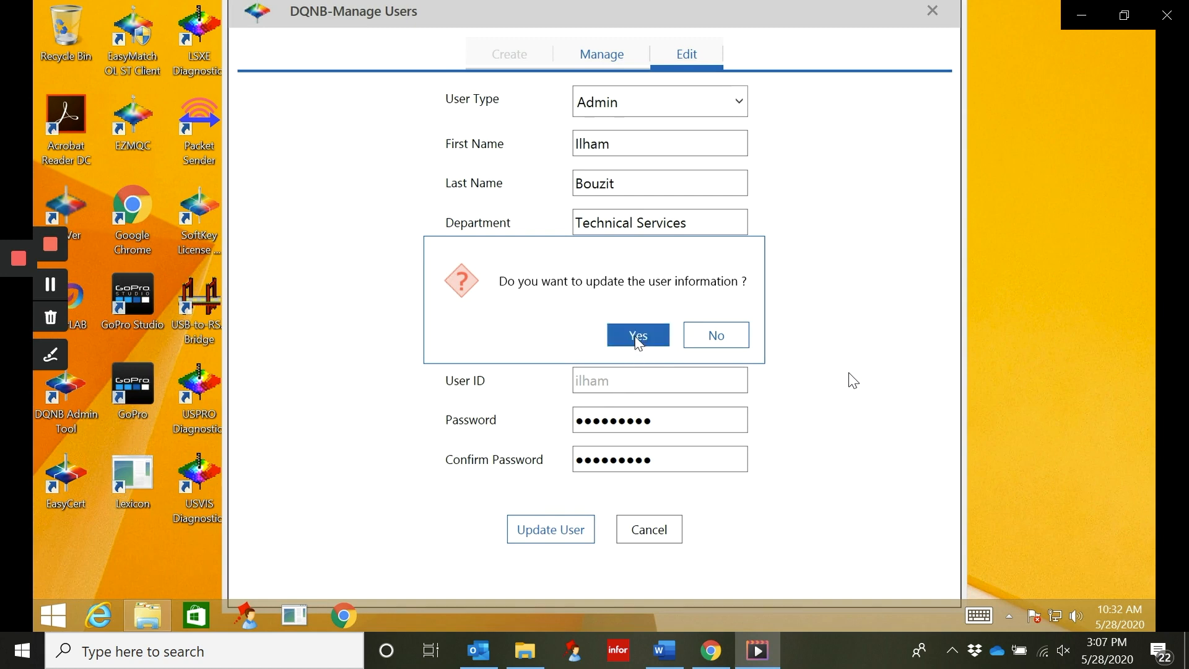
left_click(638, 334)
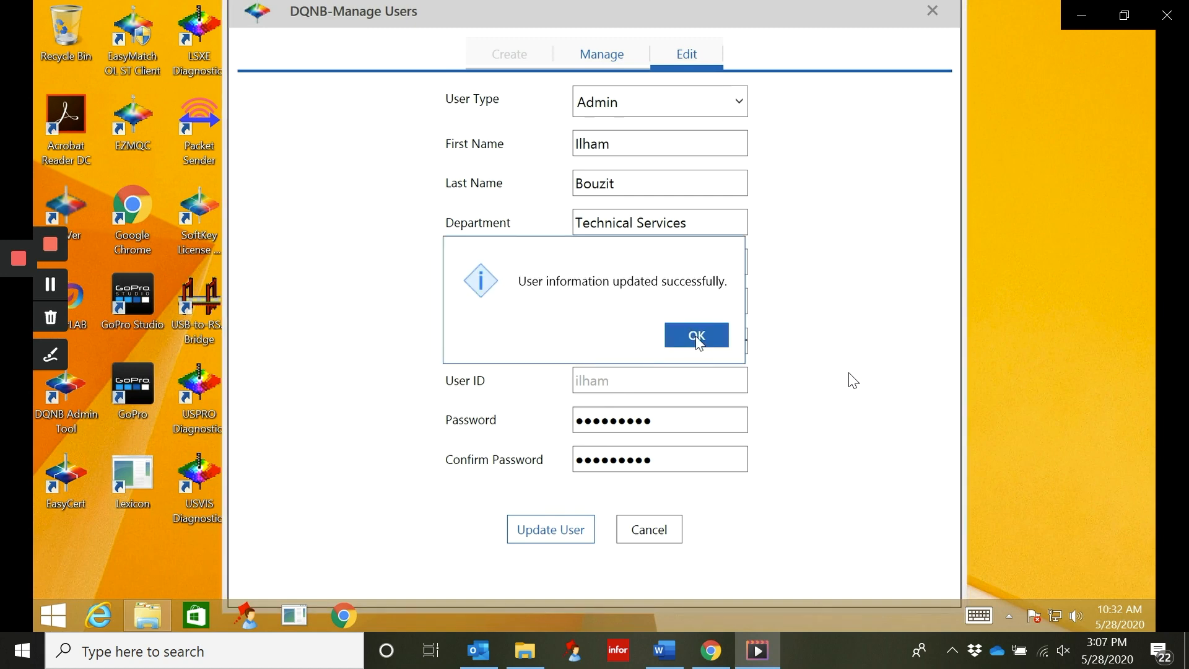
left_click(695, 335)
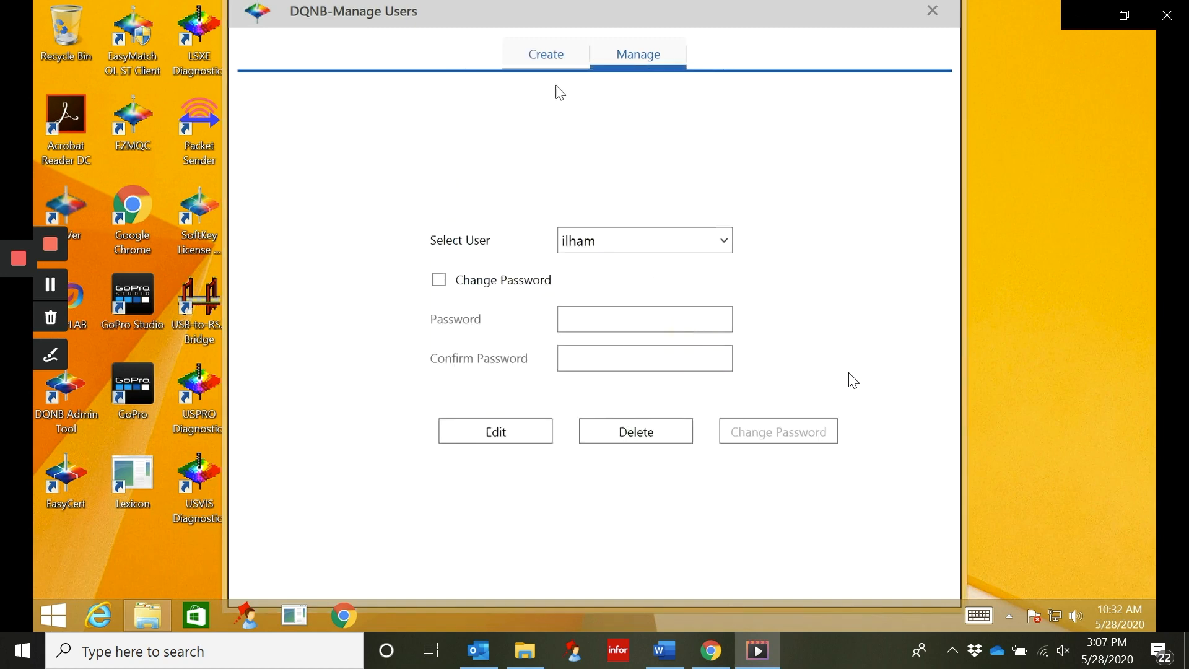
Step: Check the Create tab, then return to Manage with ilham selected
left_click(545, 54)
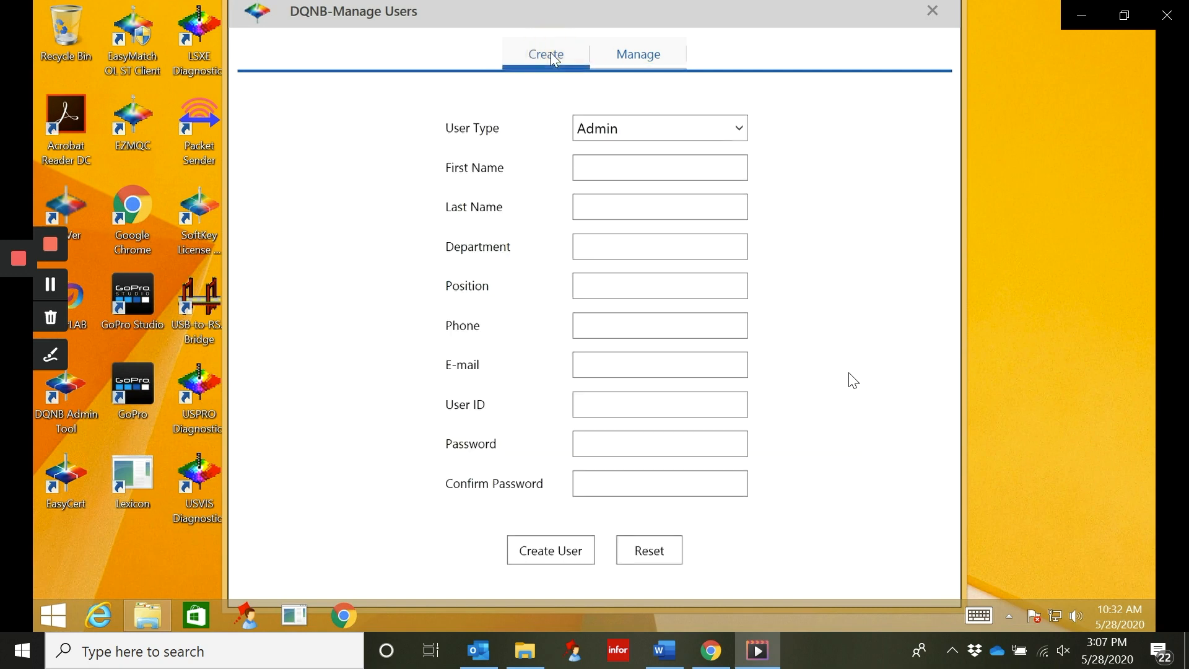
left_click(734, 128)
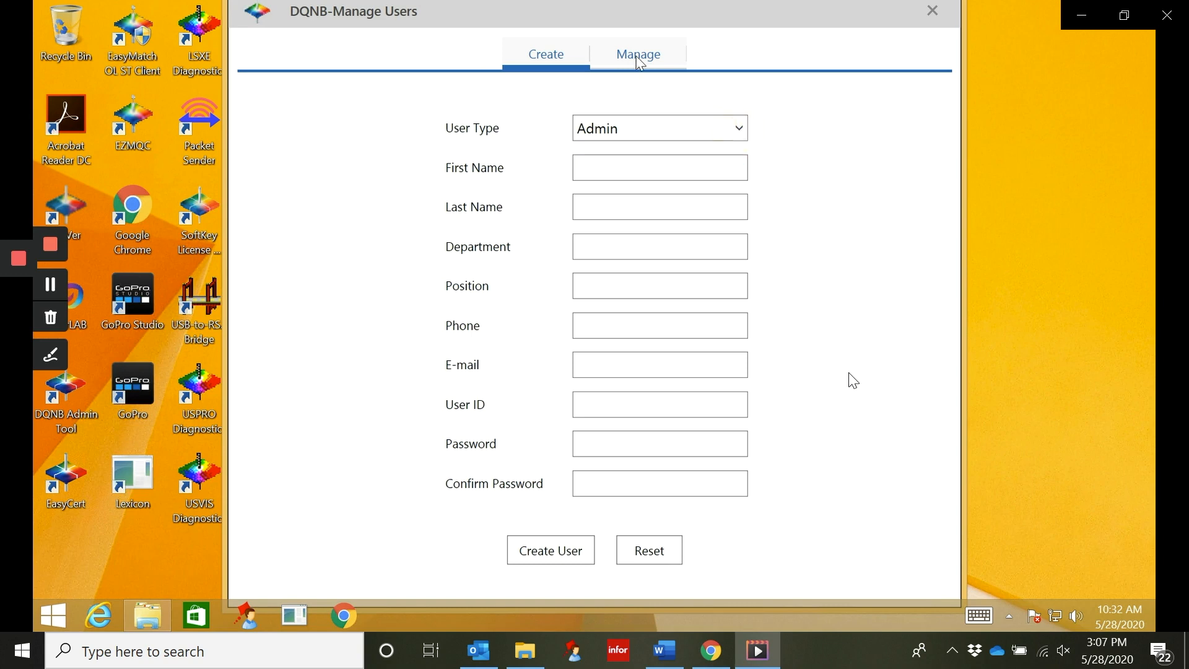
left_click(638, 54)
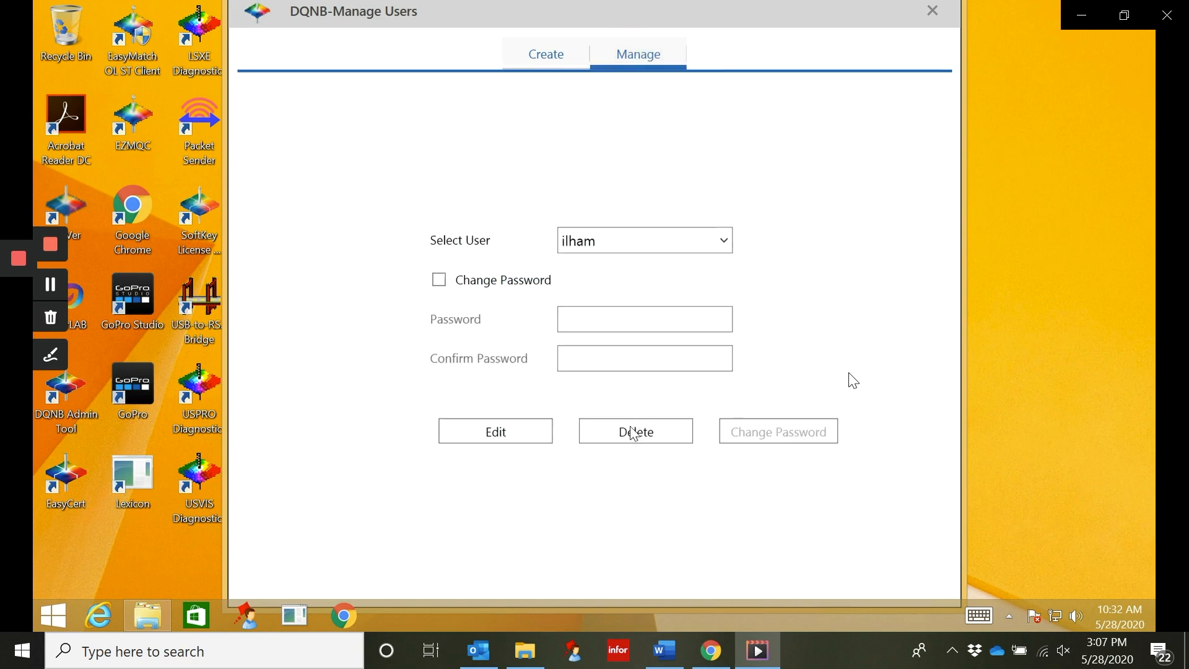
mouse_move(787, 220)
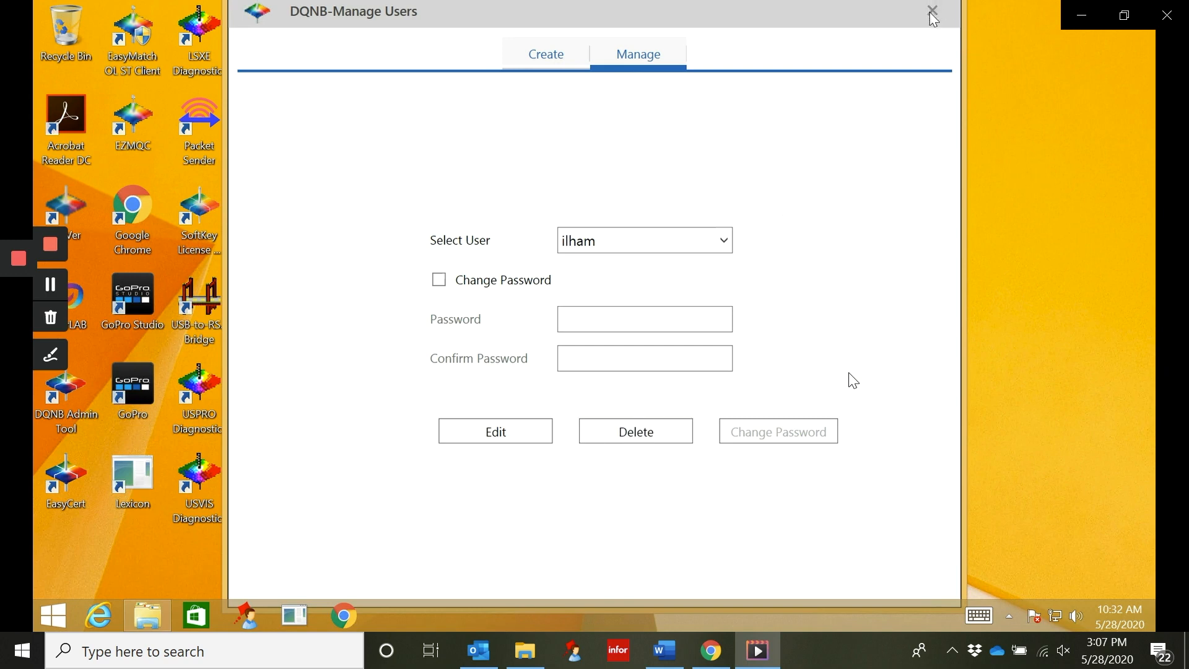
mouse_move(932, 13)
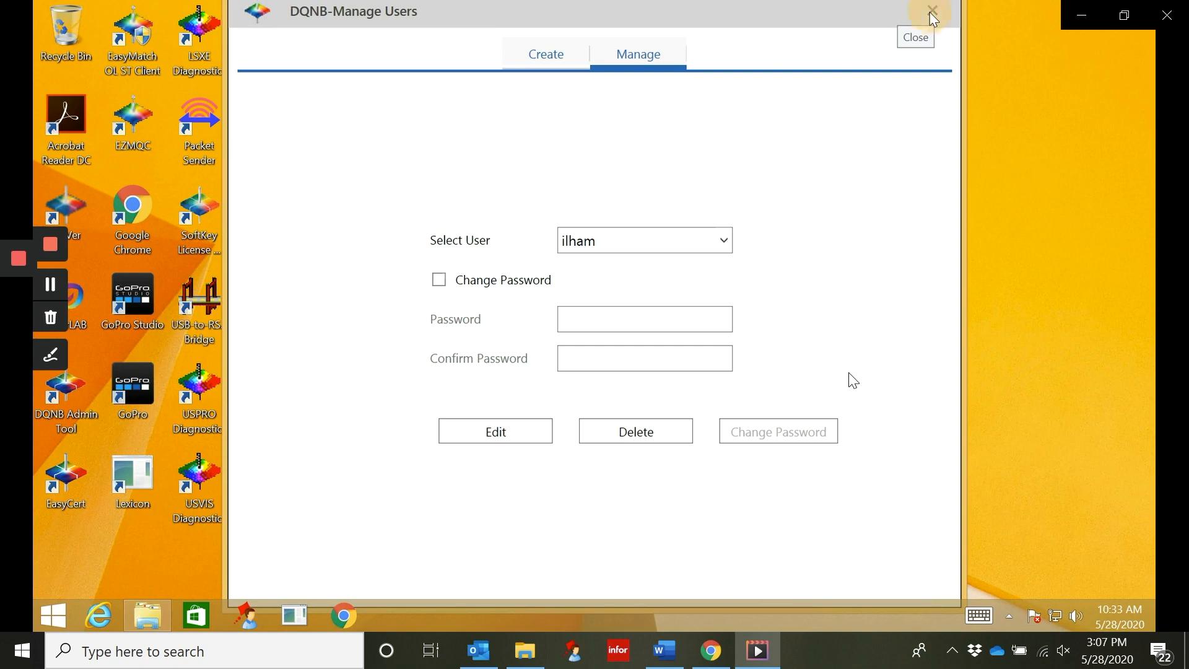
Step: Close Manage Users, relaunch DQNB Client Tool and log in as ilham
left_click(931, 12)
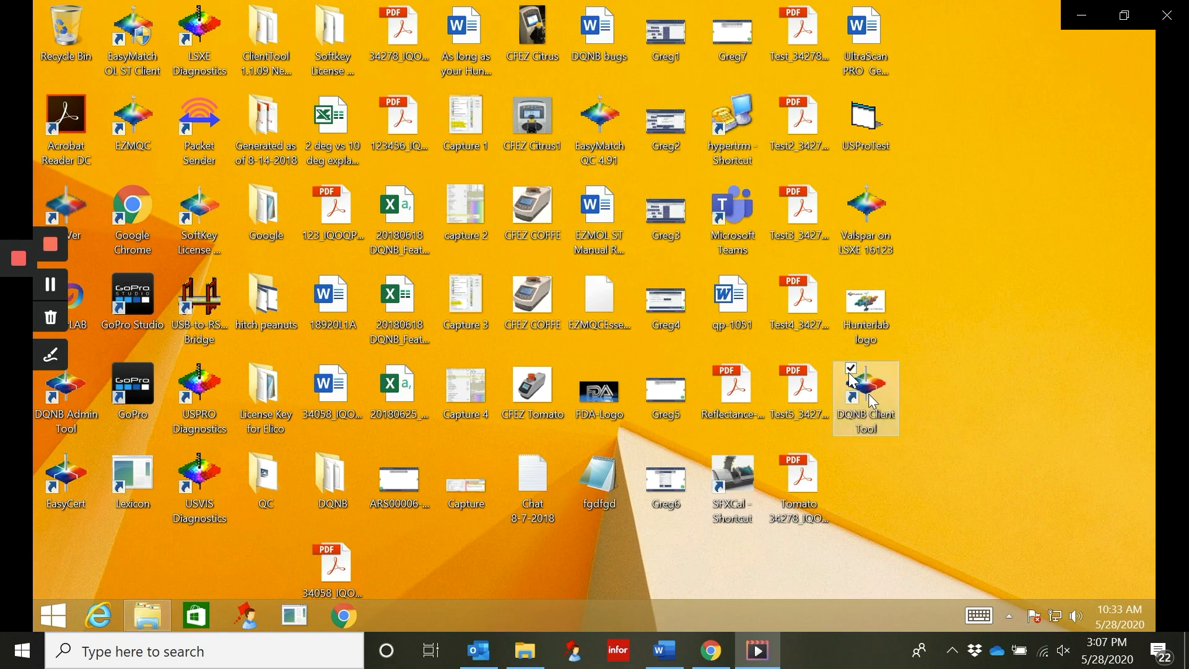
double_click(865, 391)
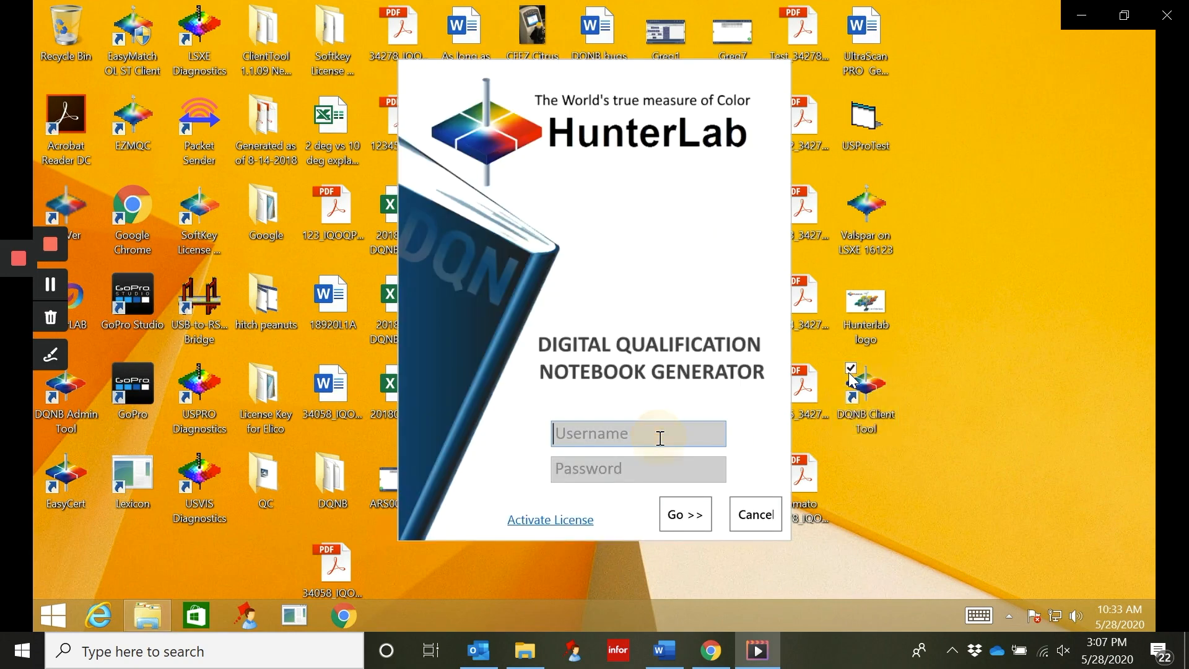
type("ilham")
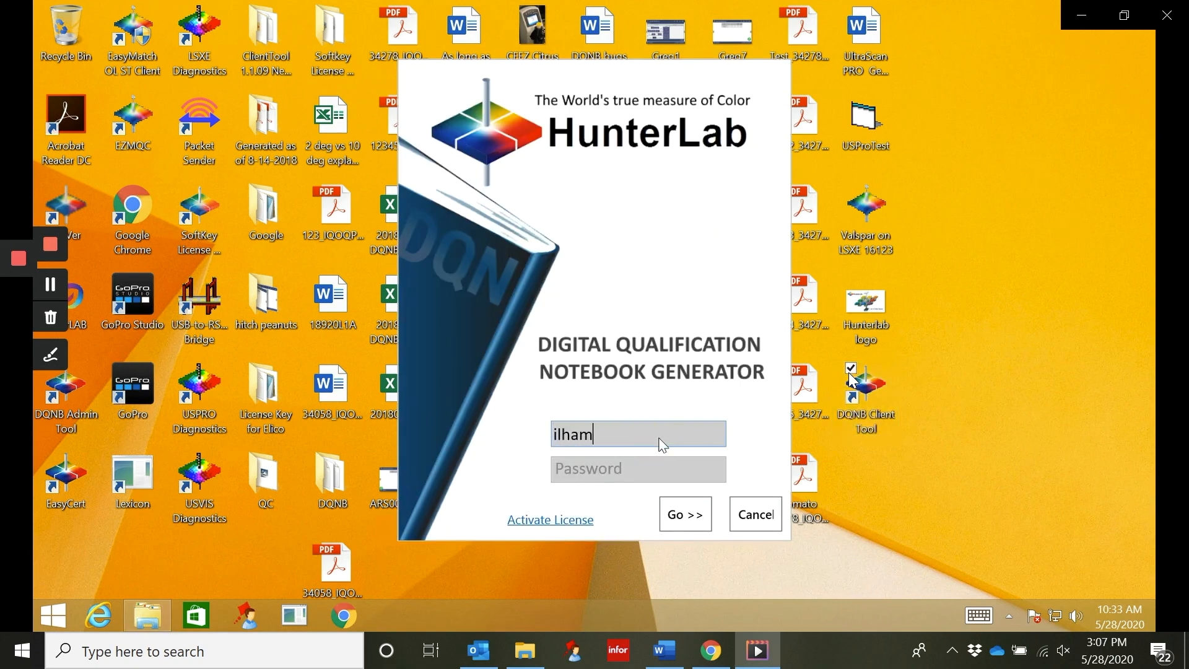
left_click(637, 469)
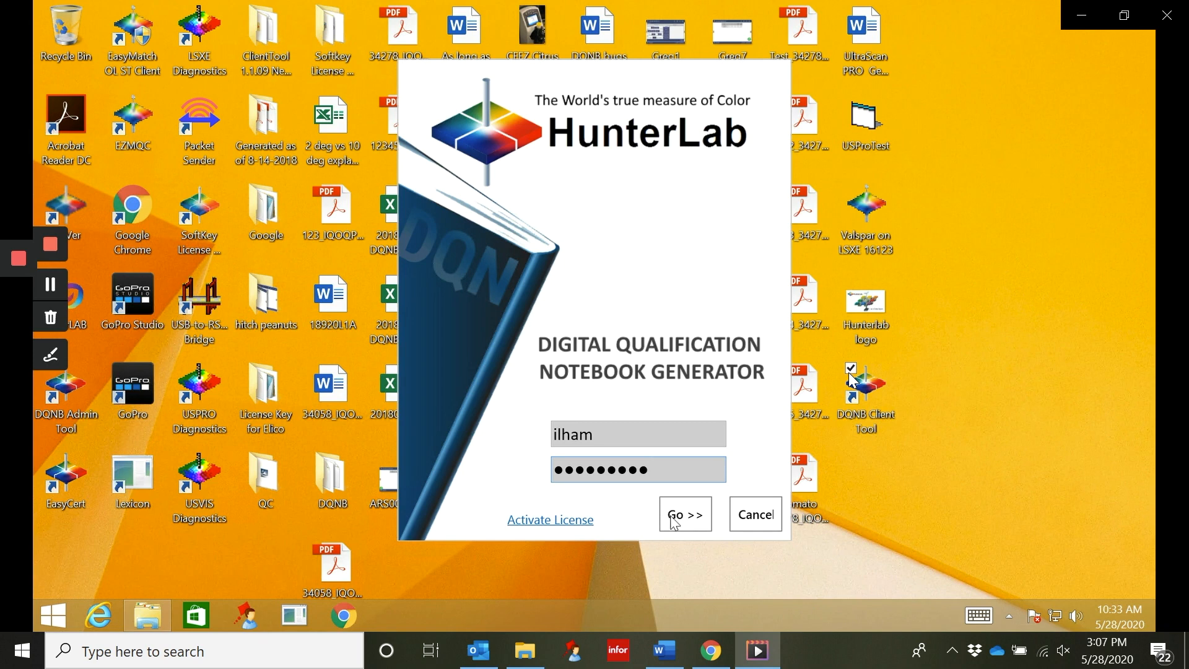
left_click(683, 514)
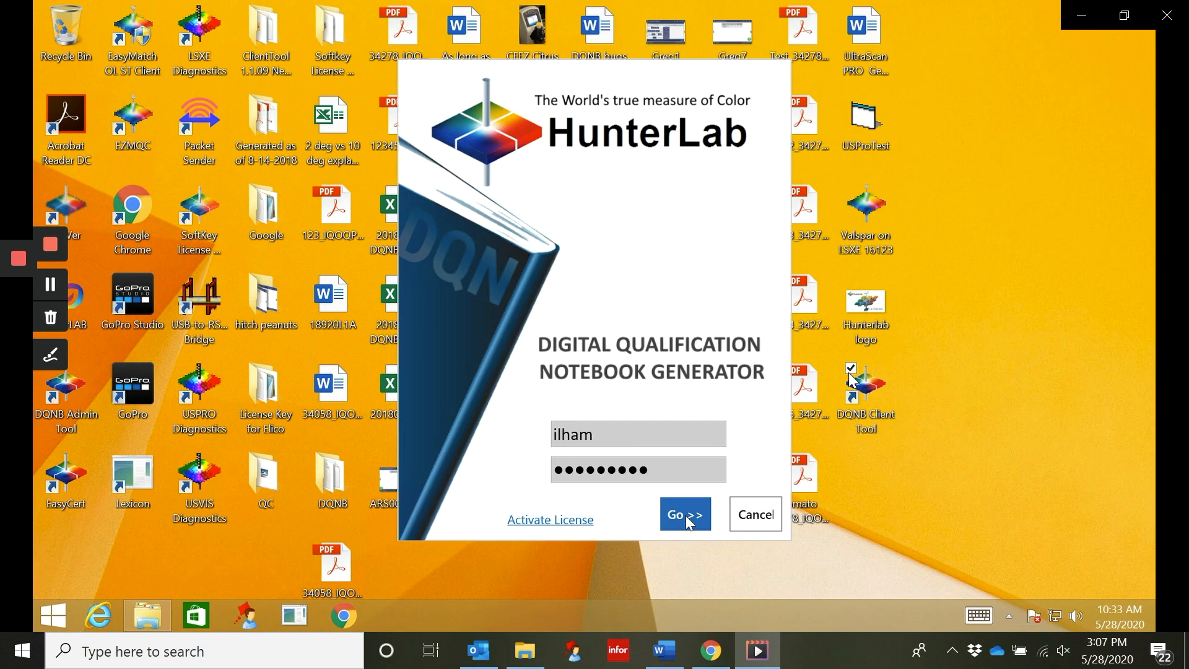
left_click(683, 514)
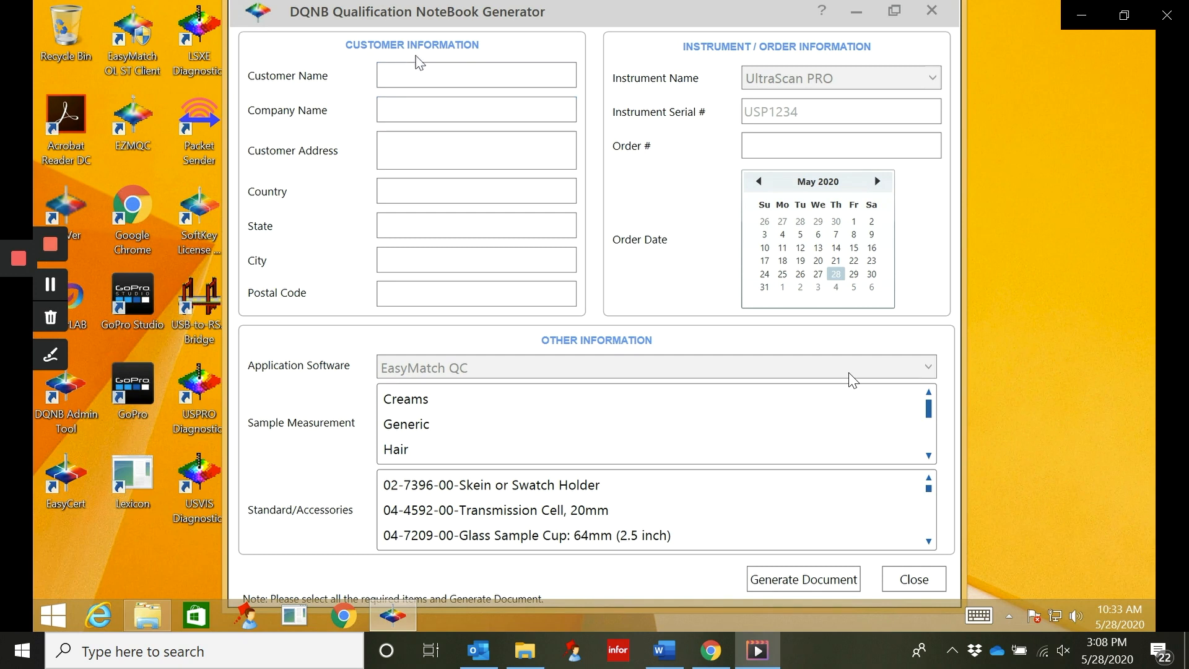
mouse_move(675, 79)
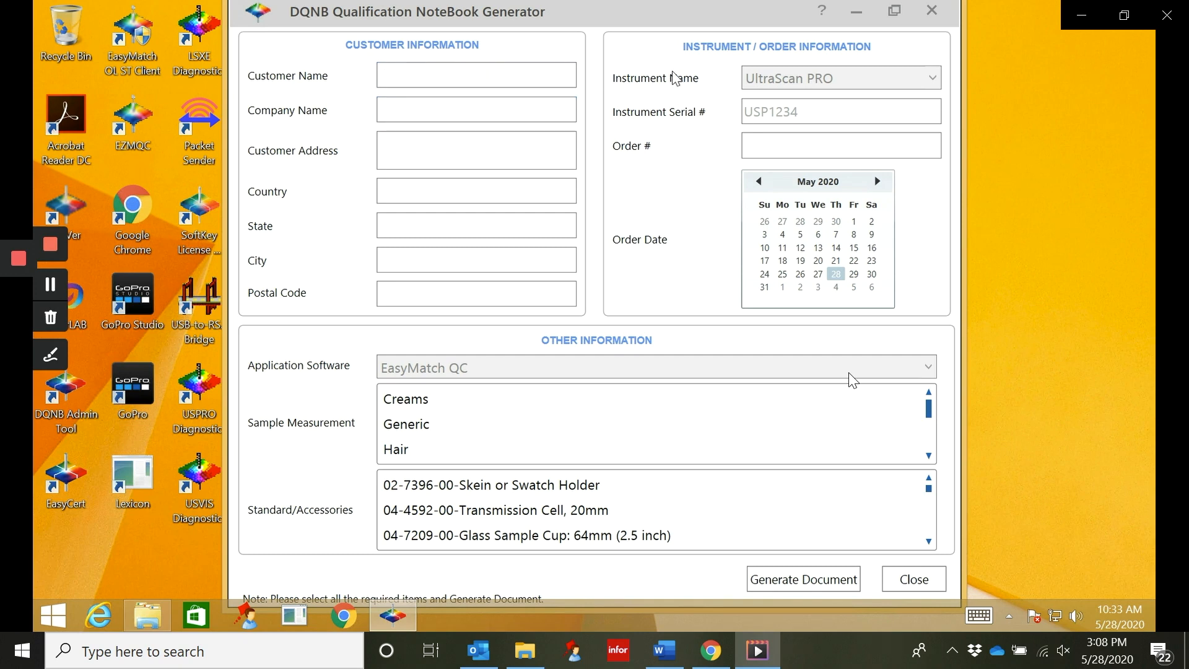
mouse_move(570, 340)
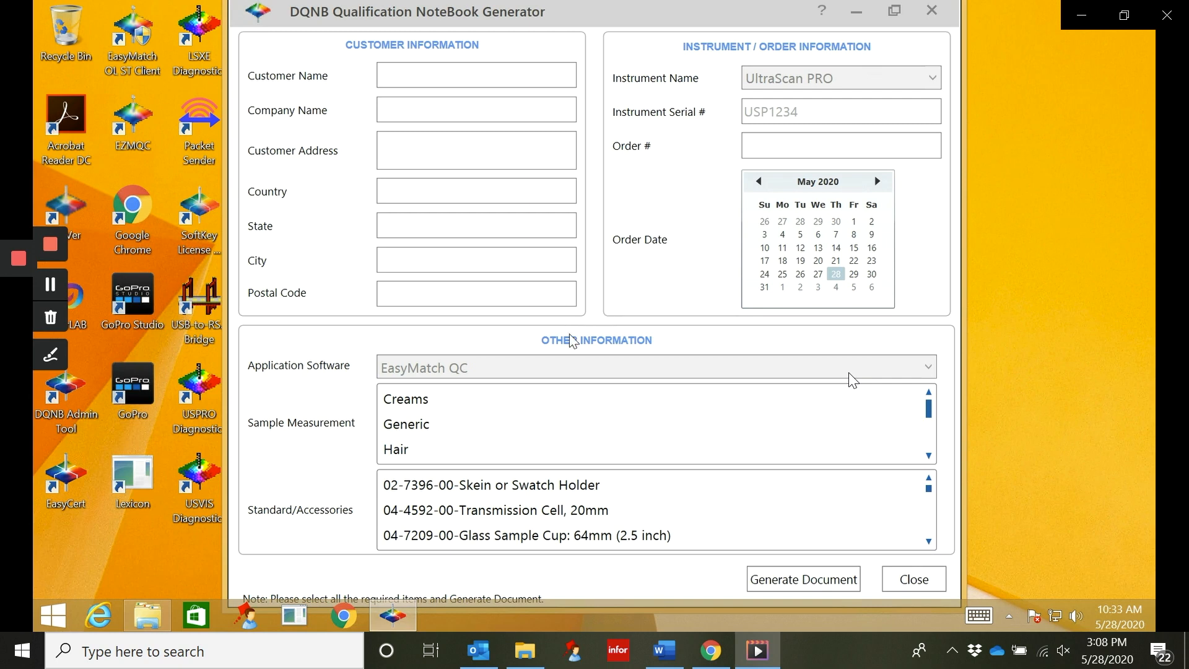
mouse_move(713, 122)
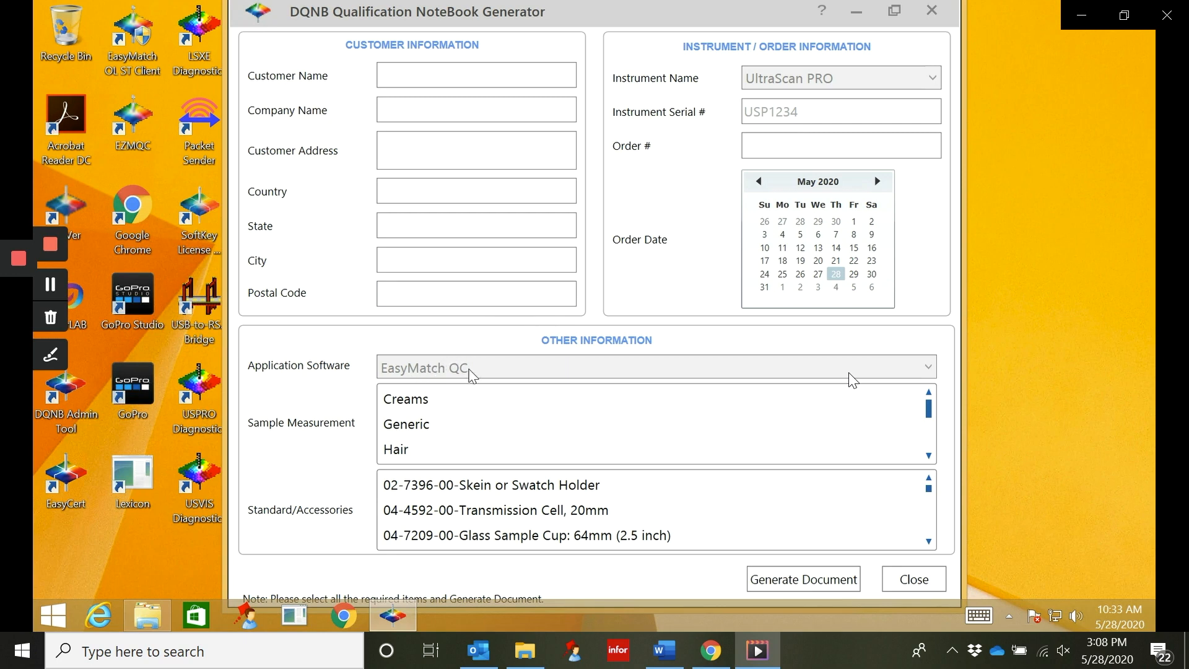
left_click(475, 75)
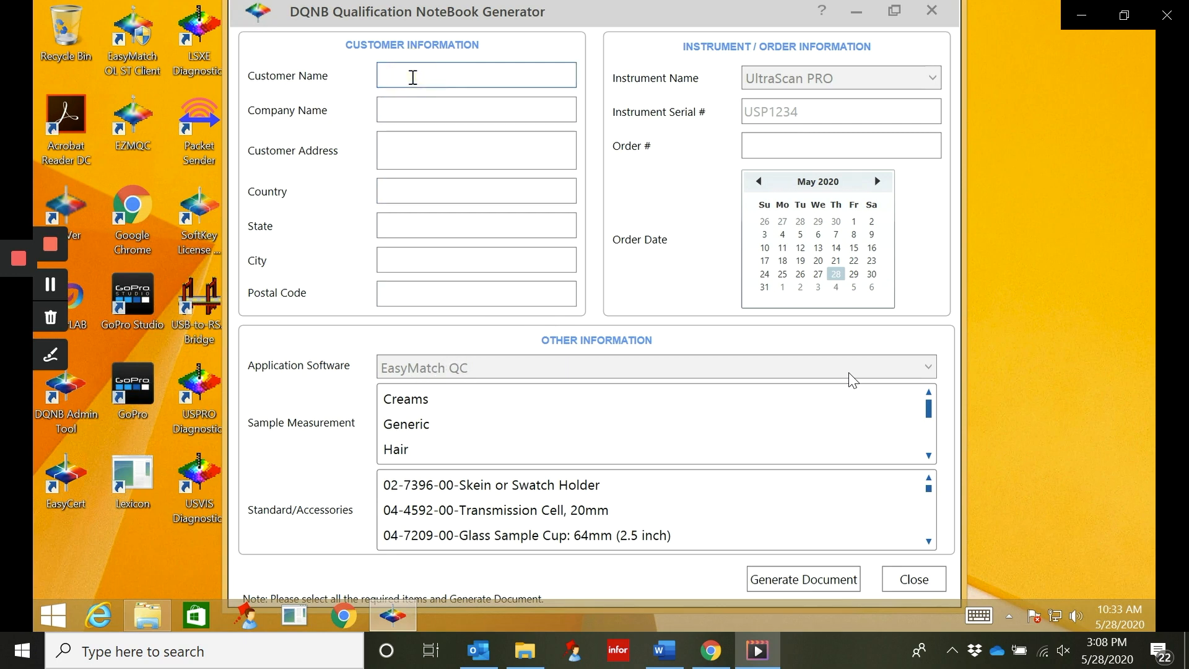
type("Hun")
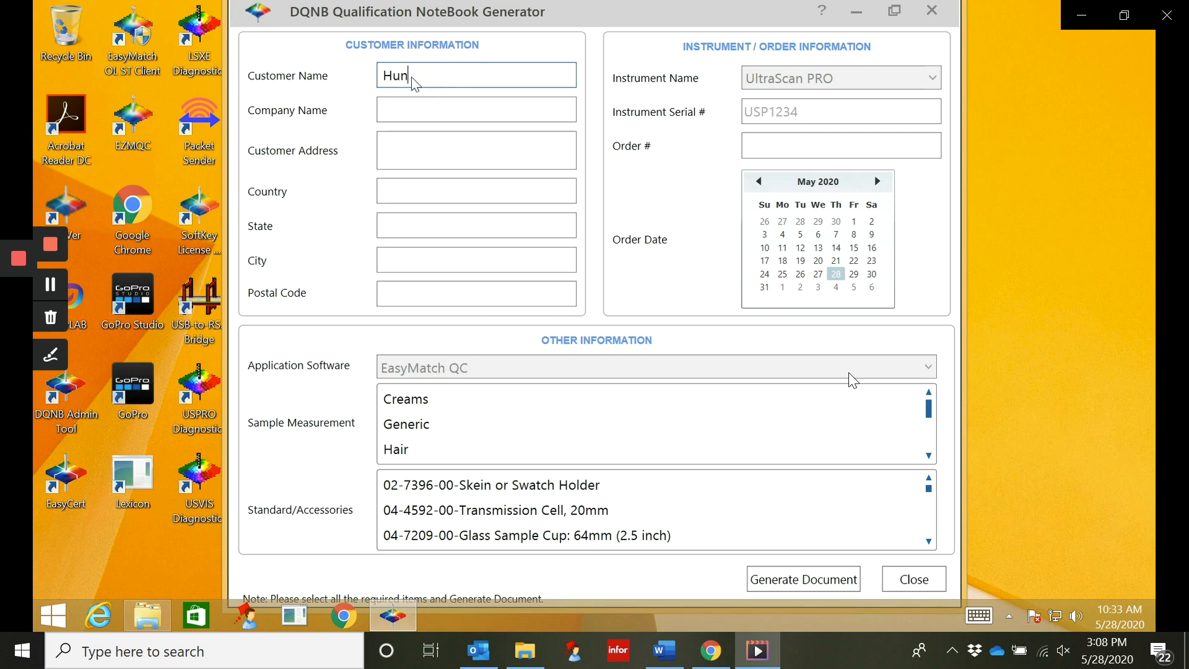
key("Ctrl+a")
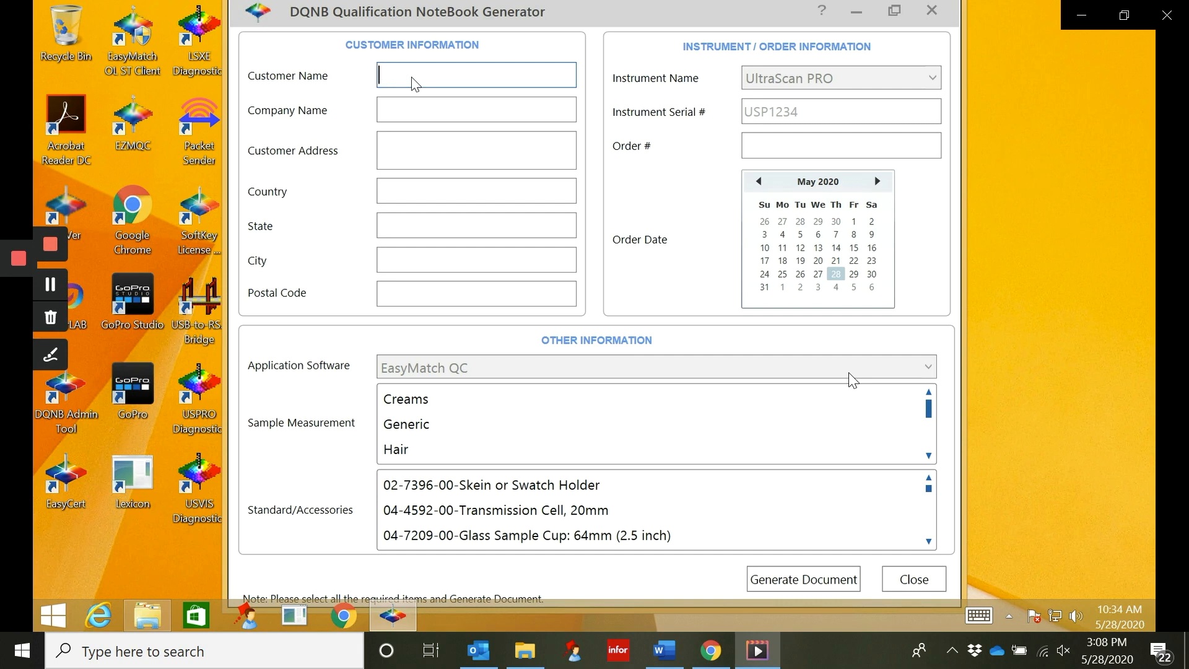
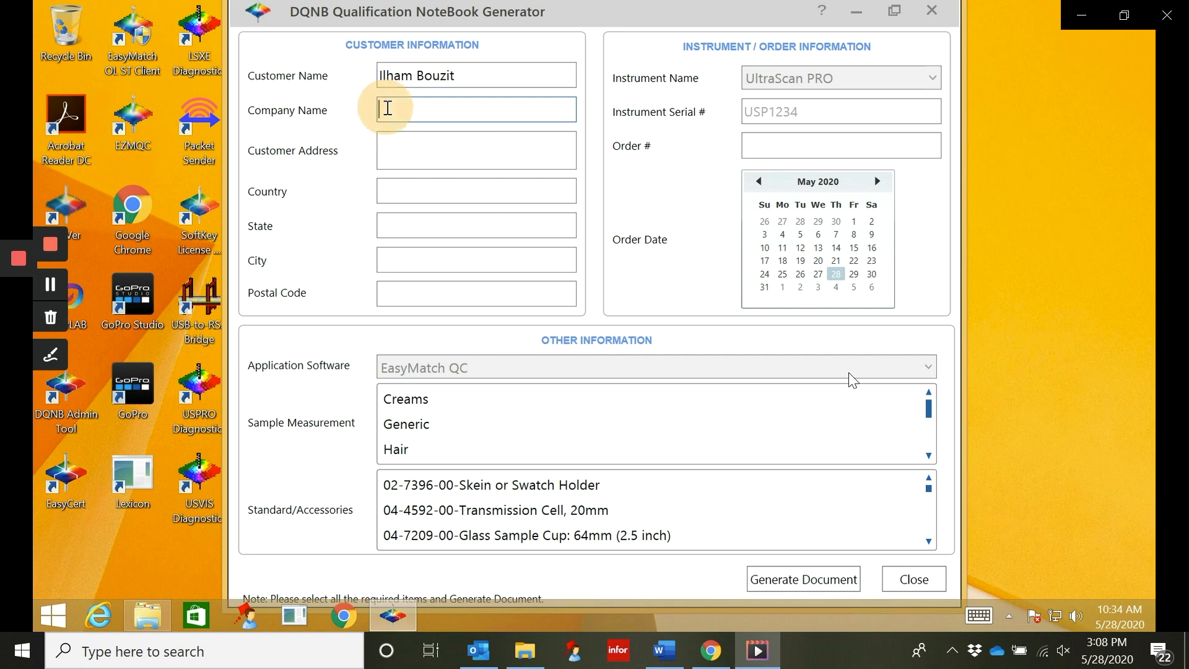
type("Hunter")
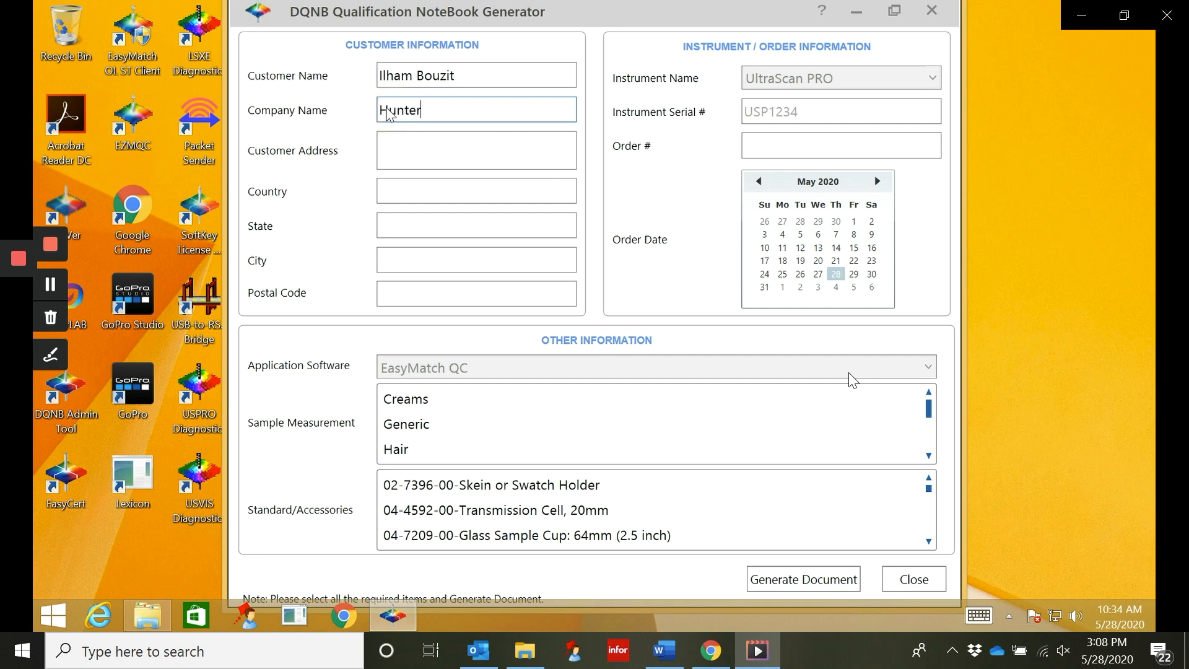
type("Lab")
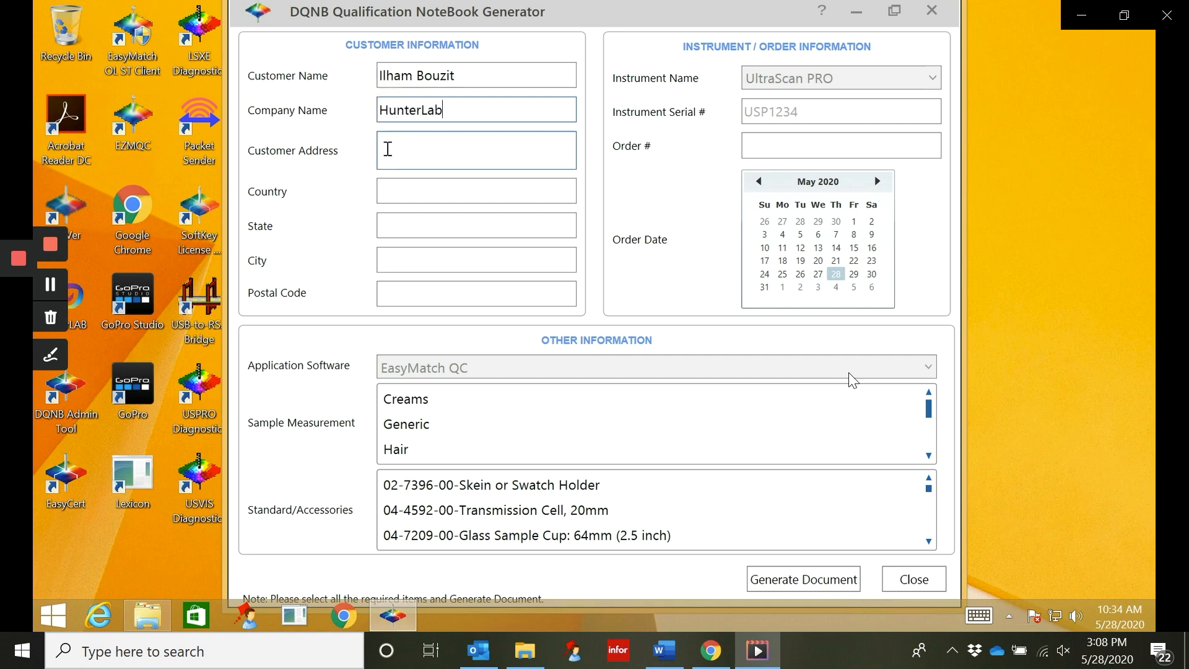
Step: Fill in the address, US, VA and remaining customer fields, plus order number 123456
type("1234 s")
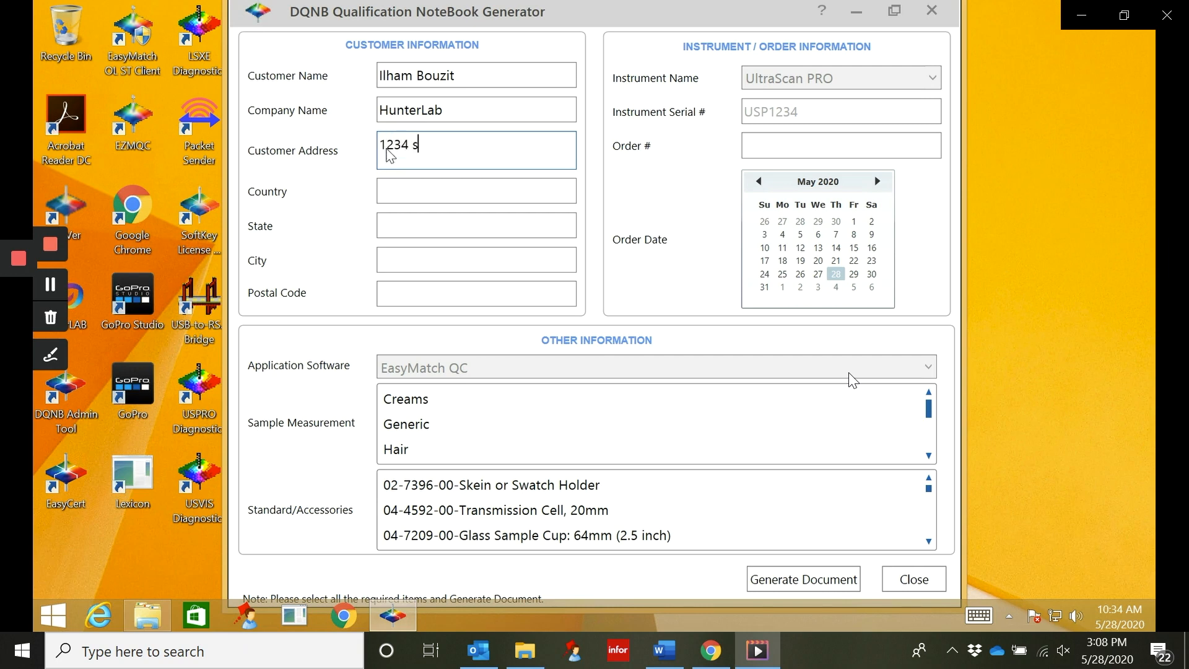
type("treet")
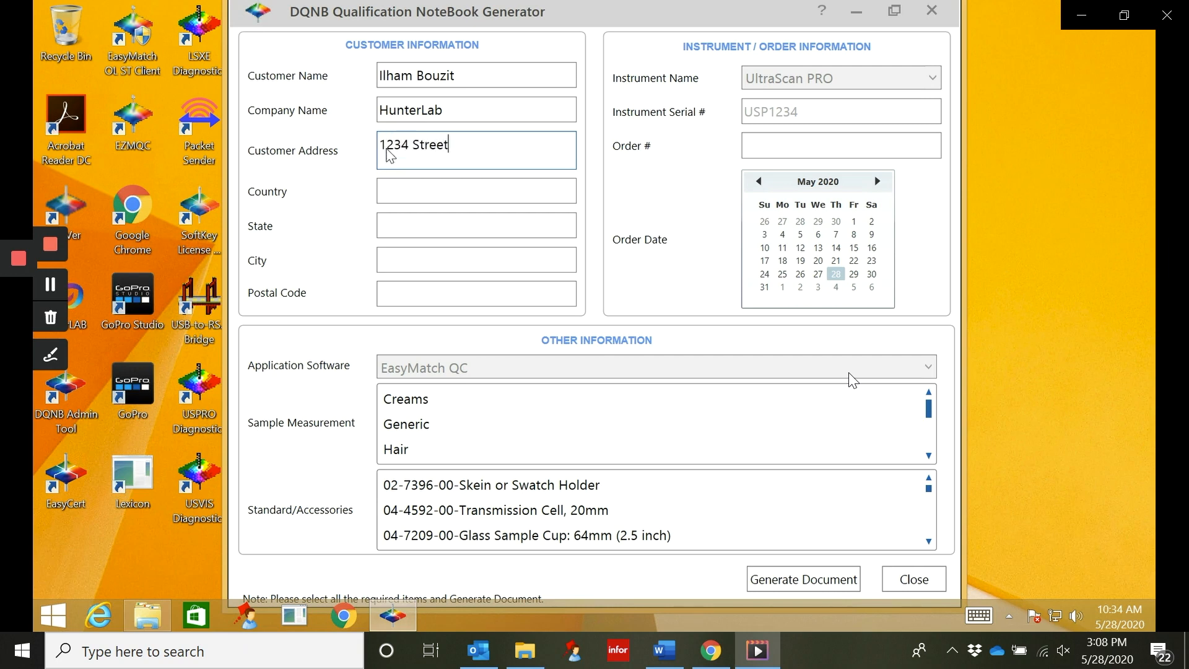
type("Adress")
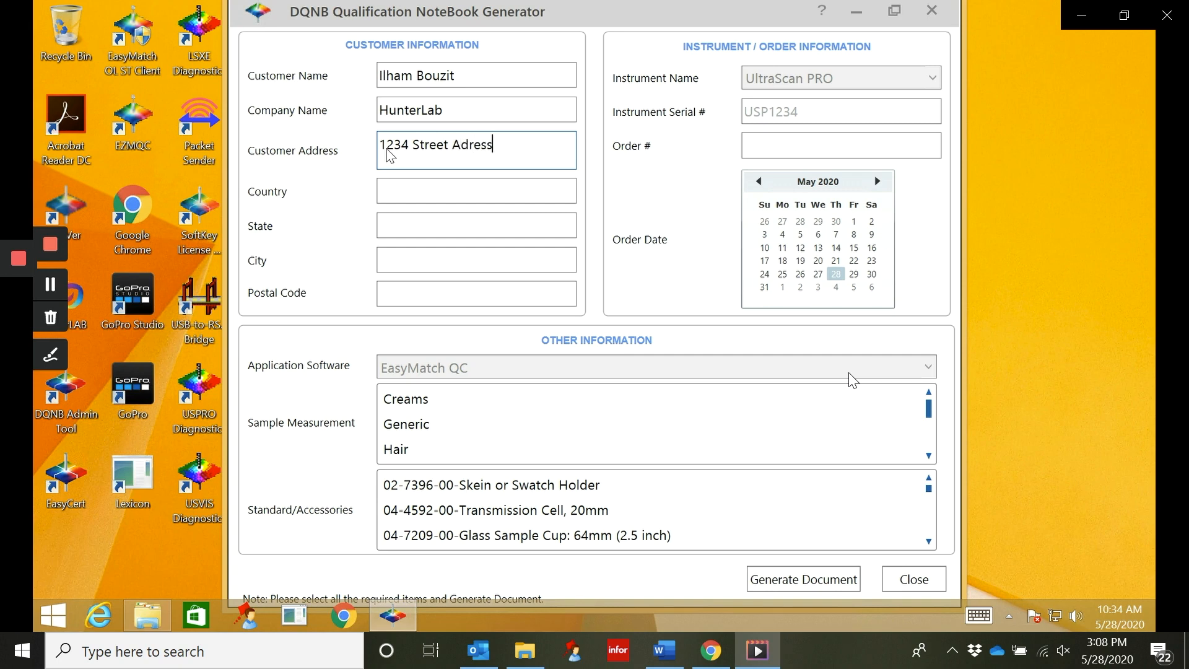
type("USA")
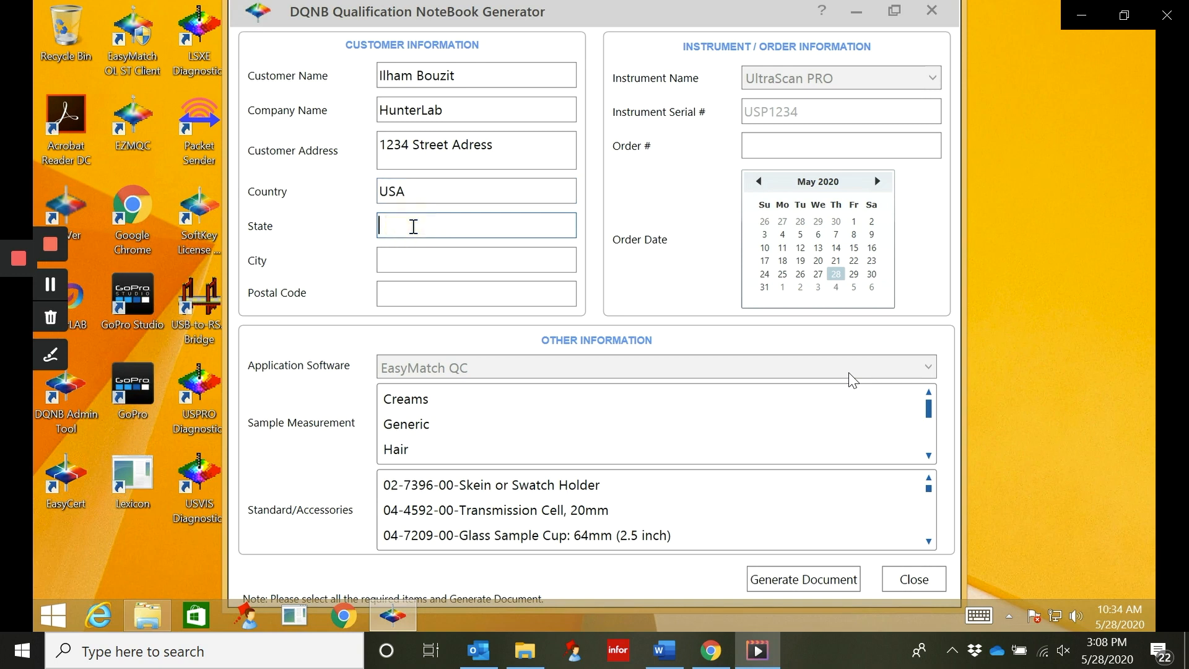
type("VA")
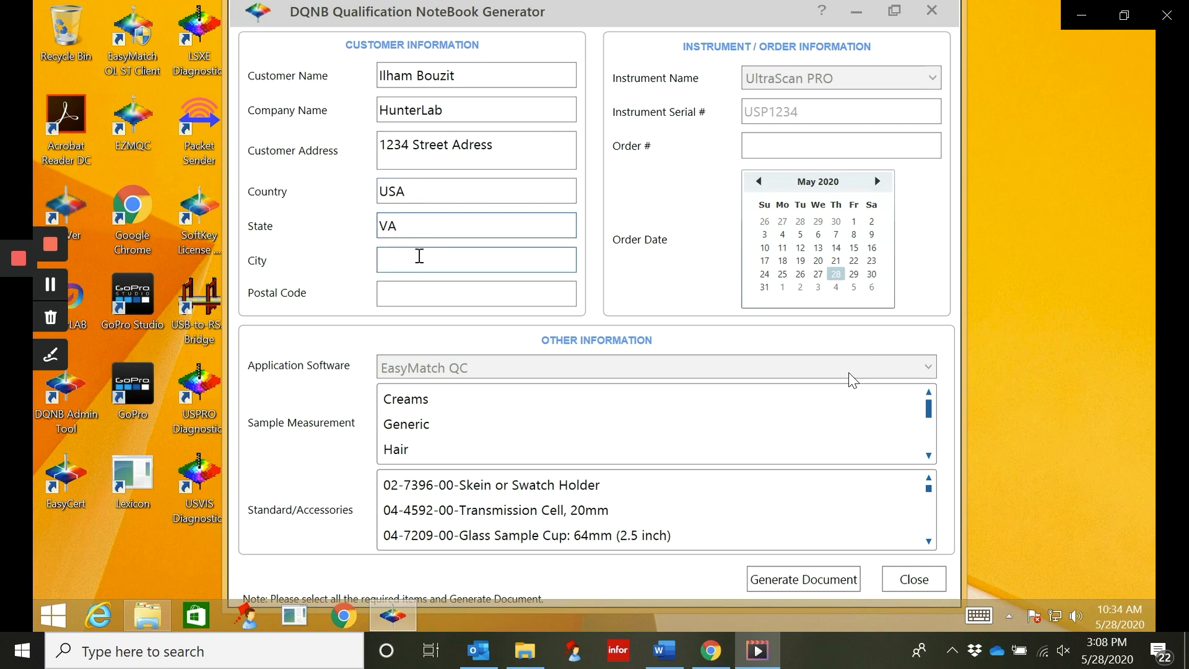
type("Reston")
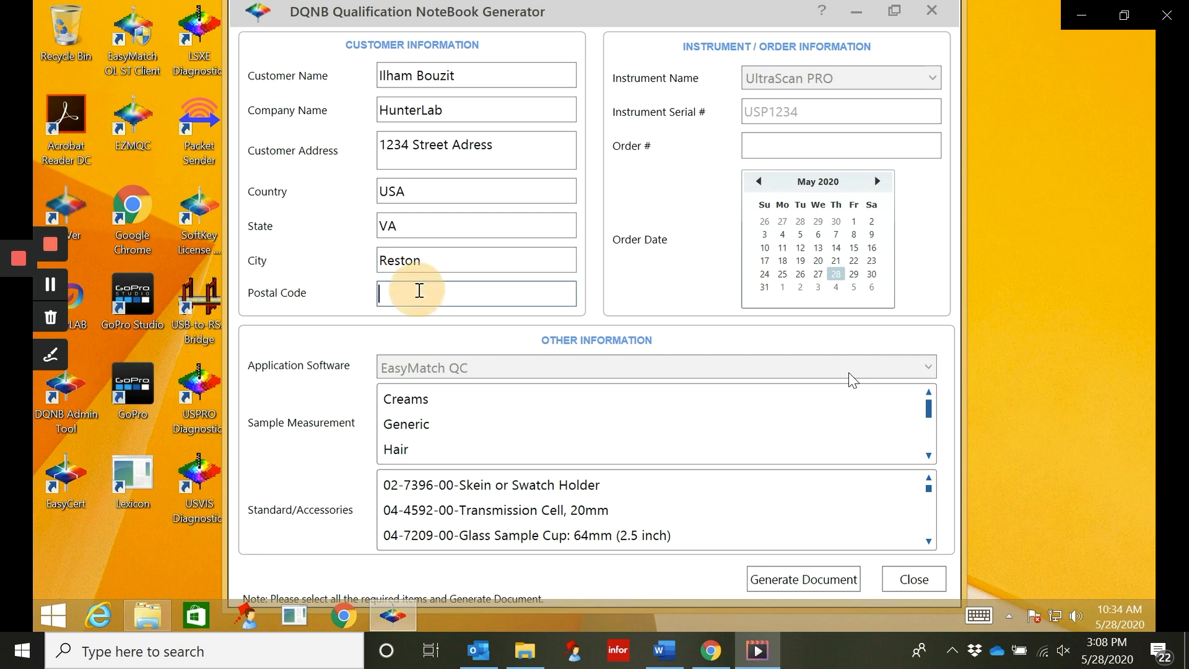
type("2019")
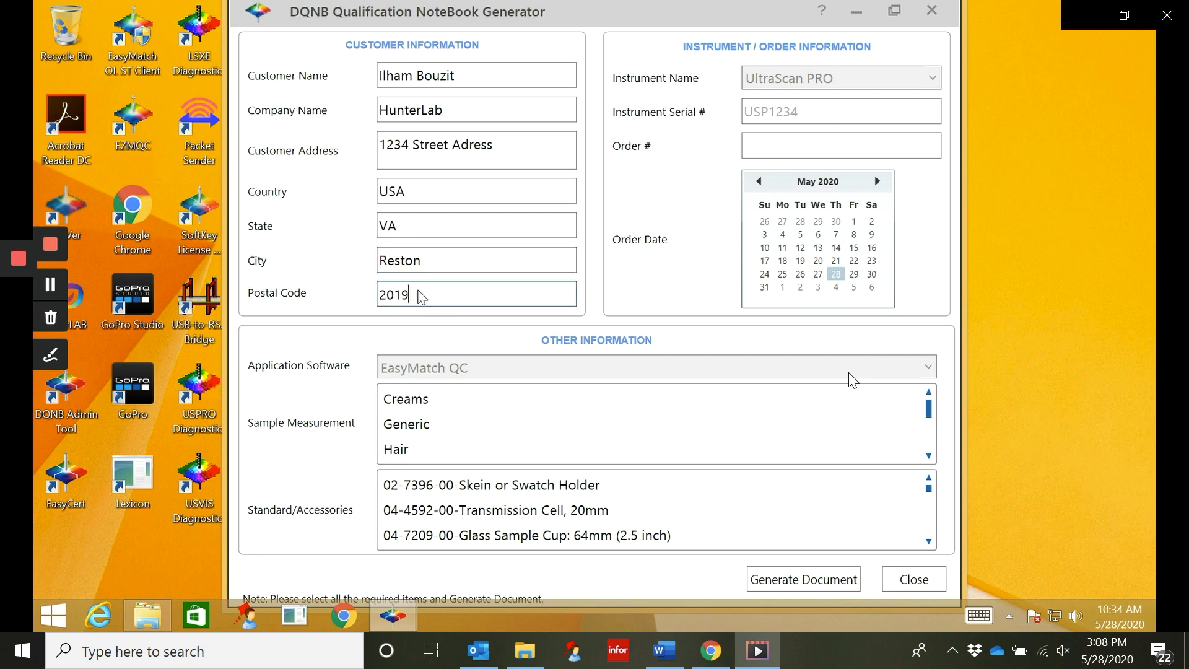
left_click(840, 146)
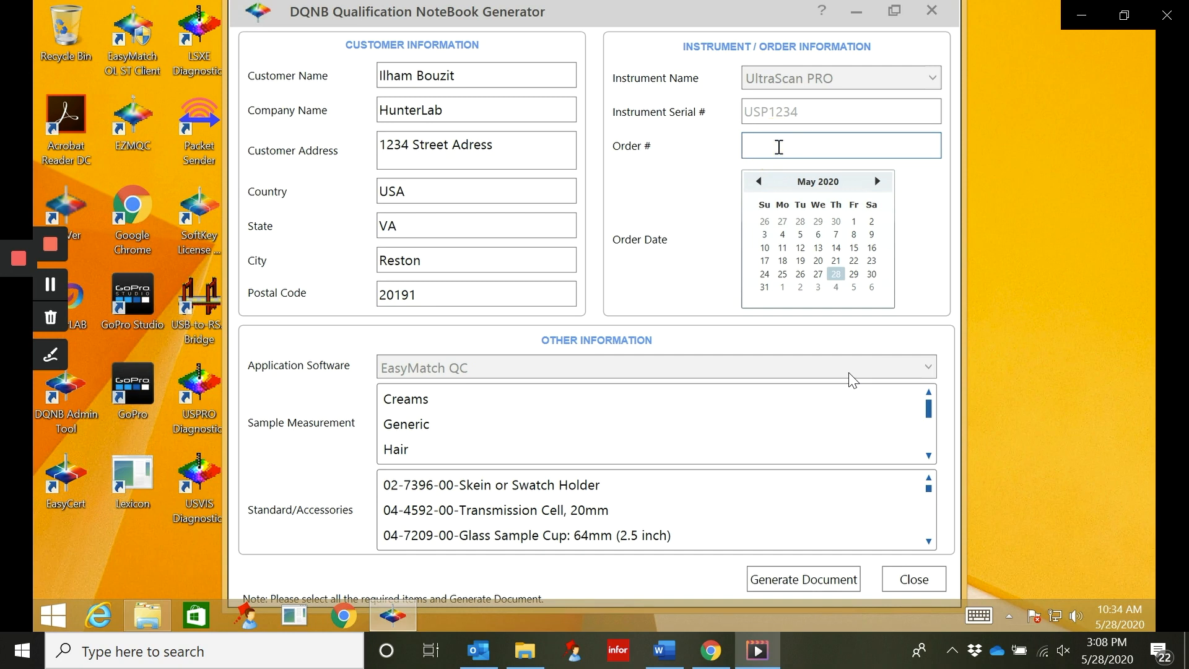
type("123456")
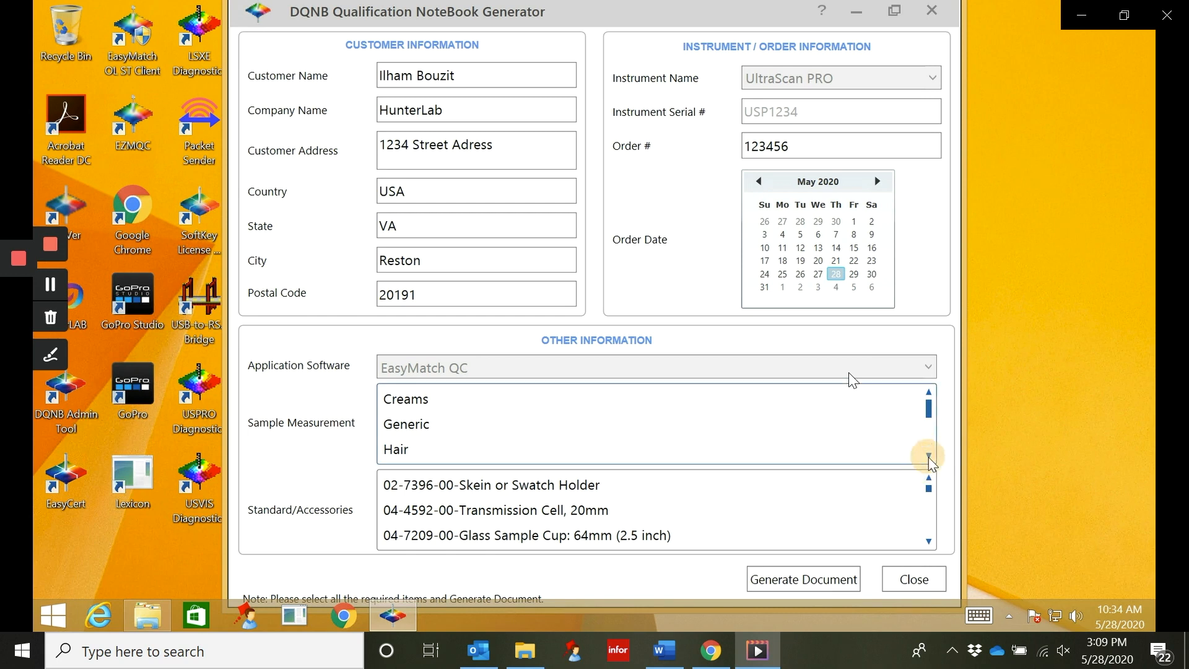
Step: Select Creams, plus 02-7396-00 Skein or Swatch Holder and 04-7209-00 Glass Sample Cup
left_click(928, 458)
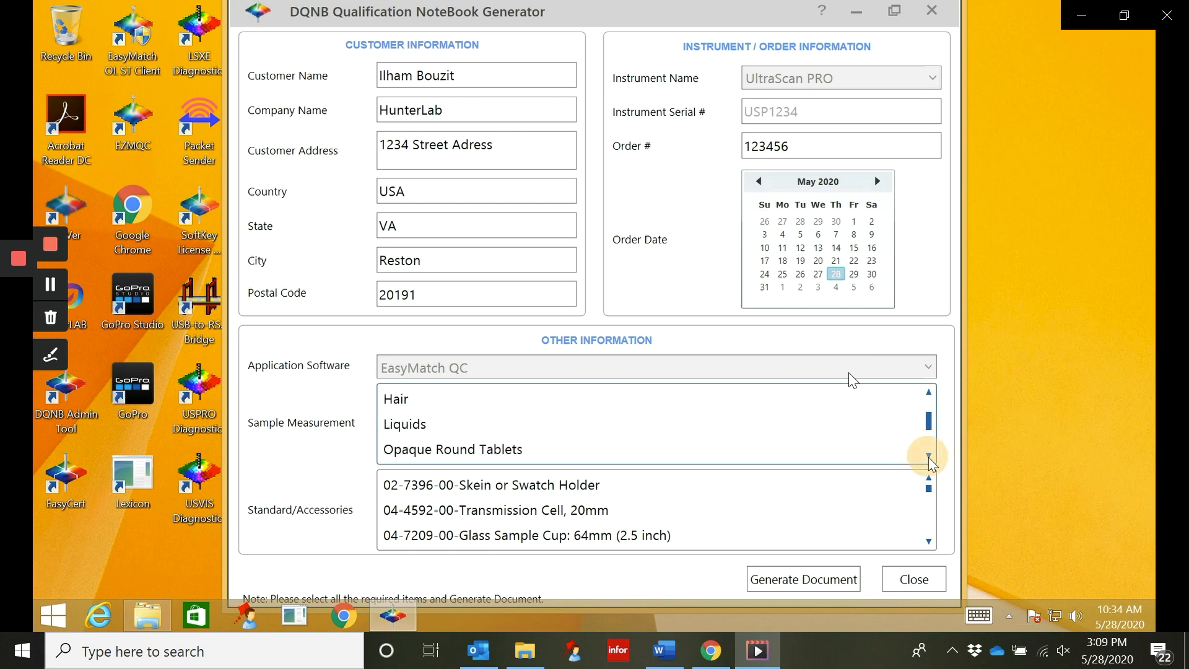
left_click(928, 459)
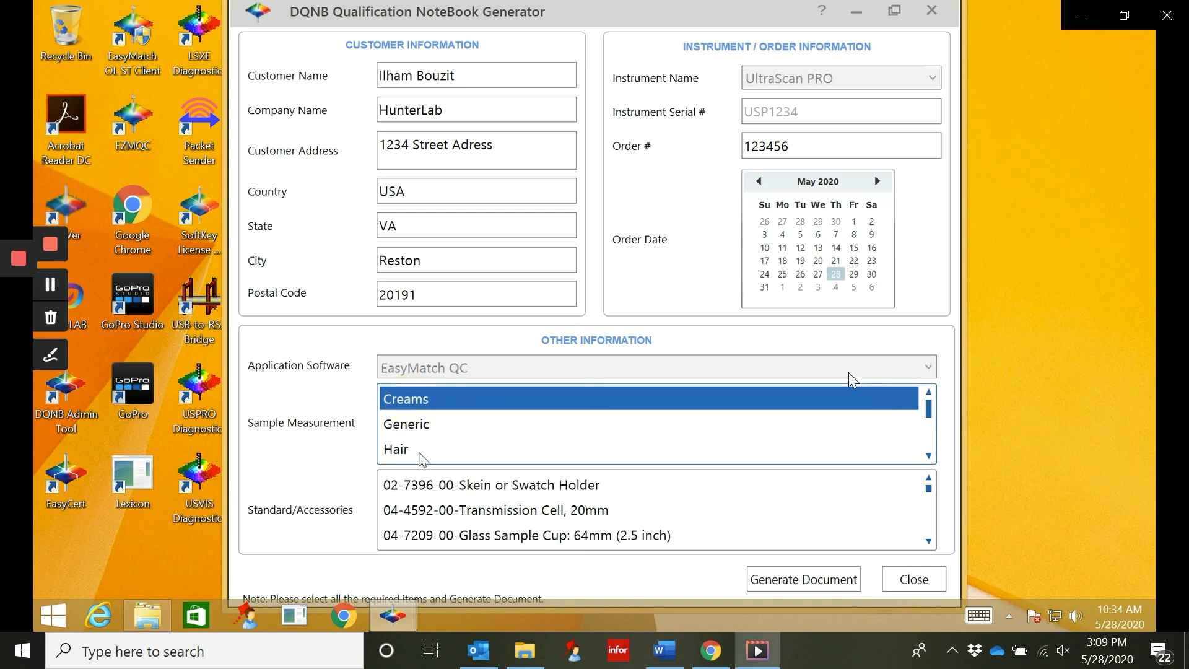
left_click(491, 484)
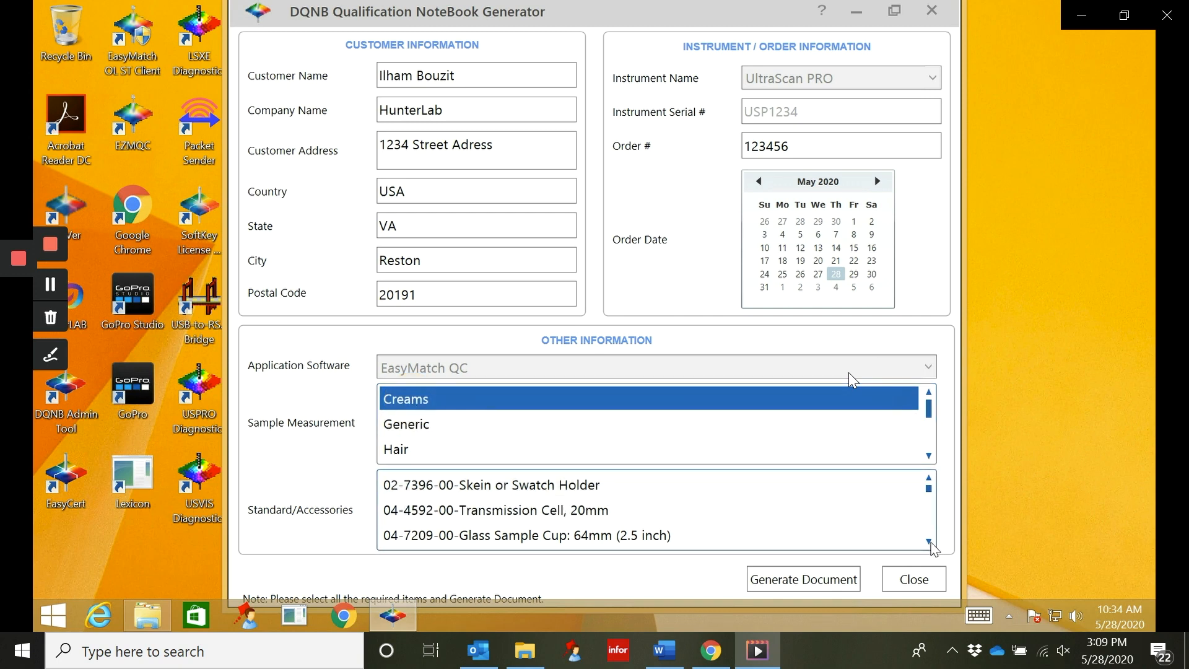
left_click(928, 542)
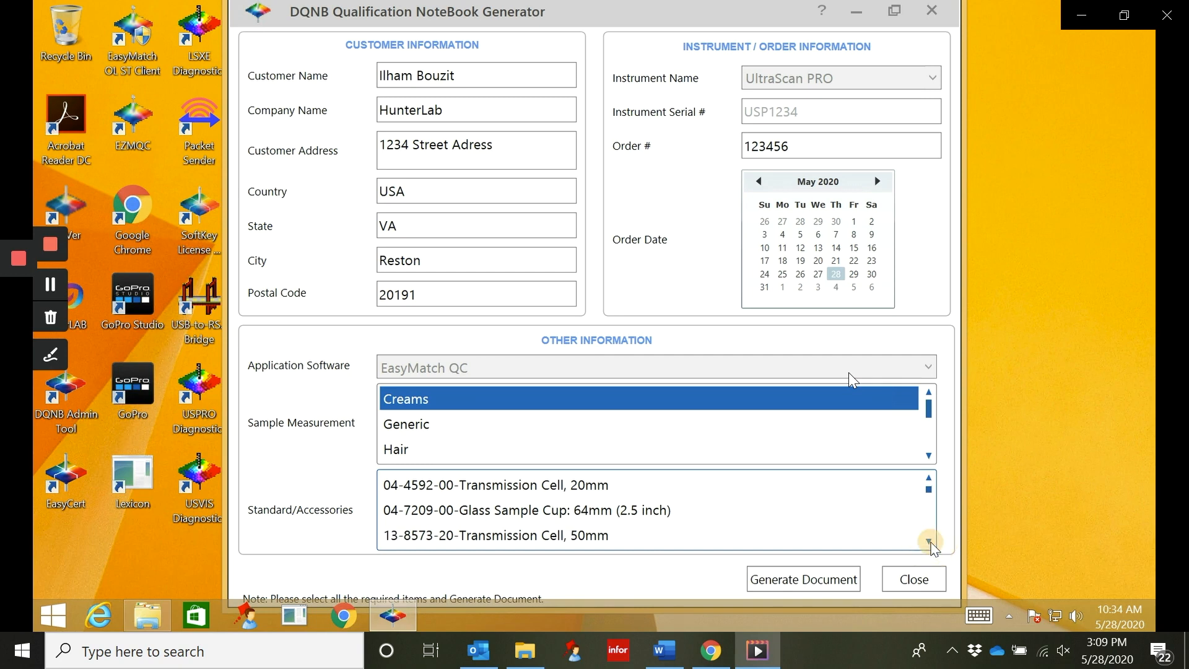
left_click(928, 543)
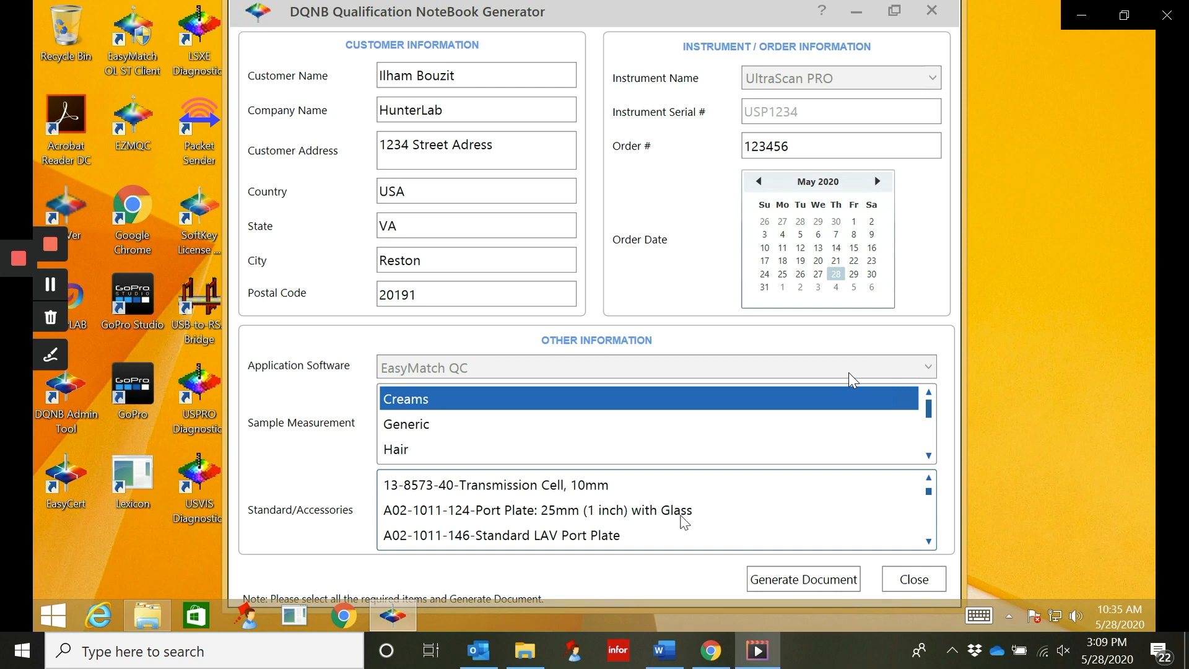
left_click(926, 542)
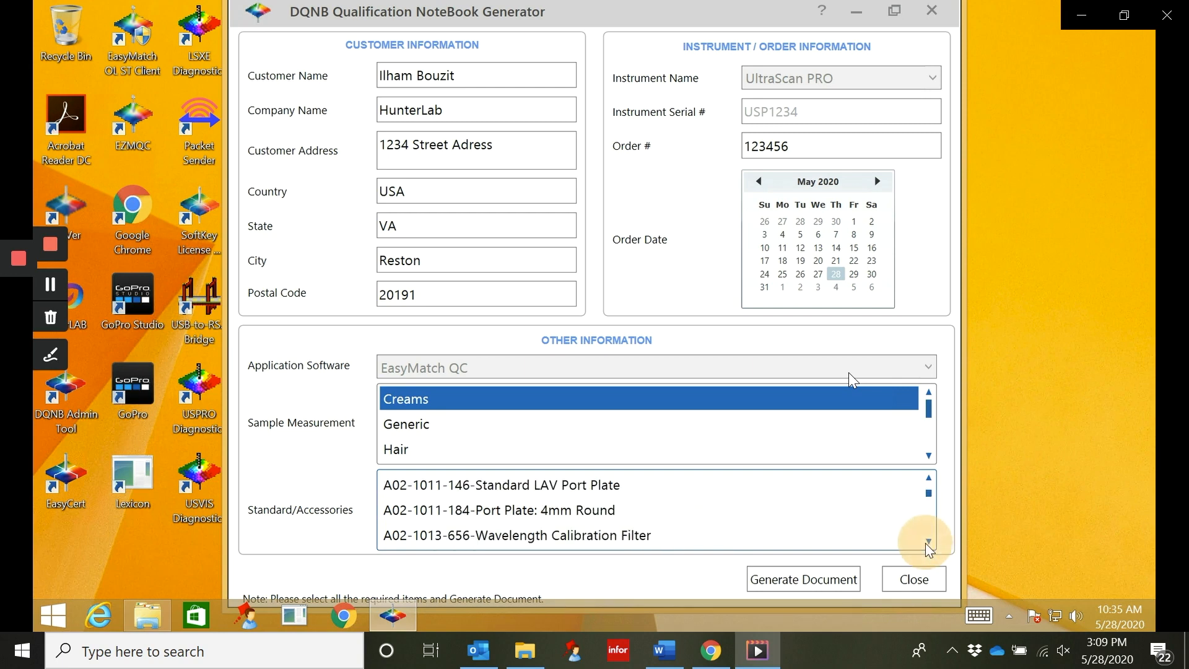
left_click(928, 542)
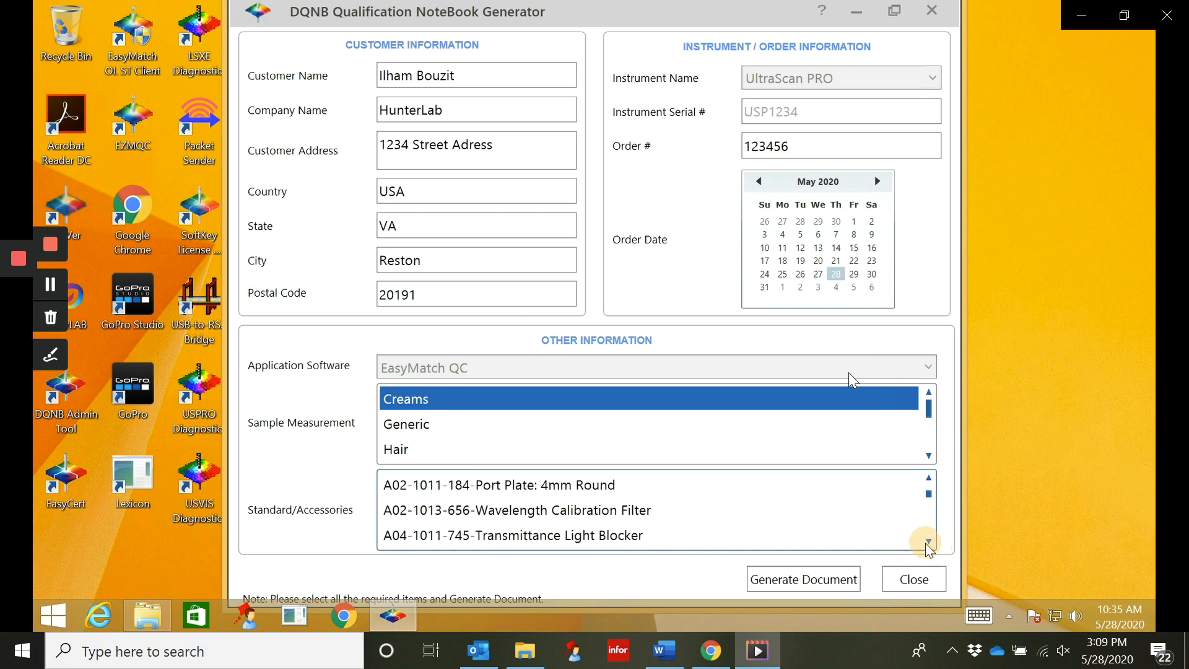
left_click(927, 542)
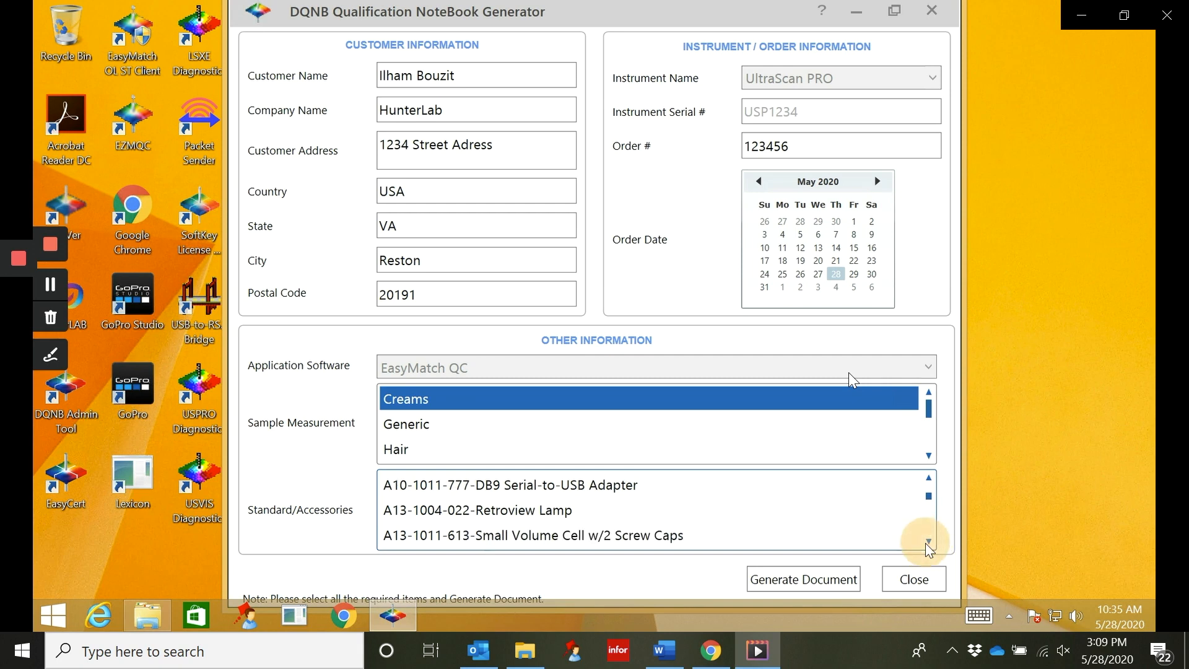
left_click(929, 540)
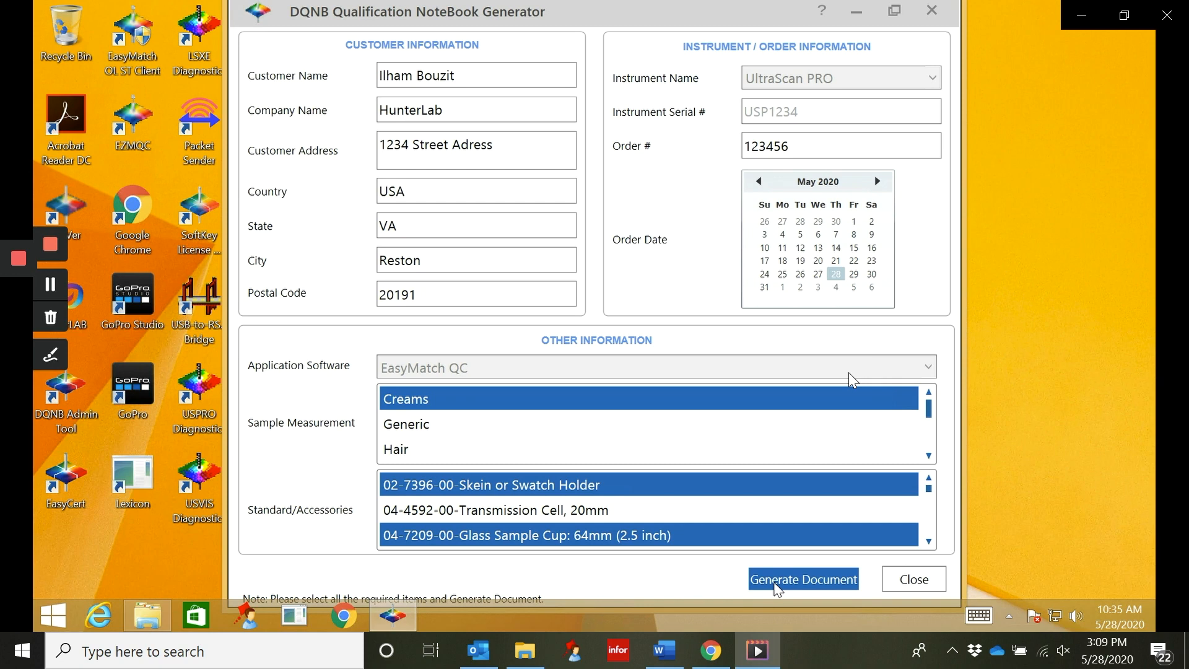
Step: Use Generate Document on the filled form to bring up Choose Topics
left_click(803, 579)
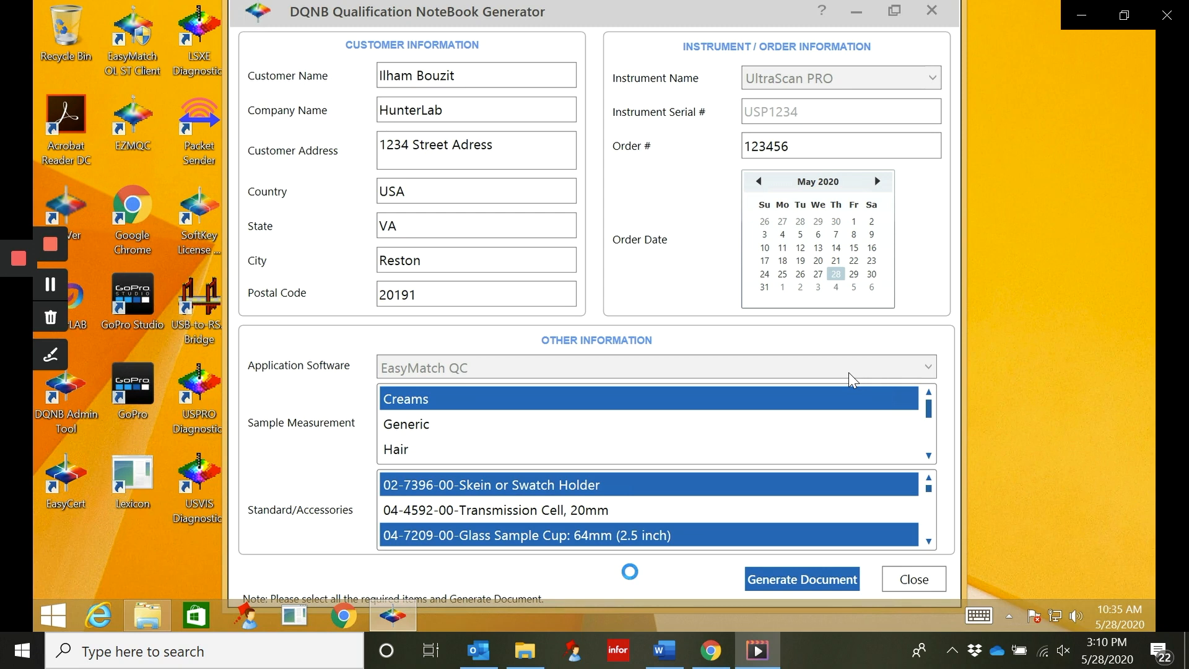
left_click(801, 579)
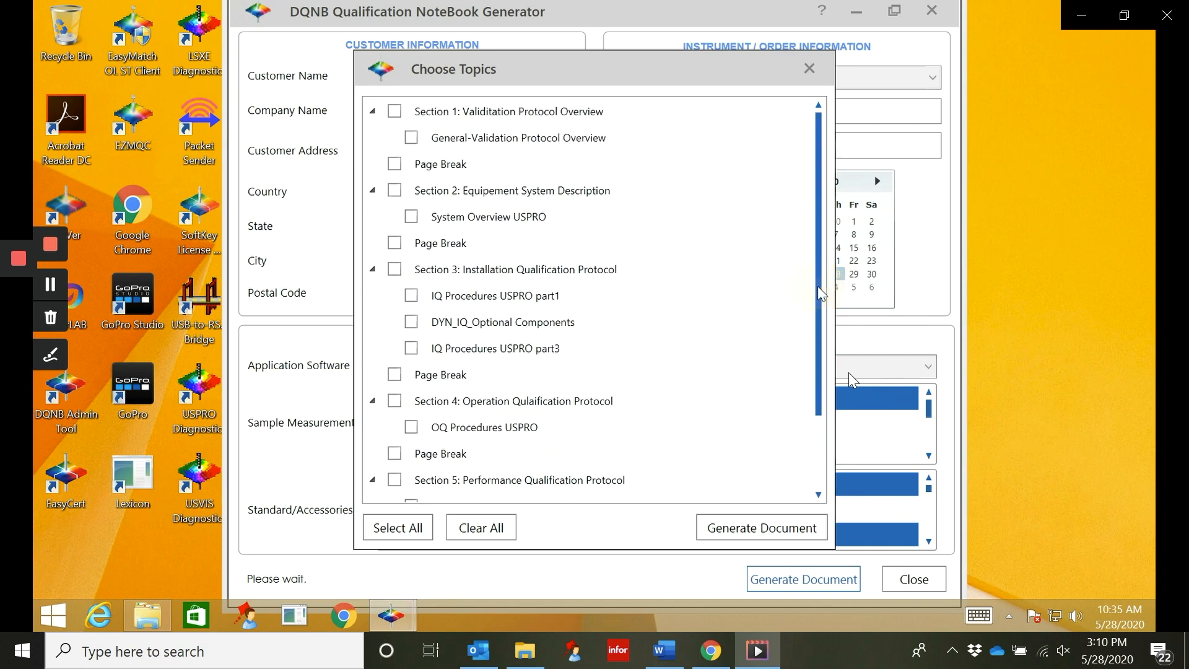
Step: Select all topics and generate the notebook through to the PDF Save As prompt
left_click(397, 528)
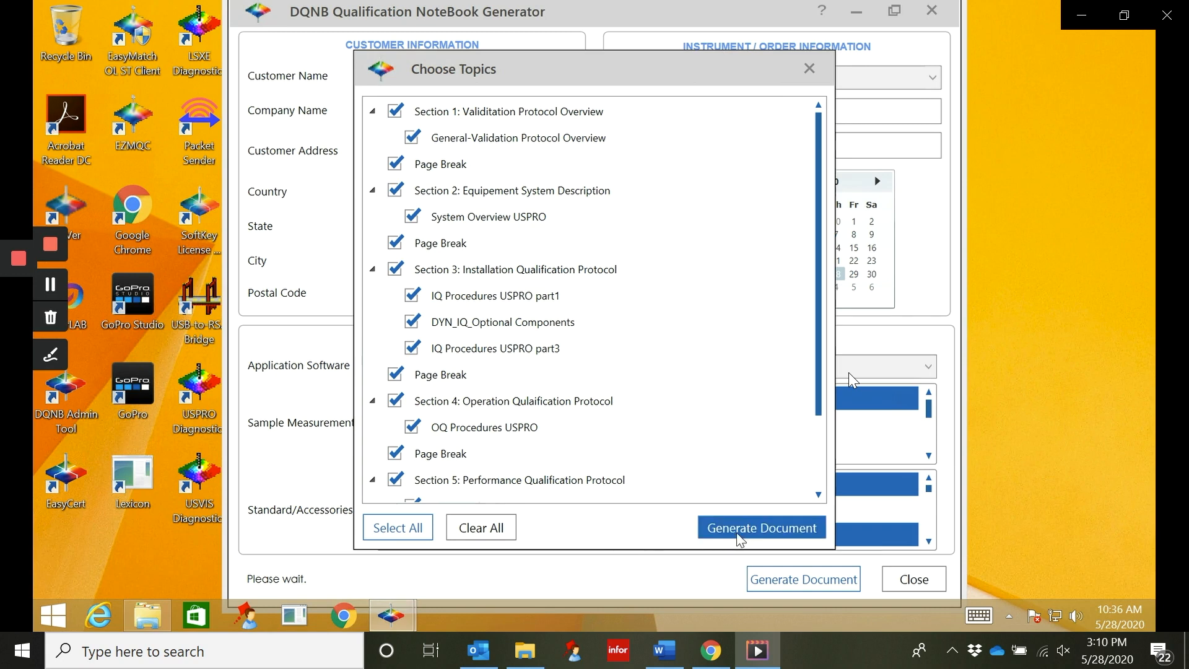
left_click(761, 528)
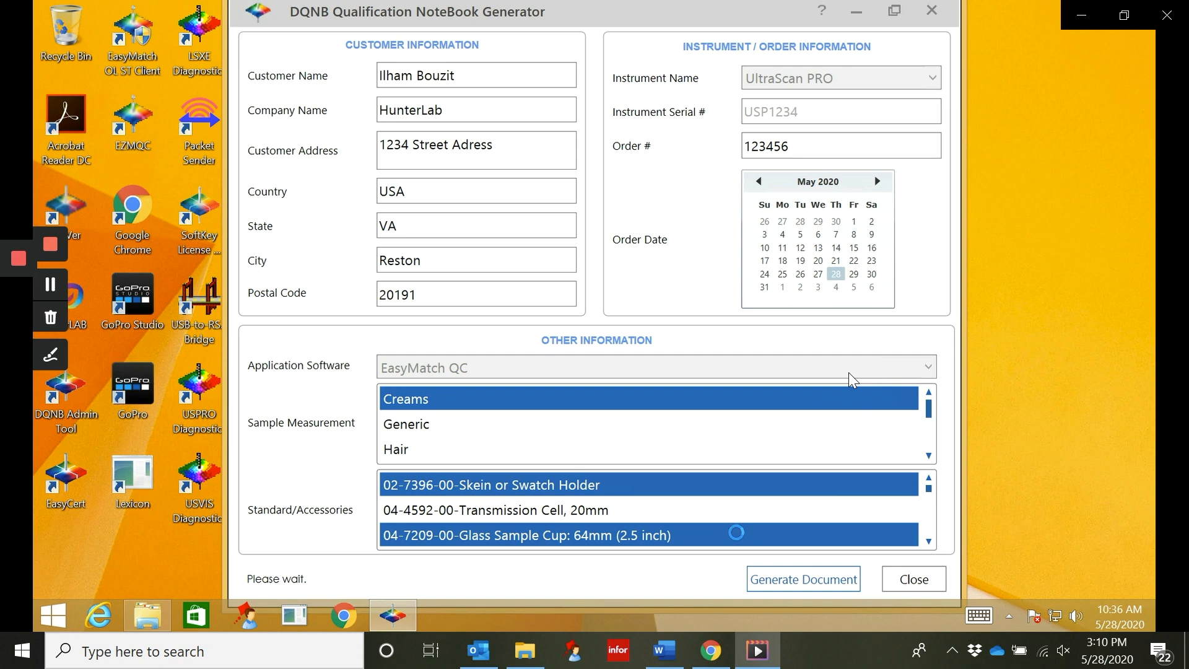
left_click(803, 578)
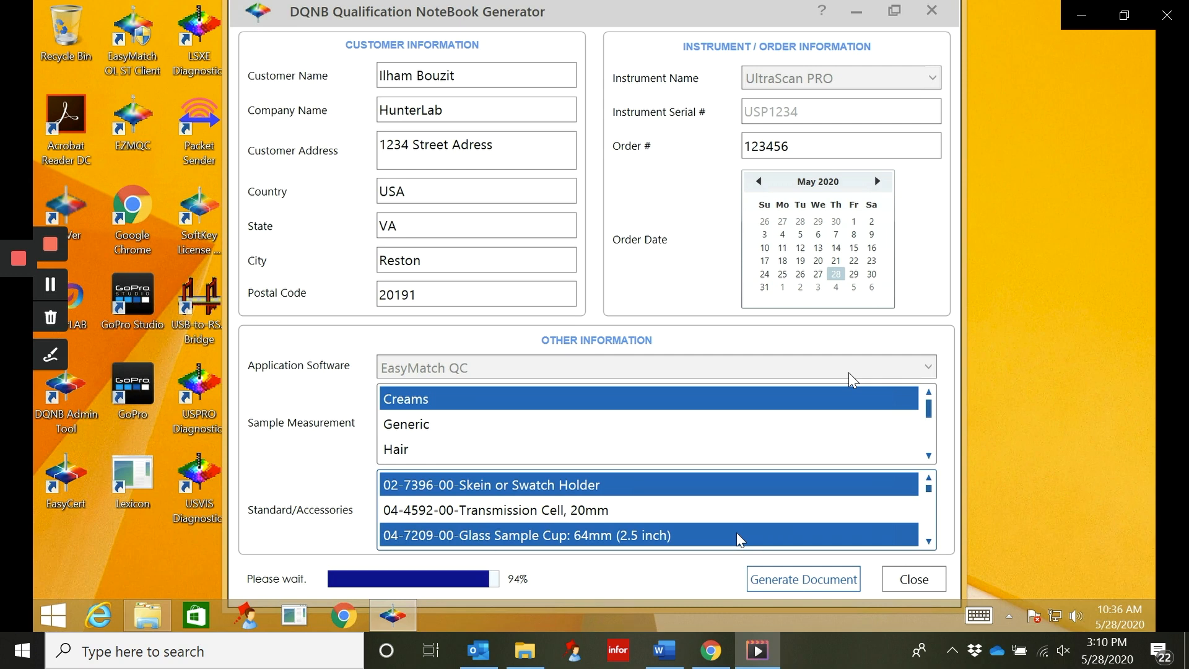
left_click(803, 578)
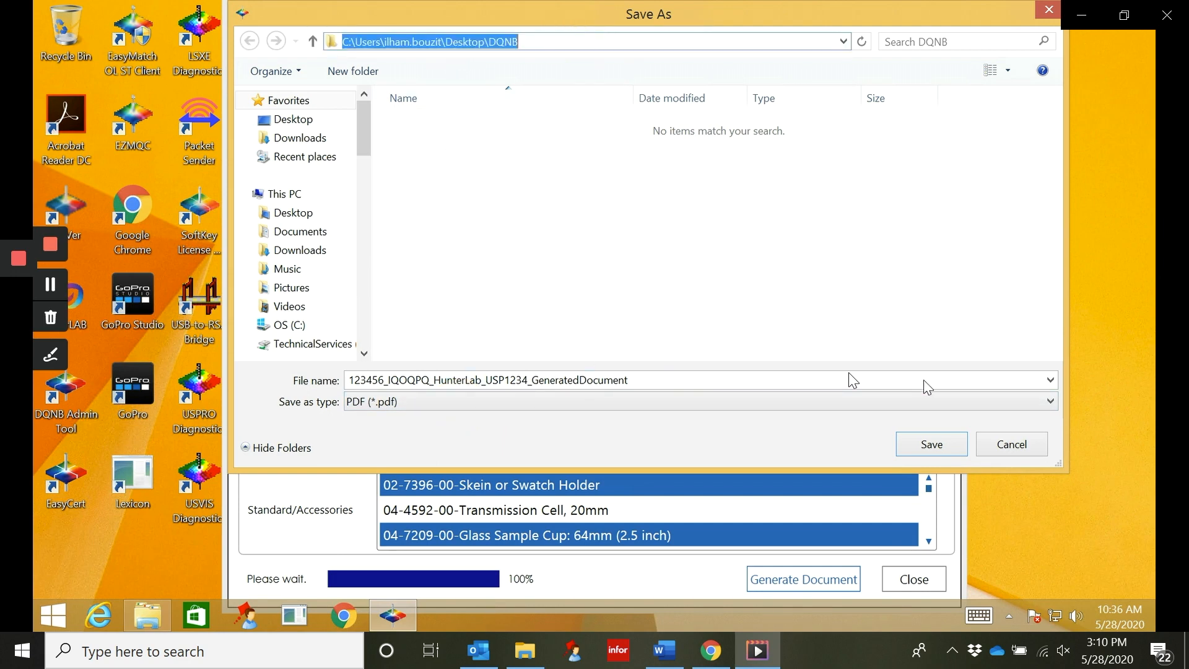
Step: Save the notebook PDF in the DQNB folder and dismiss the success message
left_click(931, 444)
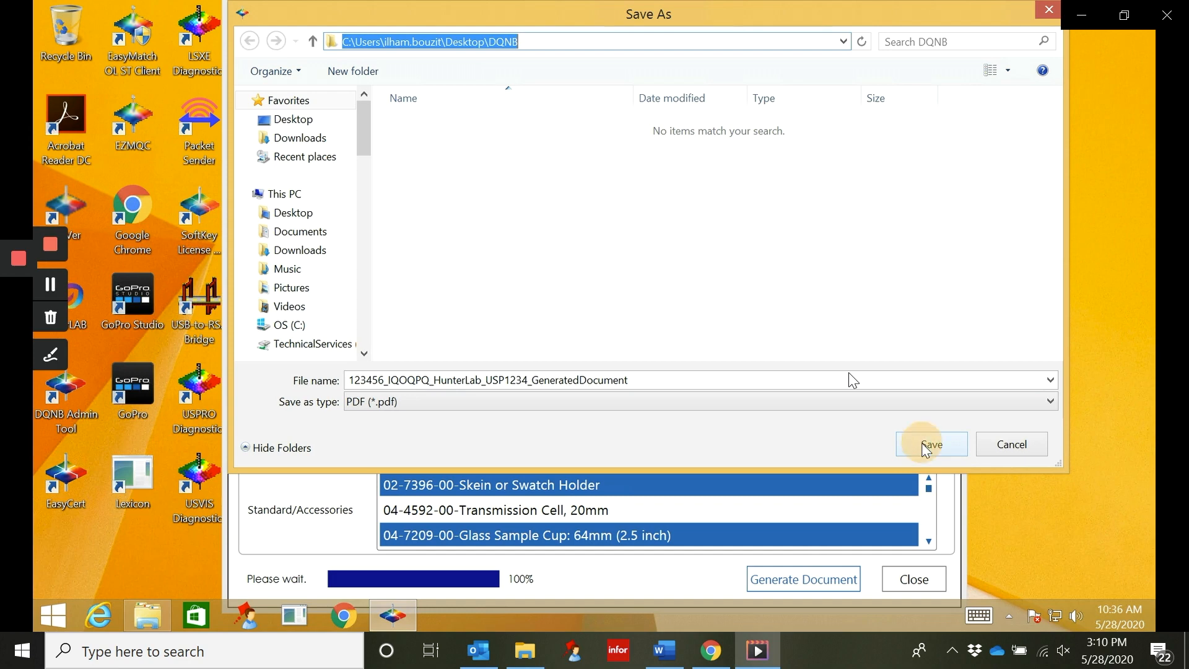
left_click(931, 444)
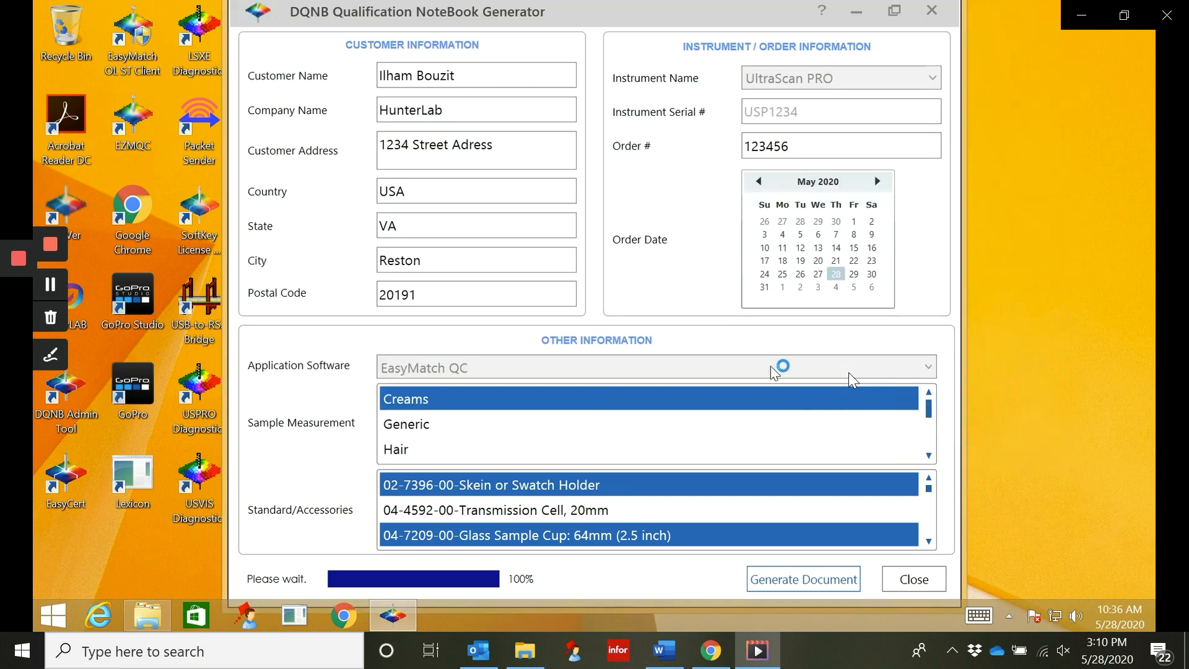
mouse_move(713, 361)
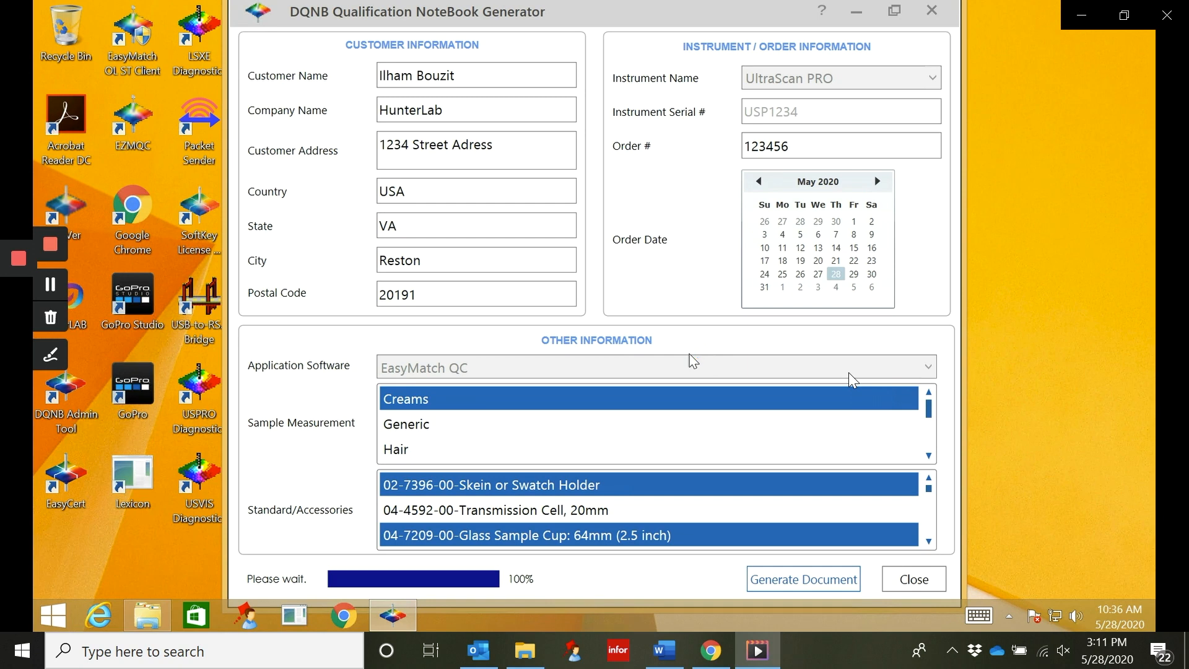
mouse_move(680, 369)
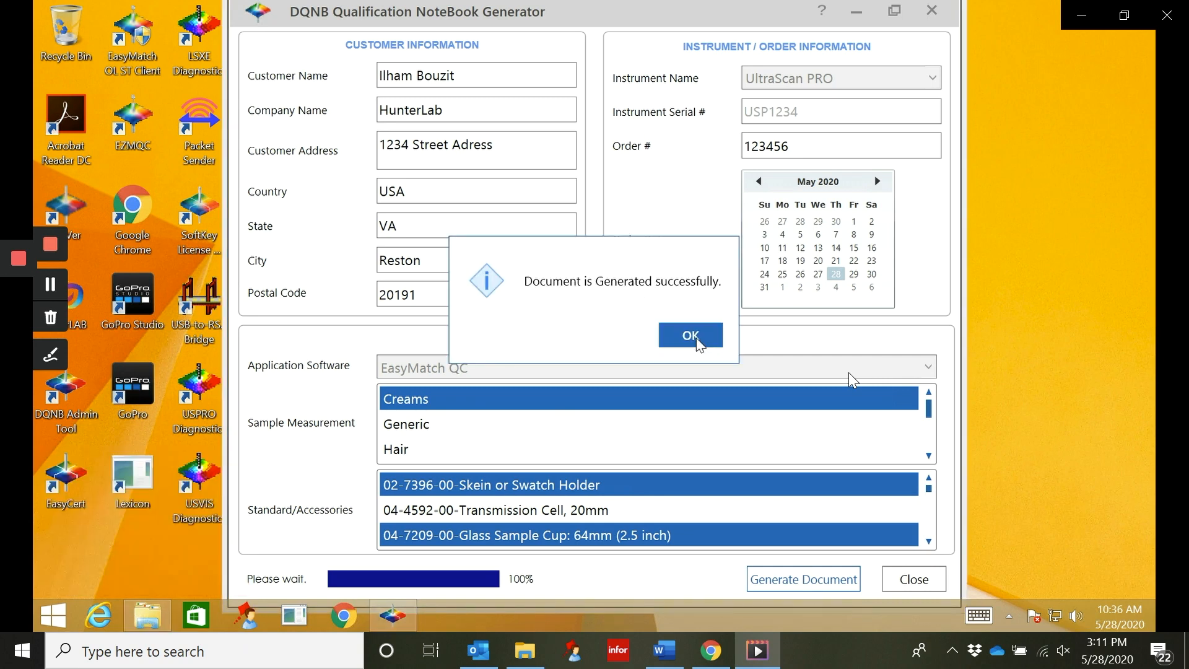
left_click(688, 336)
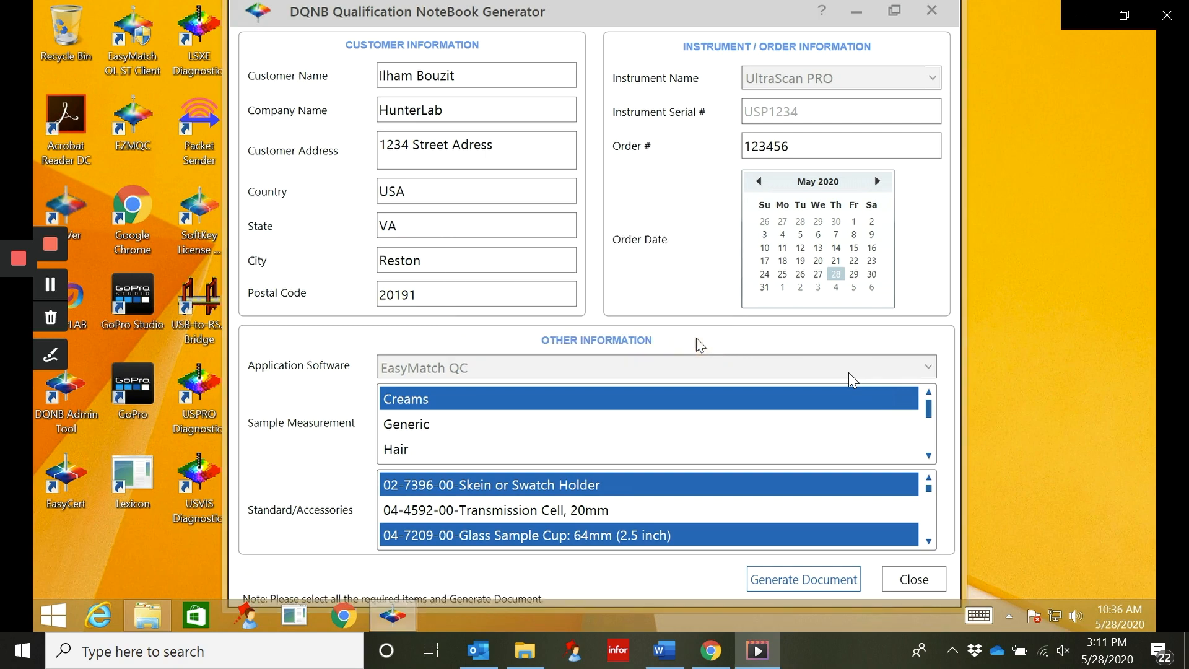
mouse_move(148, 614)
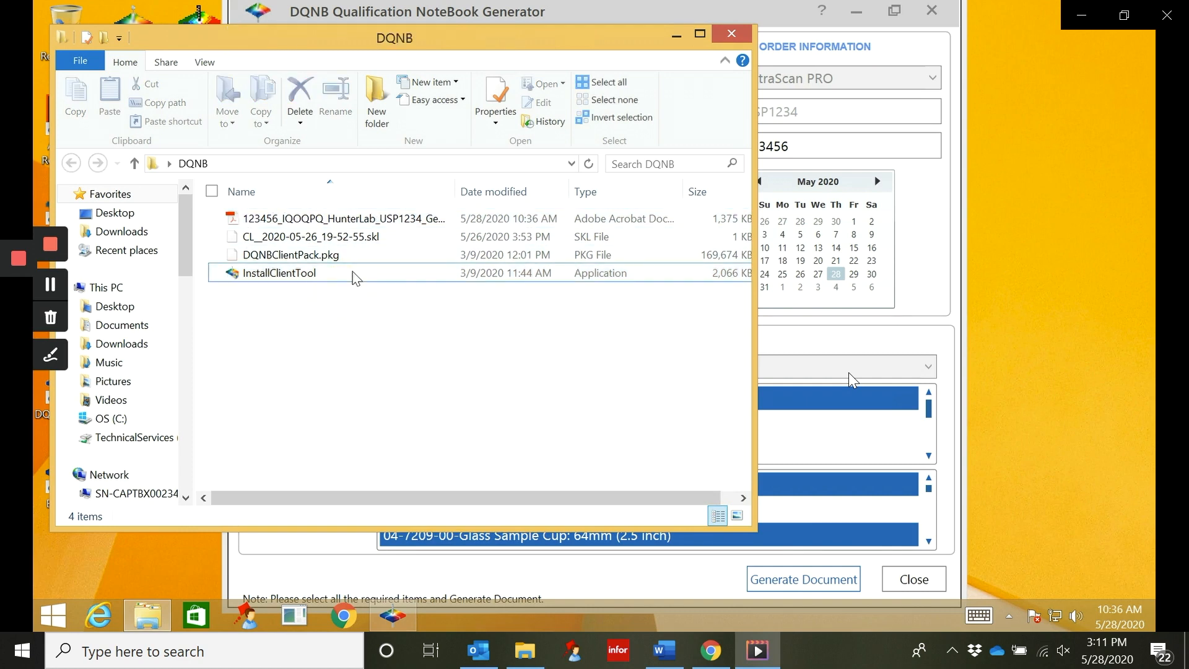
Step: Open the 123456_IQOQPQ_HunterLab_USP1234 PDF from the DQNB folder
left_click(341, 219)
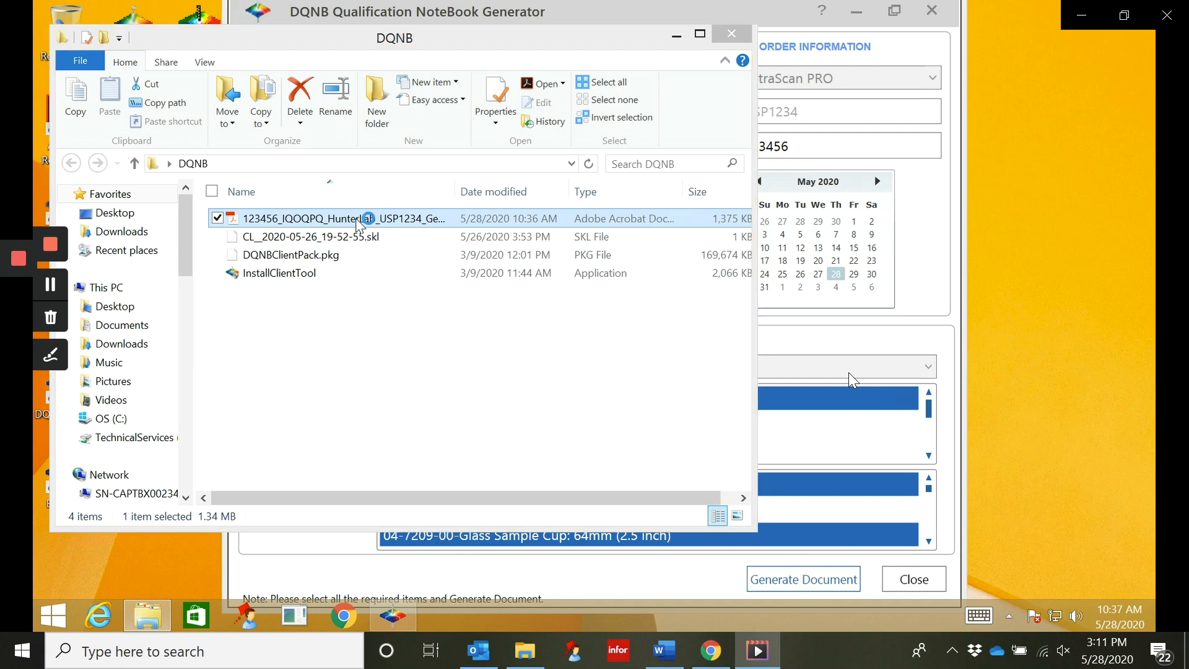
double_click(335, 218)
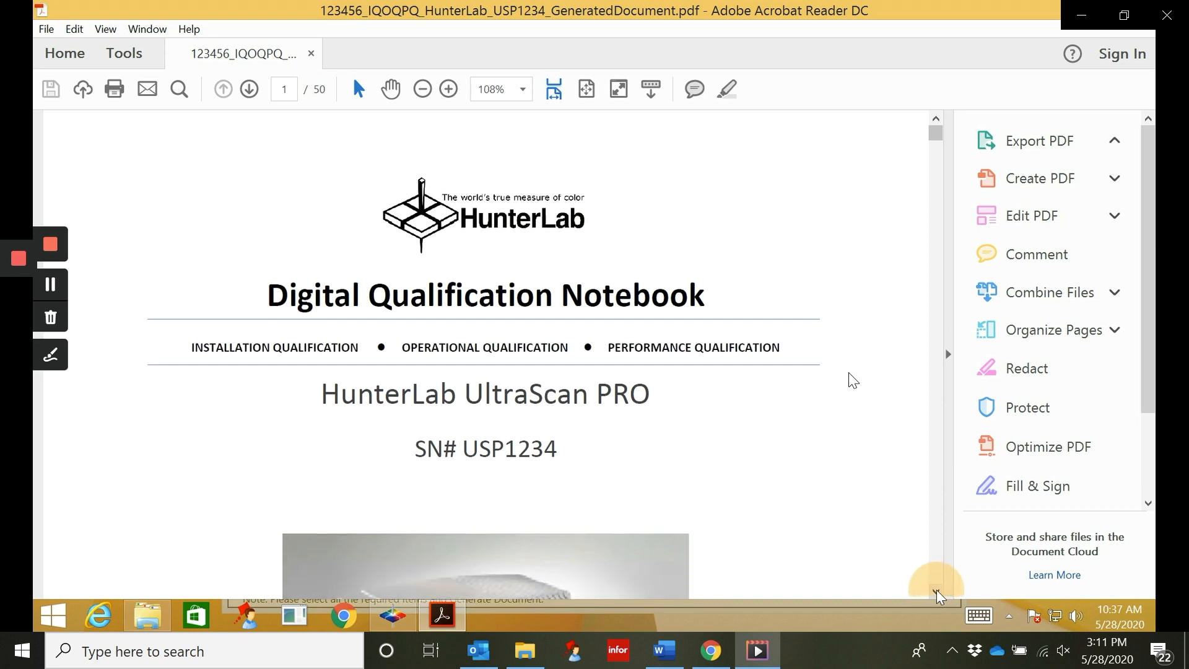
Step: Scroll to page 2 to check order 123456, UltraScan PRO, accessories and Creams
scroll("down", 3)
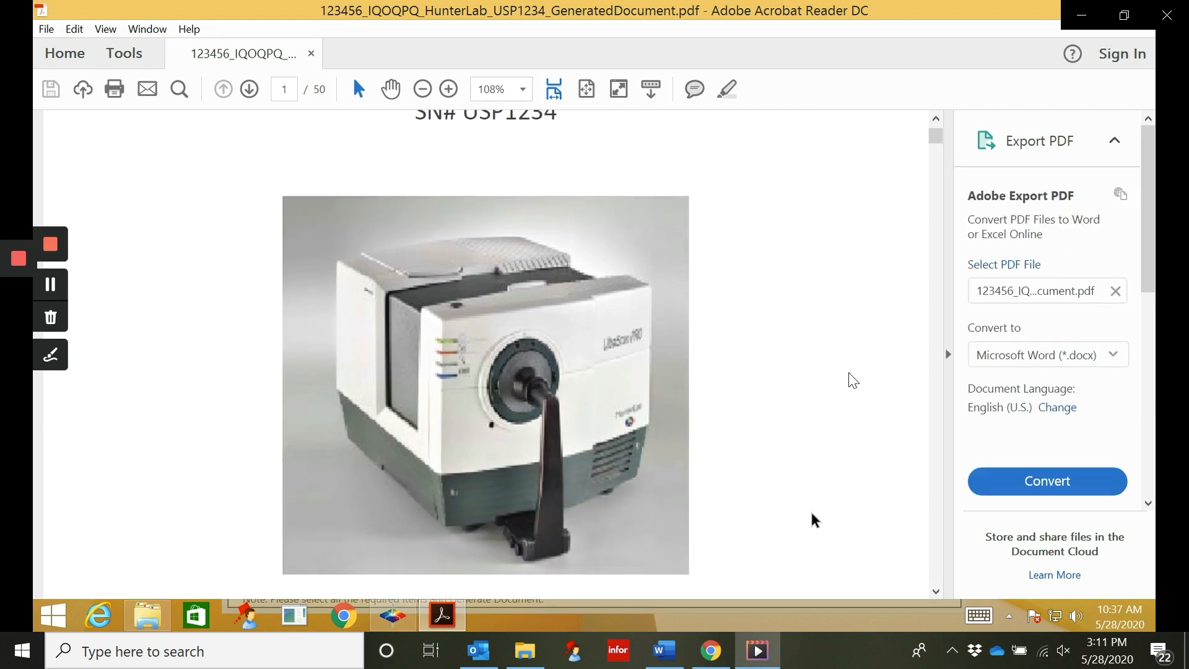
scroll("down", 3)
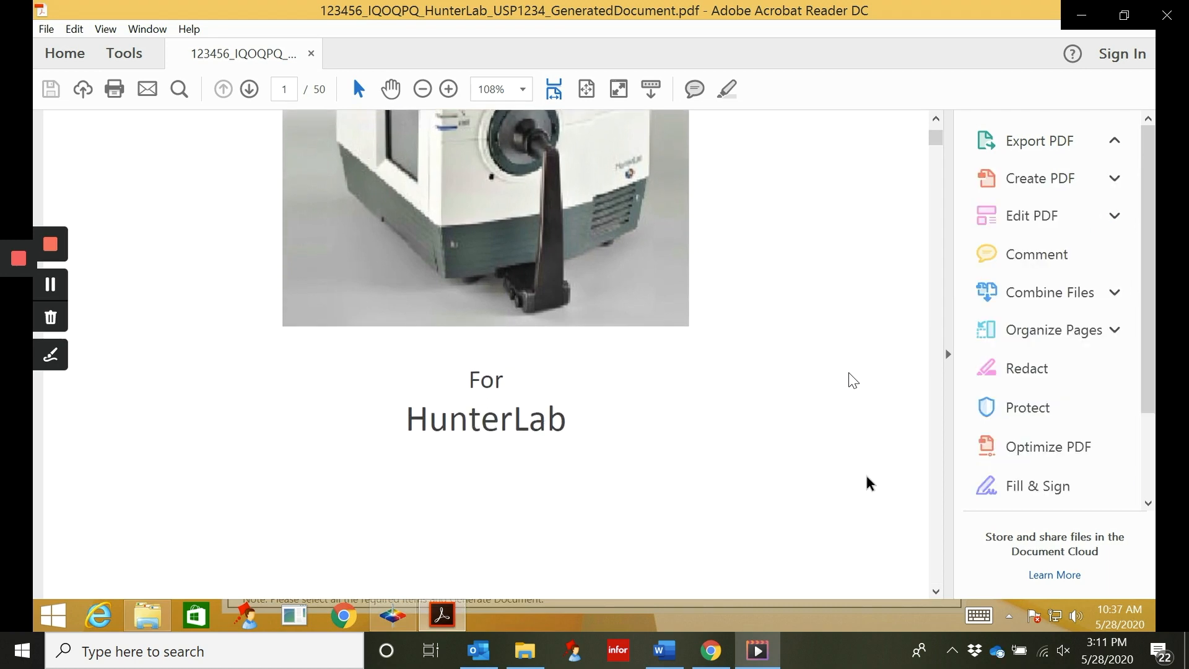
left_click(1040, 140)
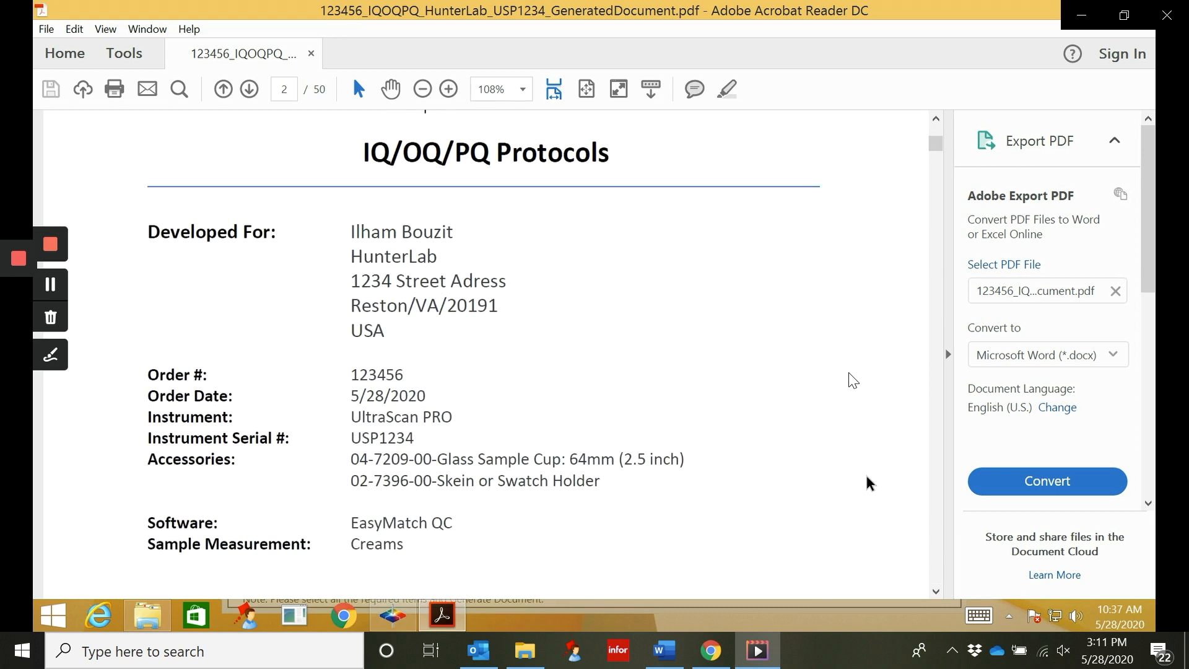
scroll("down", 3)
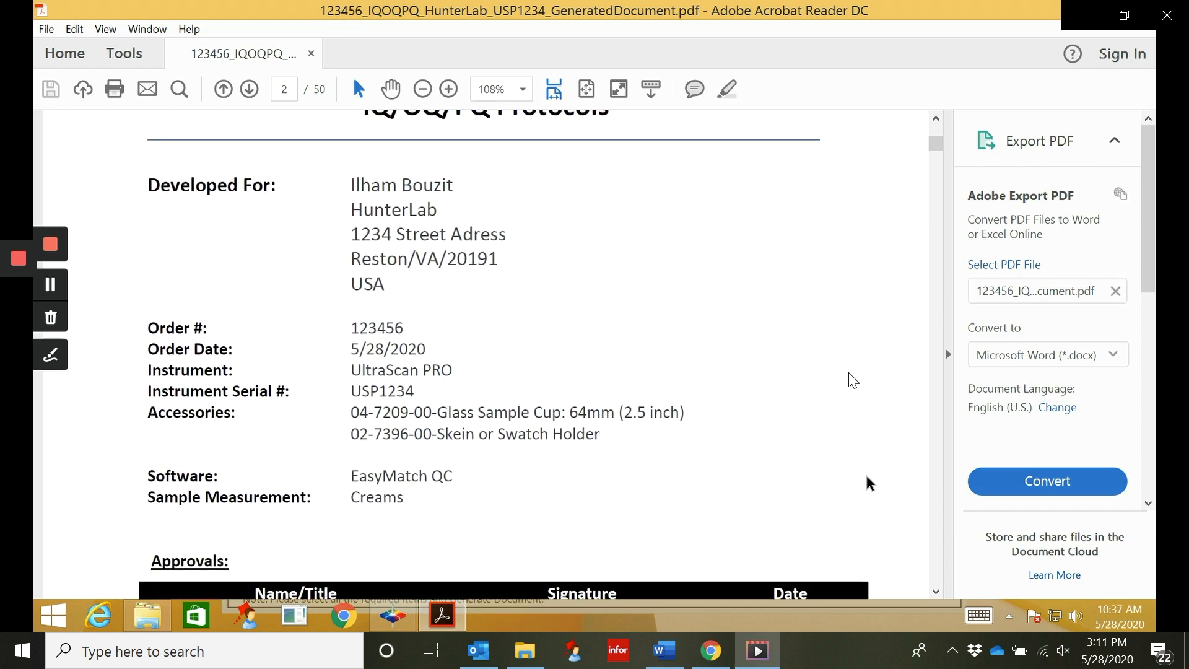
scroll("down", 3)
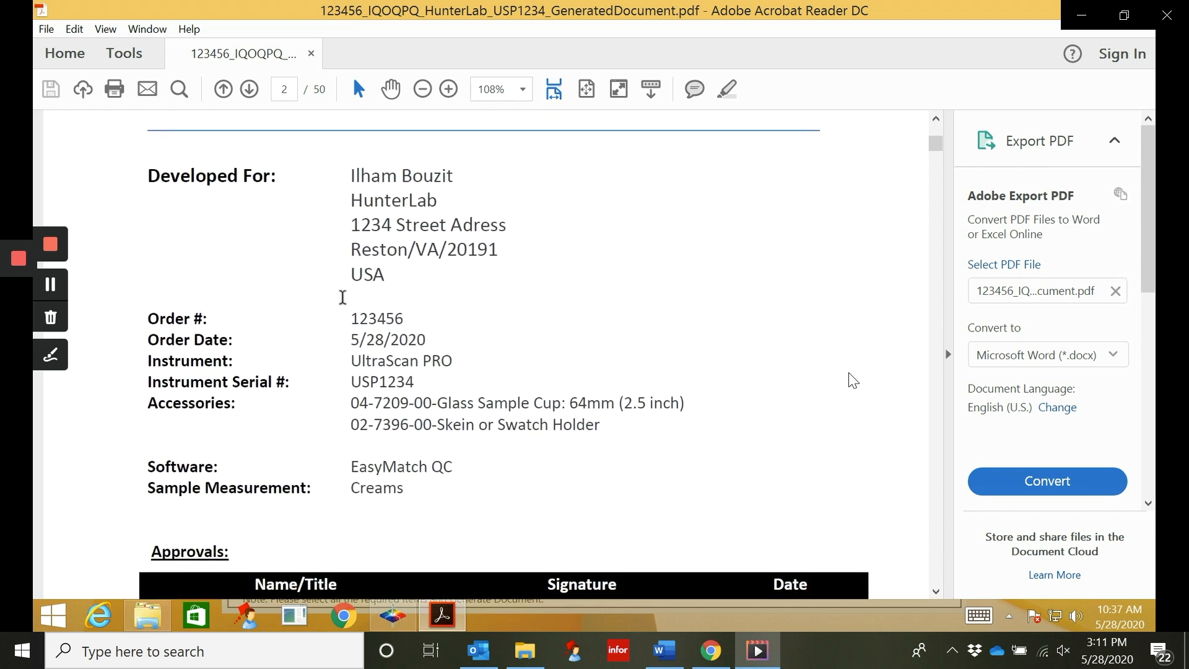